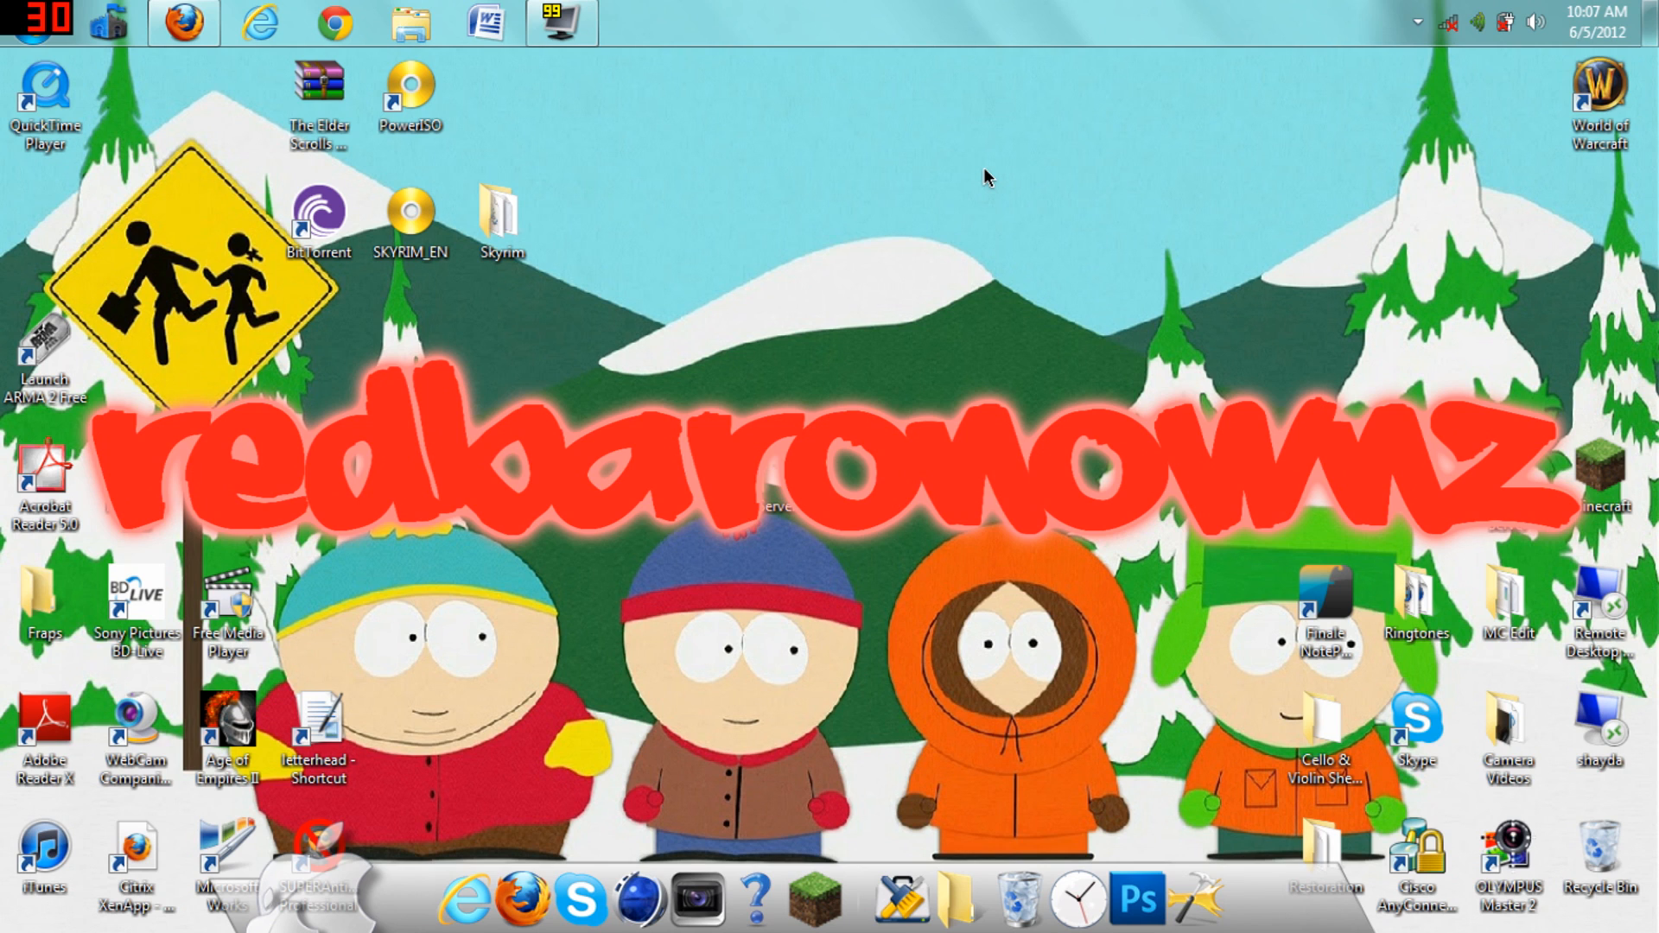
{"action": "mouse_move", "coordinate": [912, 191]}
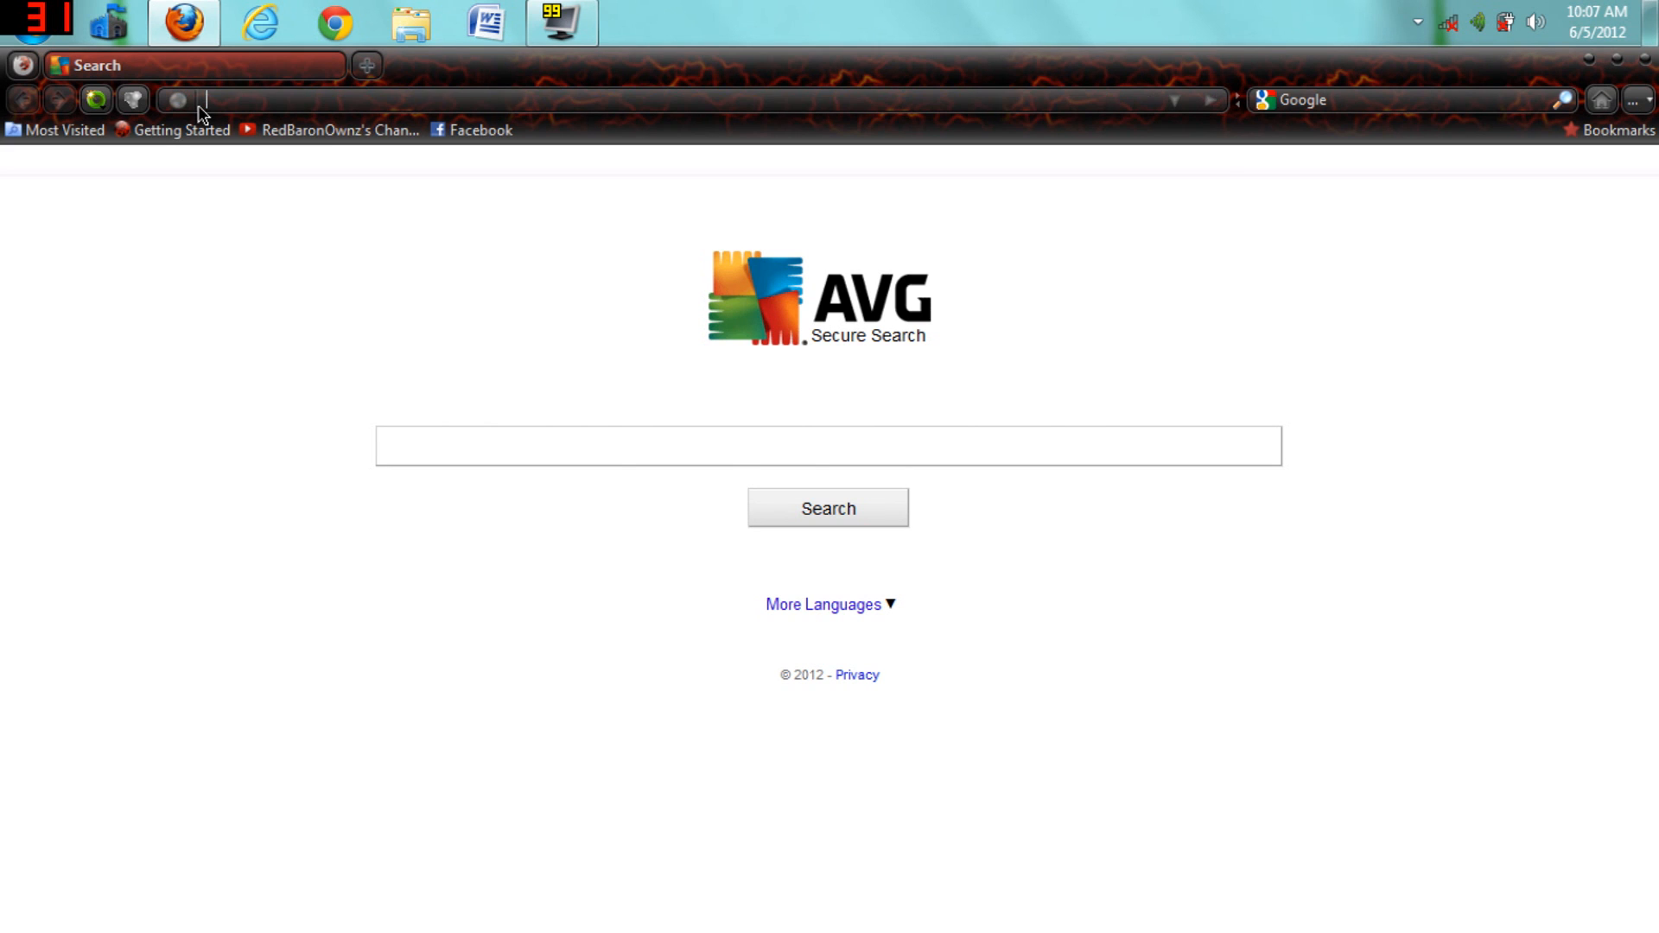
- Log into the router admin at 192.168.1.1 with username admin and its password
{"action": "type", "text": "192.168.1."}
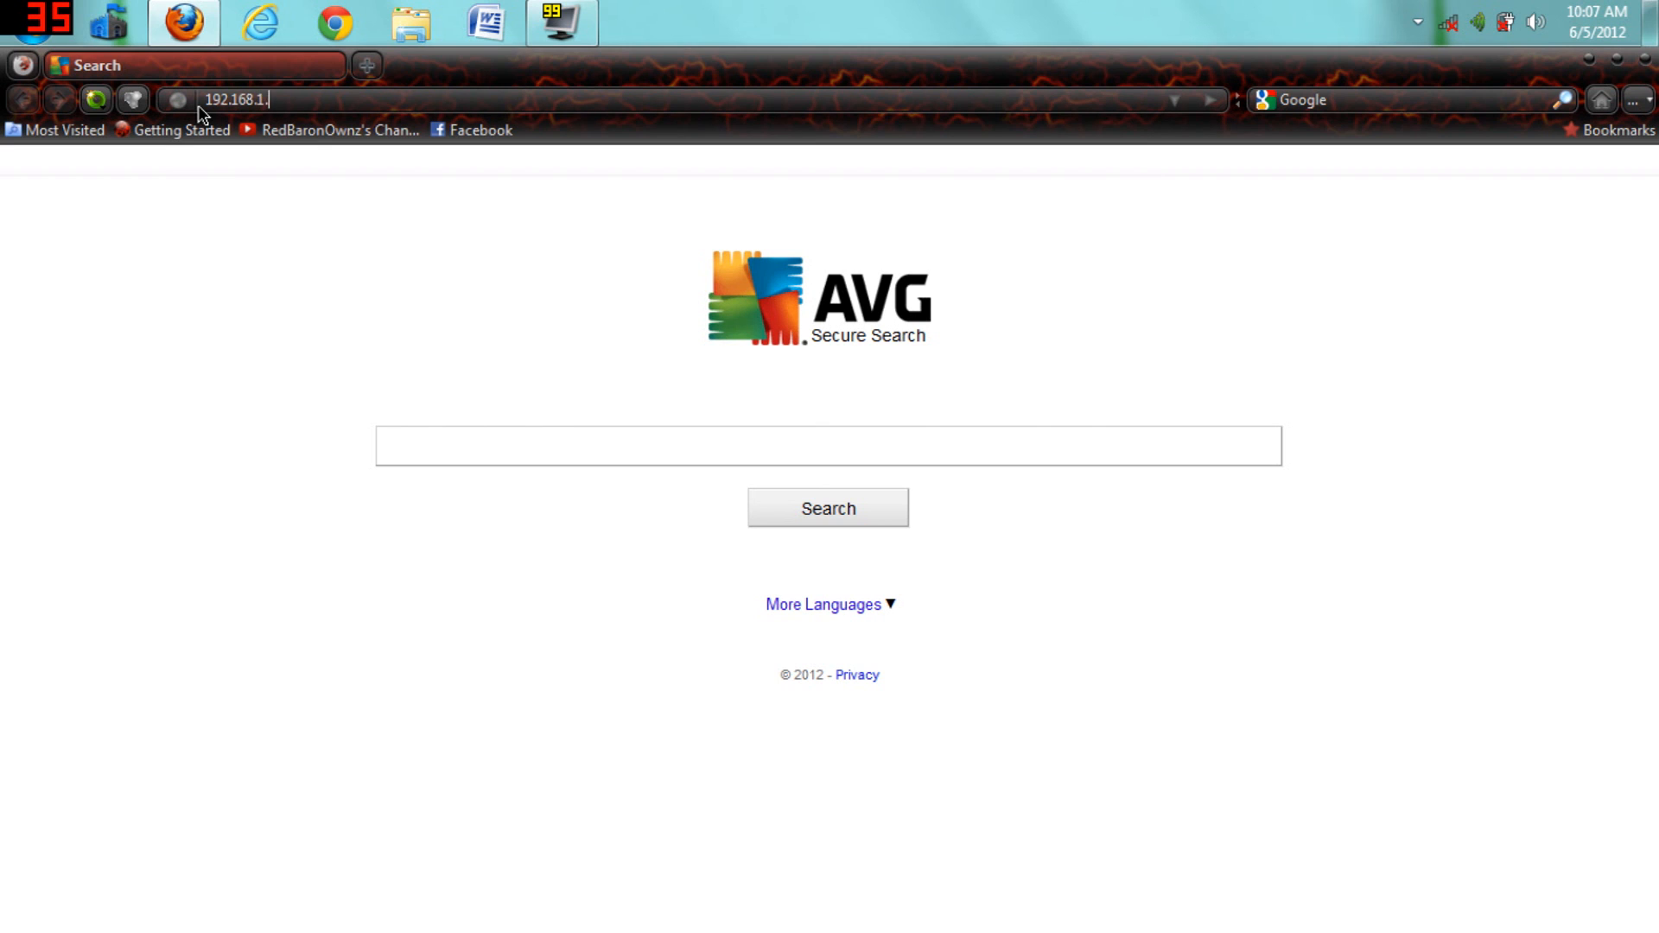
{"action": "key", "text": "Return"}
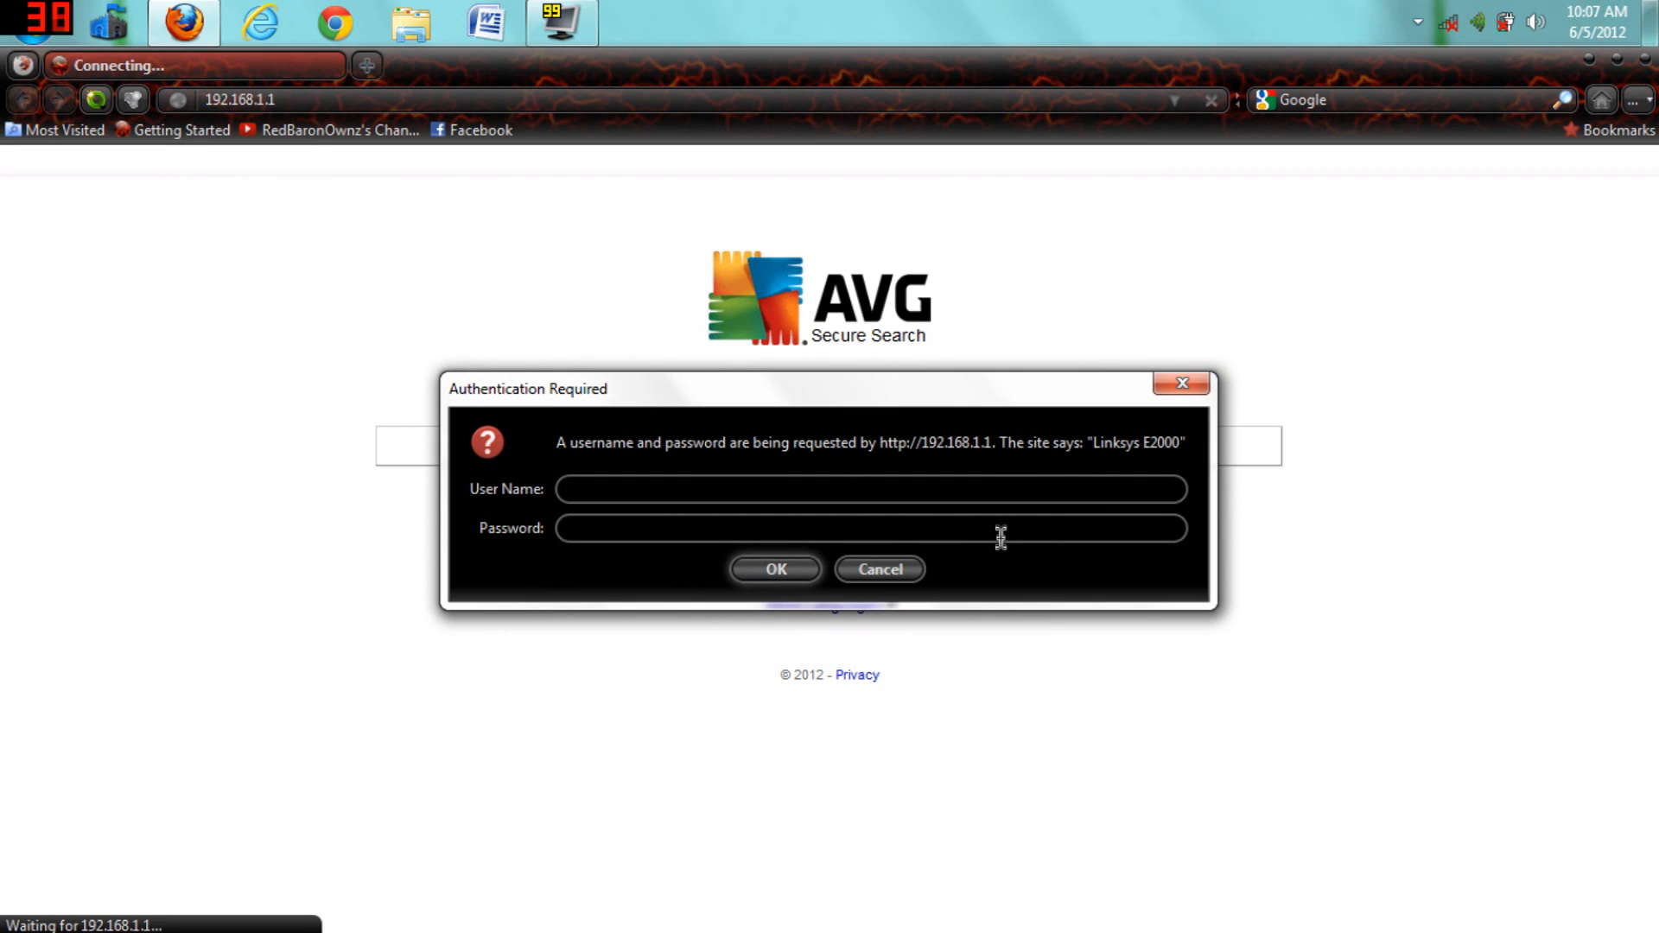
{"action": "mouse_move", "coordinate": [1030, 434]}
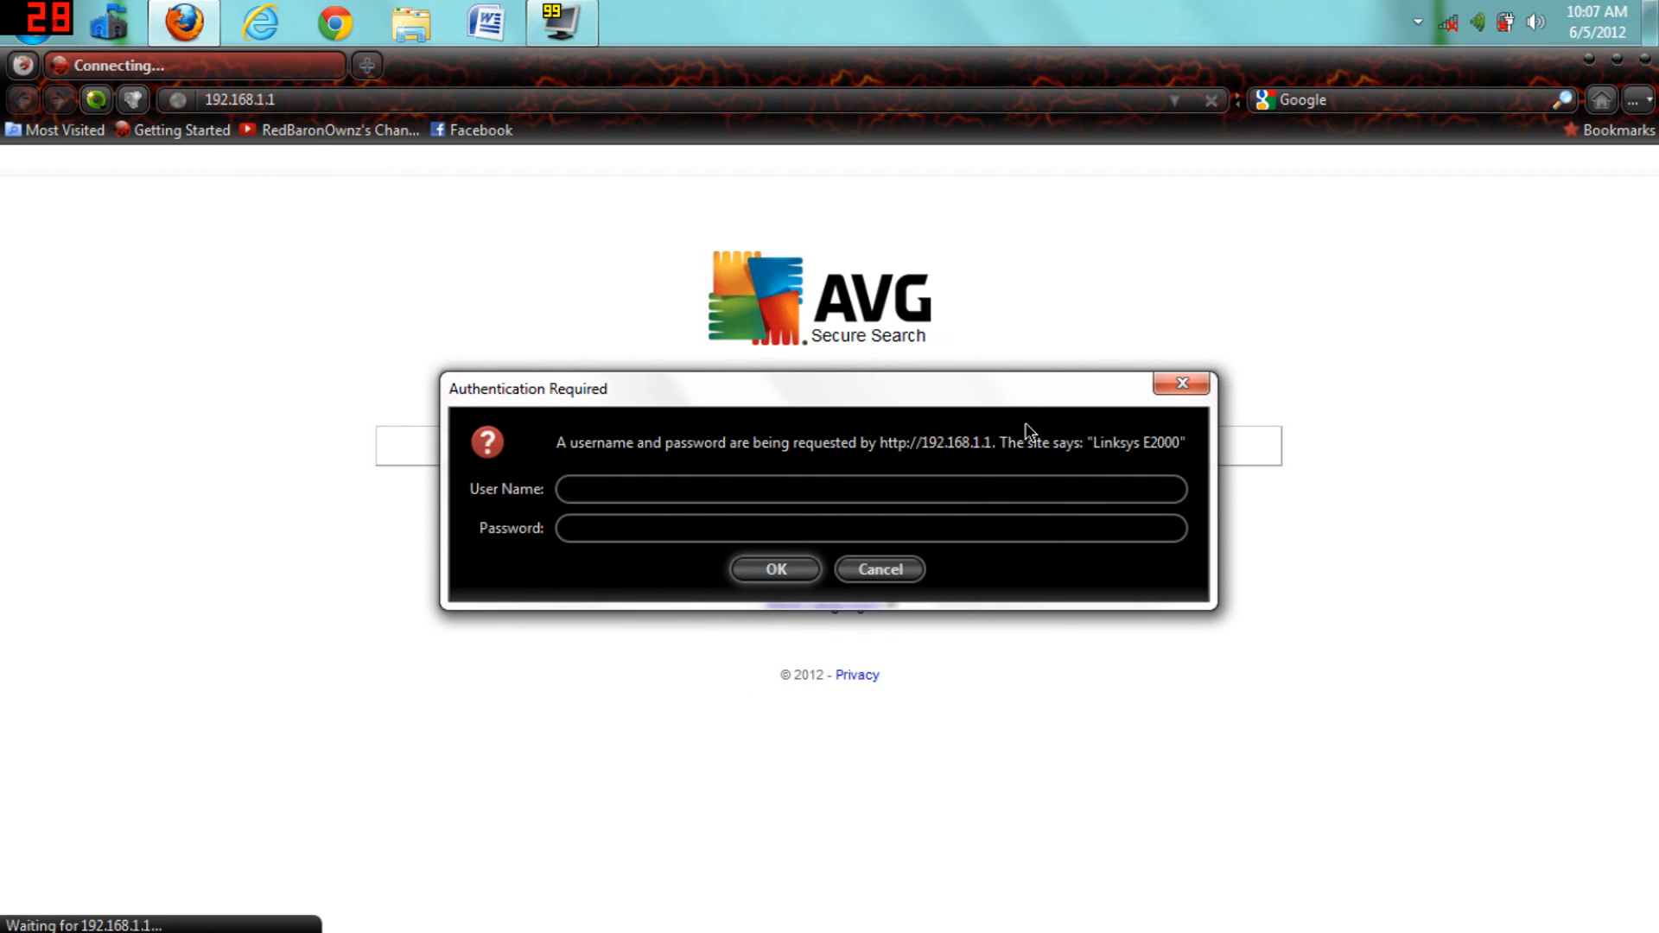
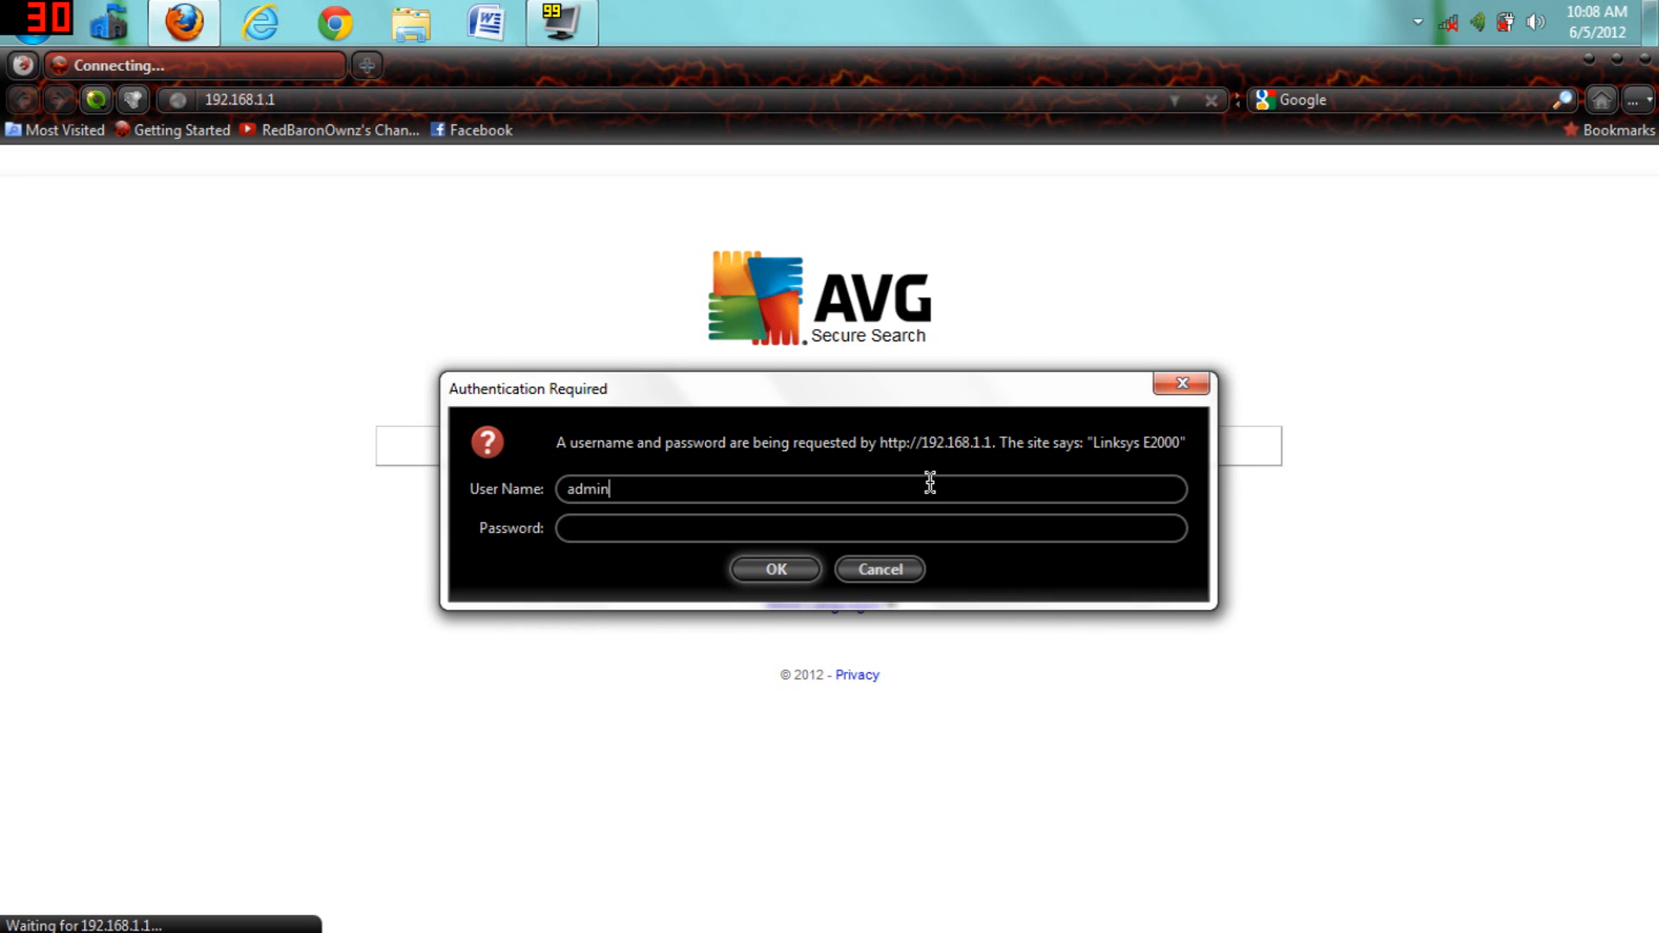
{"action": "type", "text": "•"}
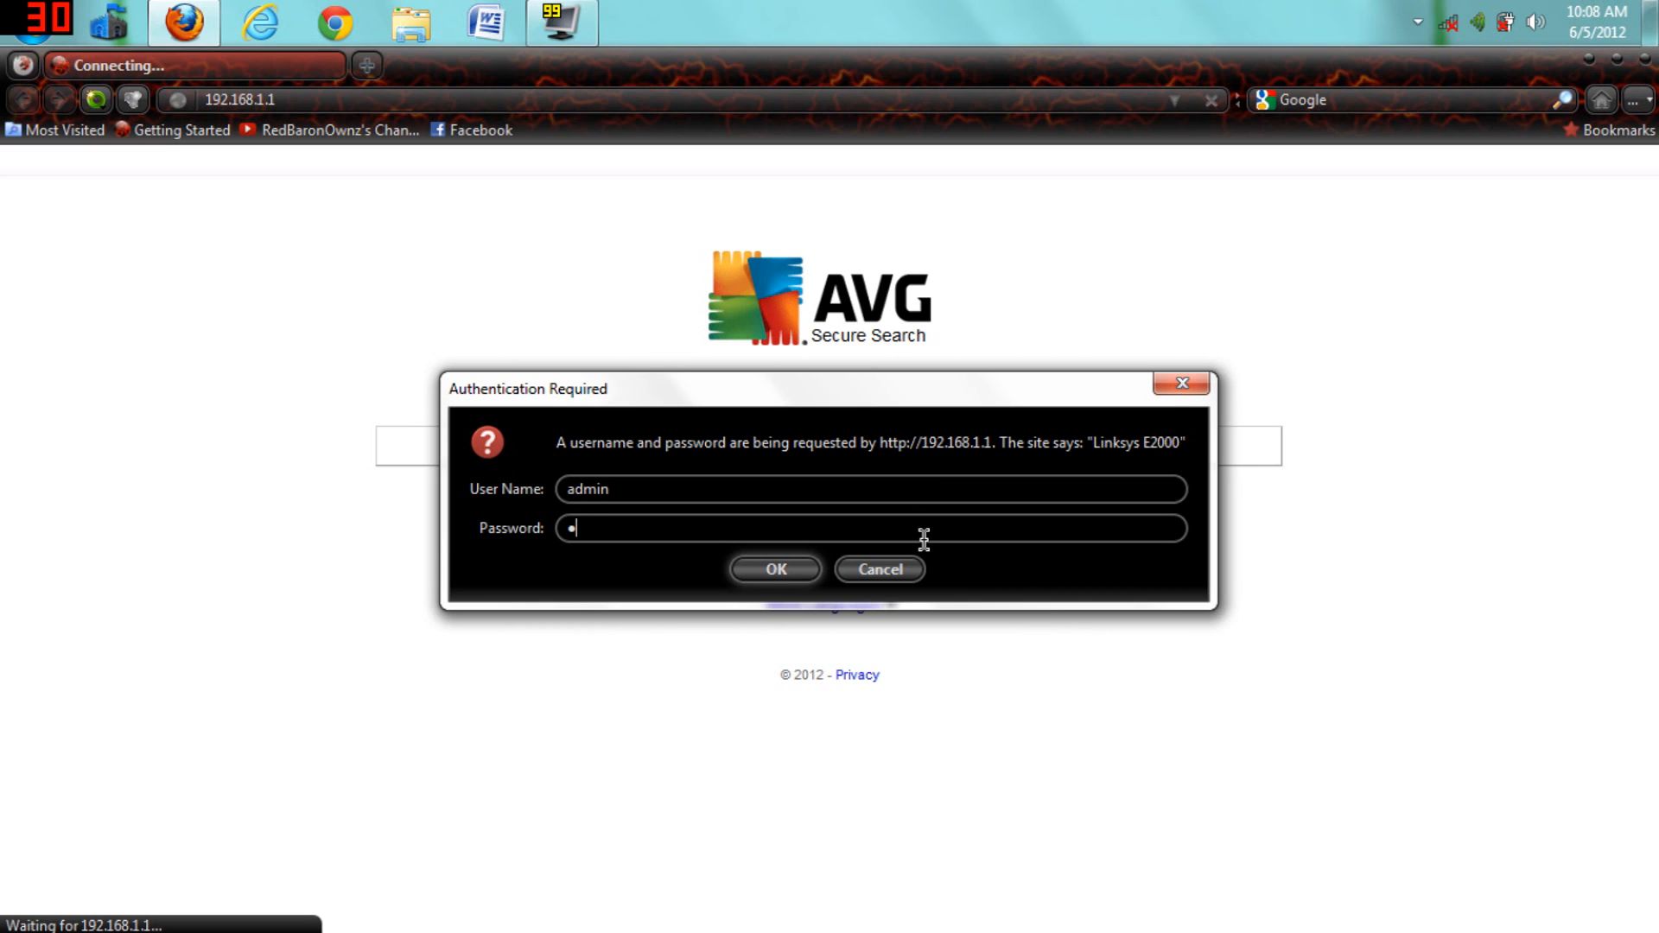
{"action": "left_click", "coordinate": [774, 569]}
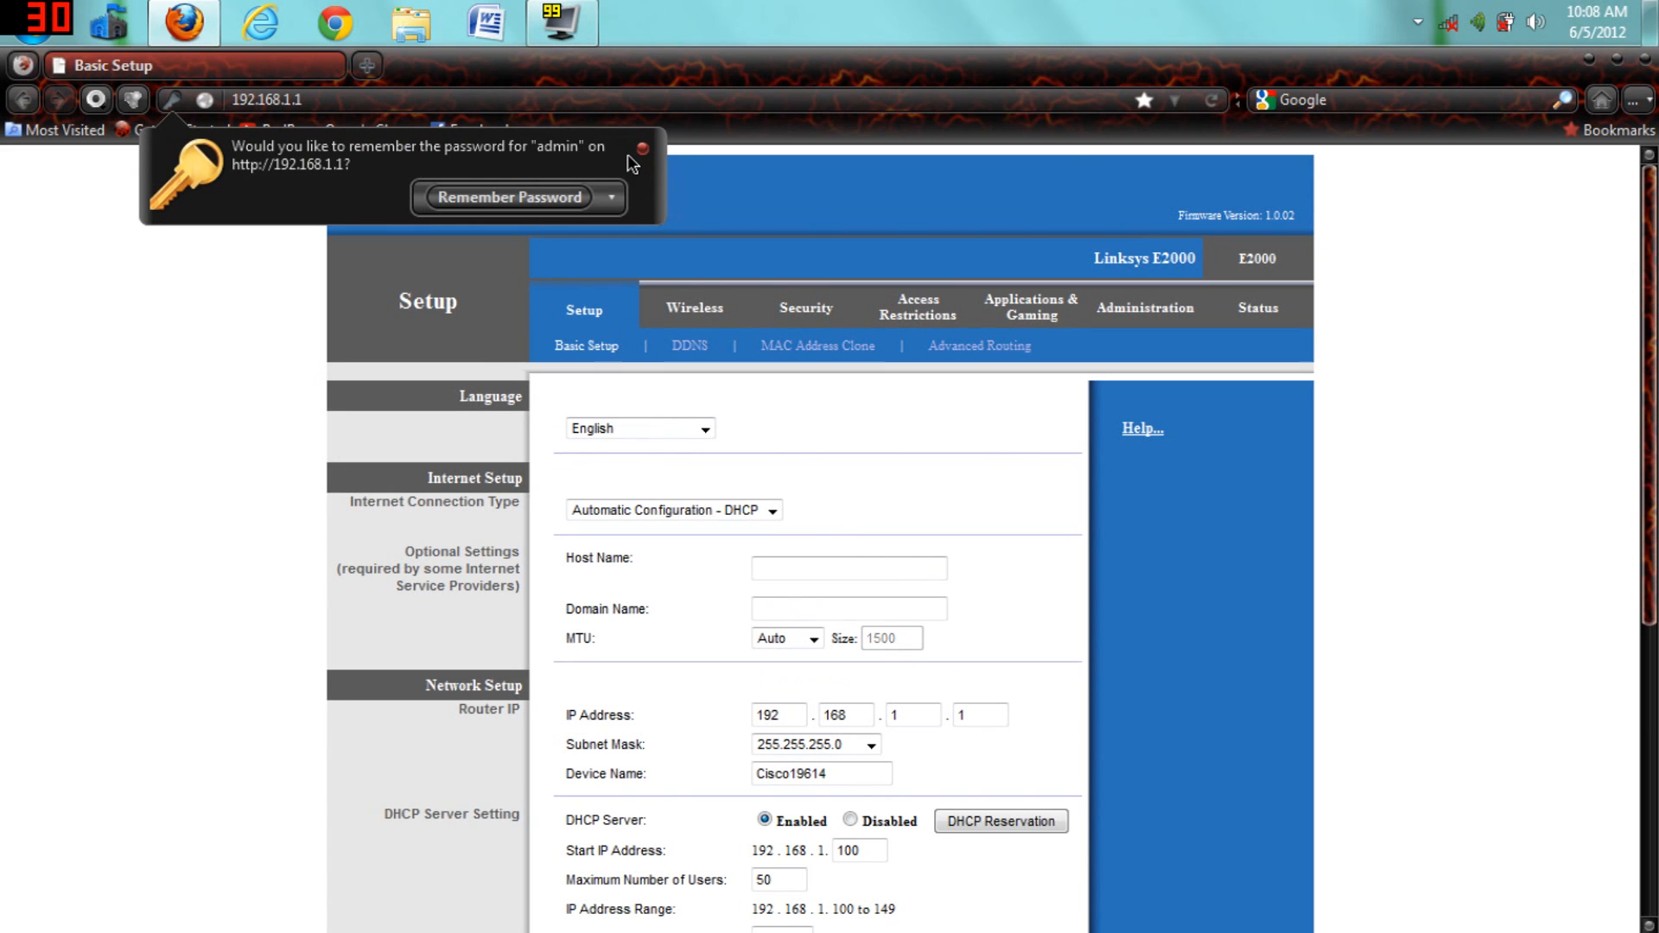
- Review the Port Range Forwarding Minecraft rule for port 25565 to 192.168.1.127
{"action": "left_click", "coordinate": [639, 148]}
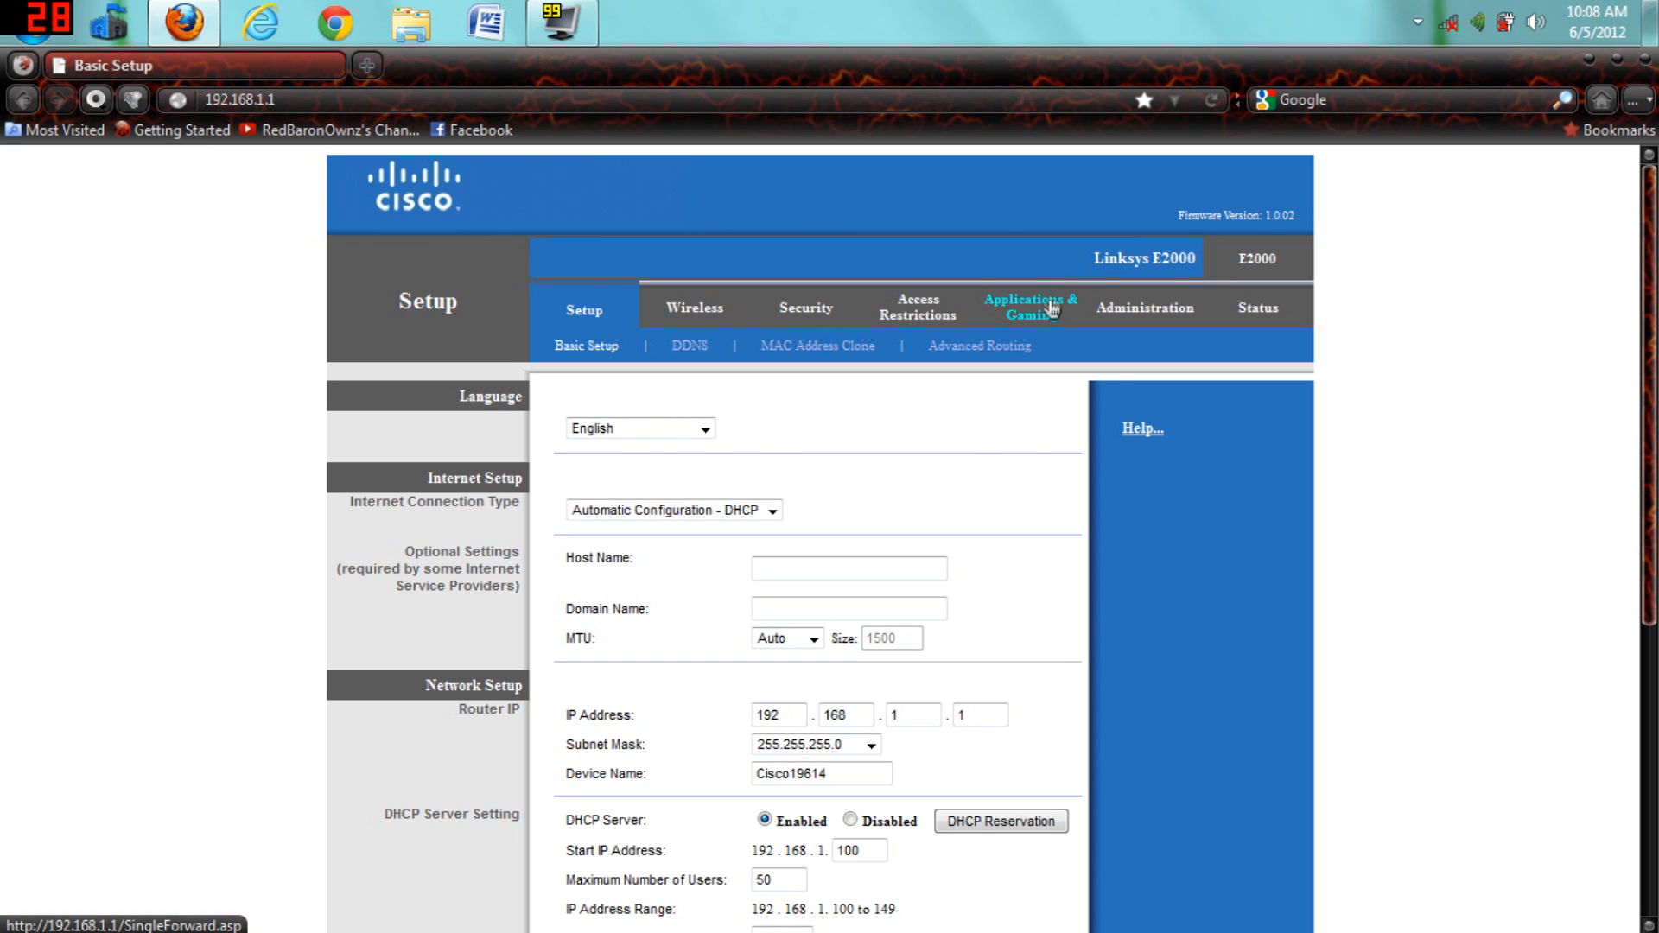
{"action": "left_click", "coordinate": [1027, 308]}
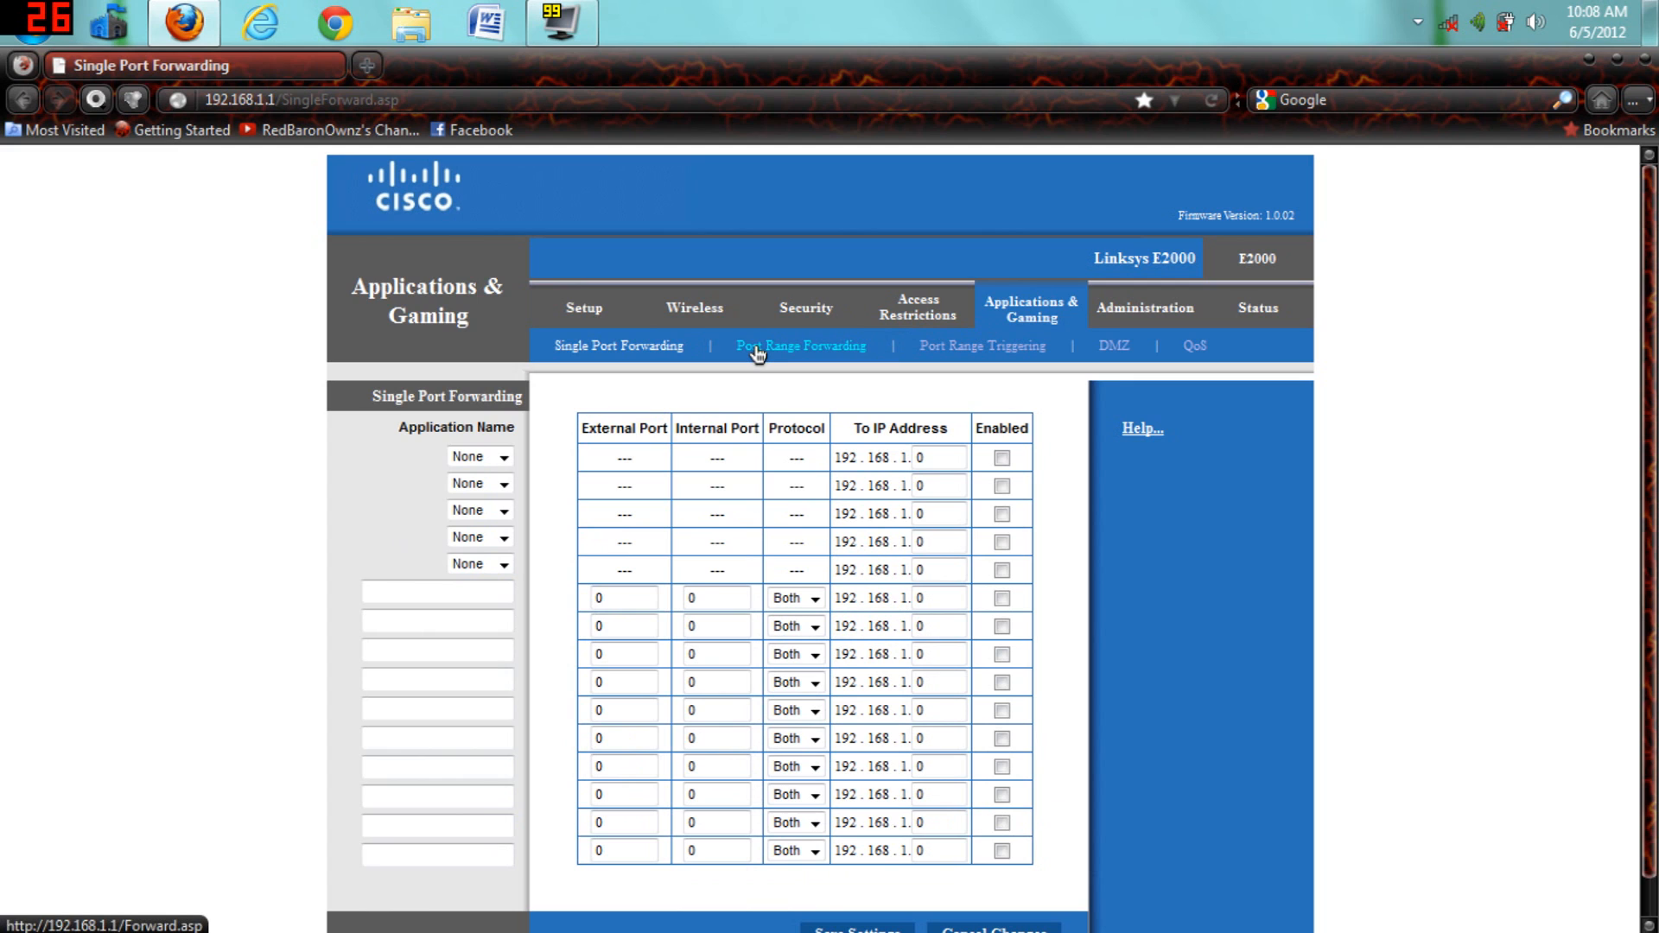
{"action": "left_click", "coordinate": [800, 346]}
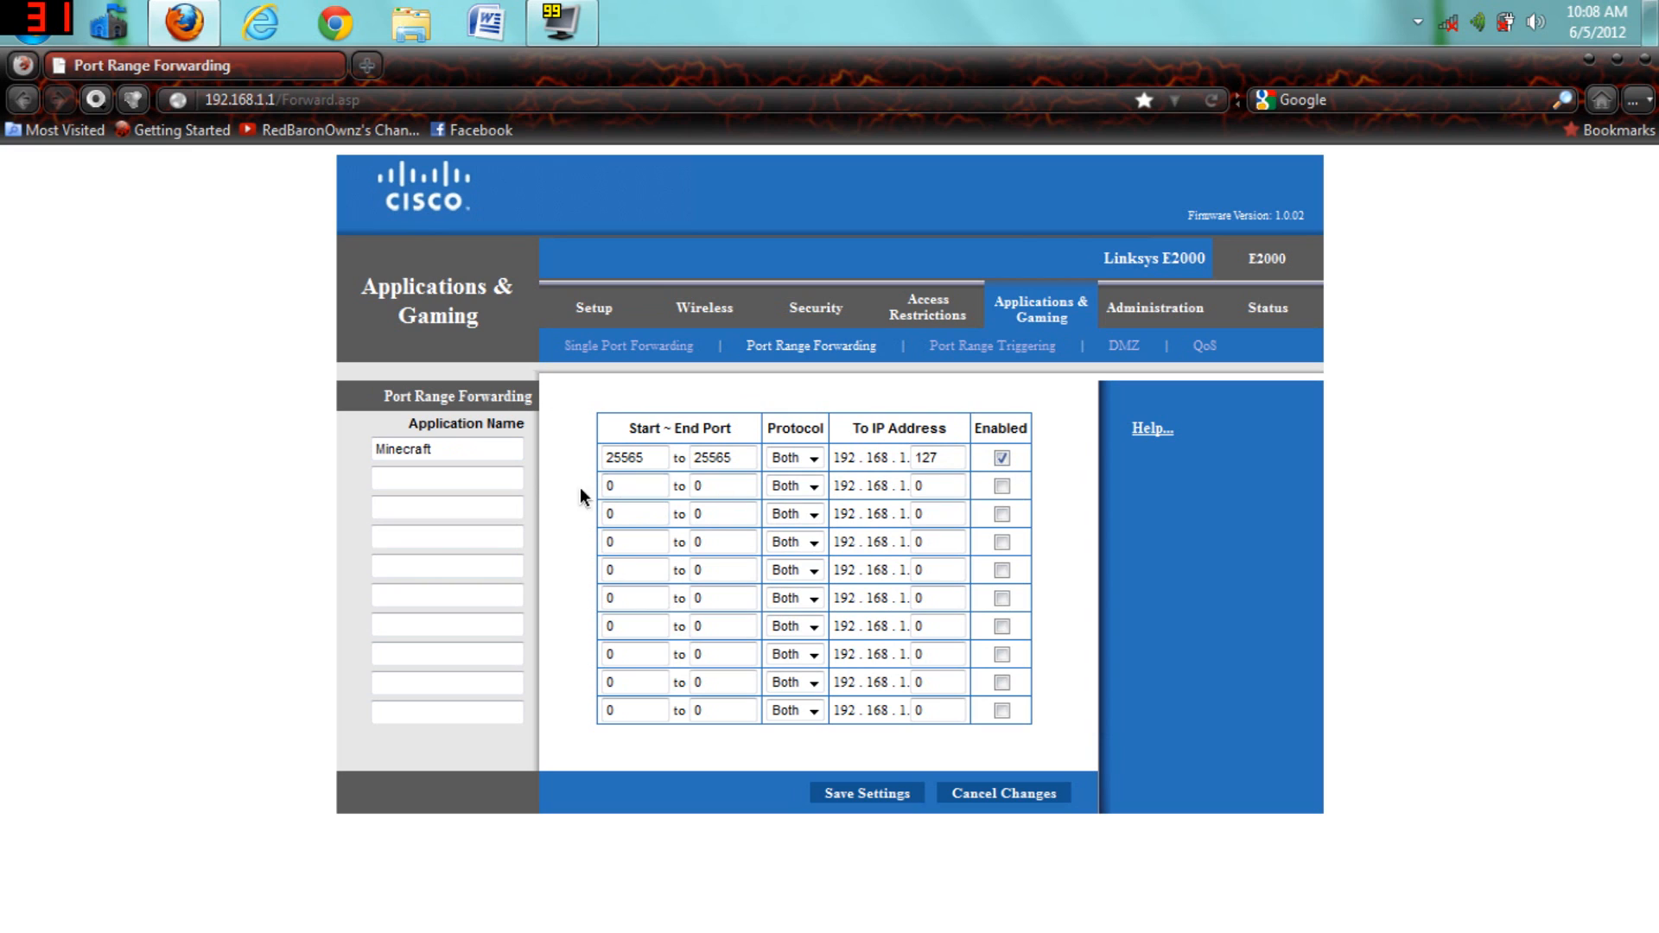
{"action": "double_click", "coordinate": [402, 450]}
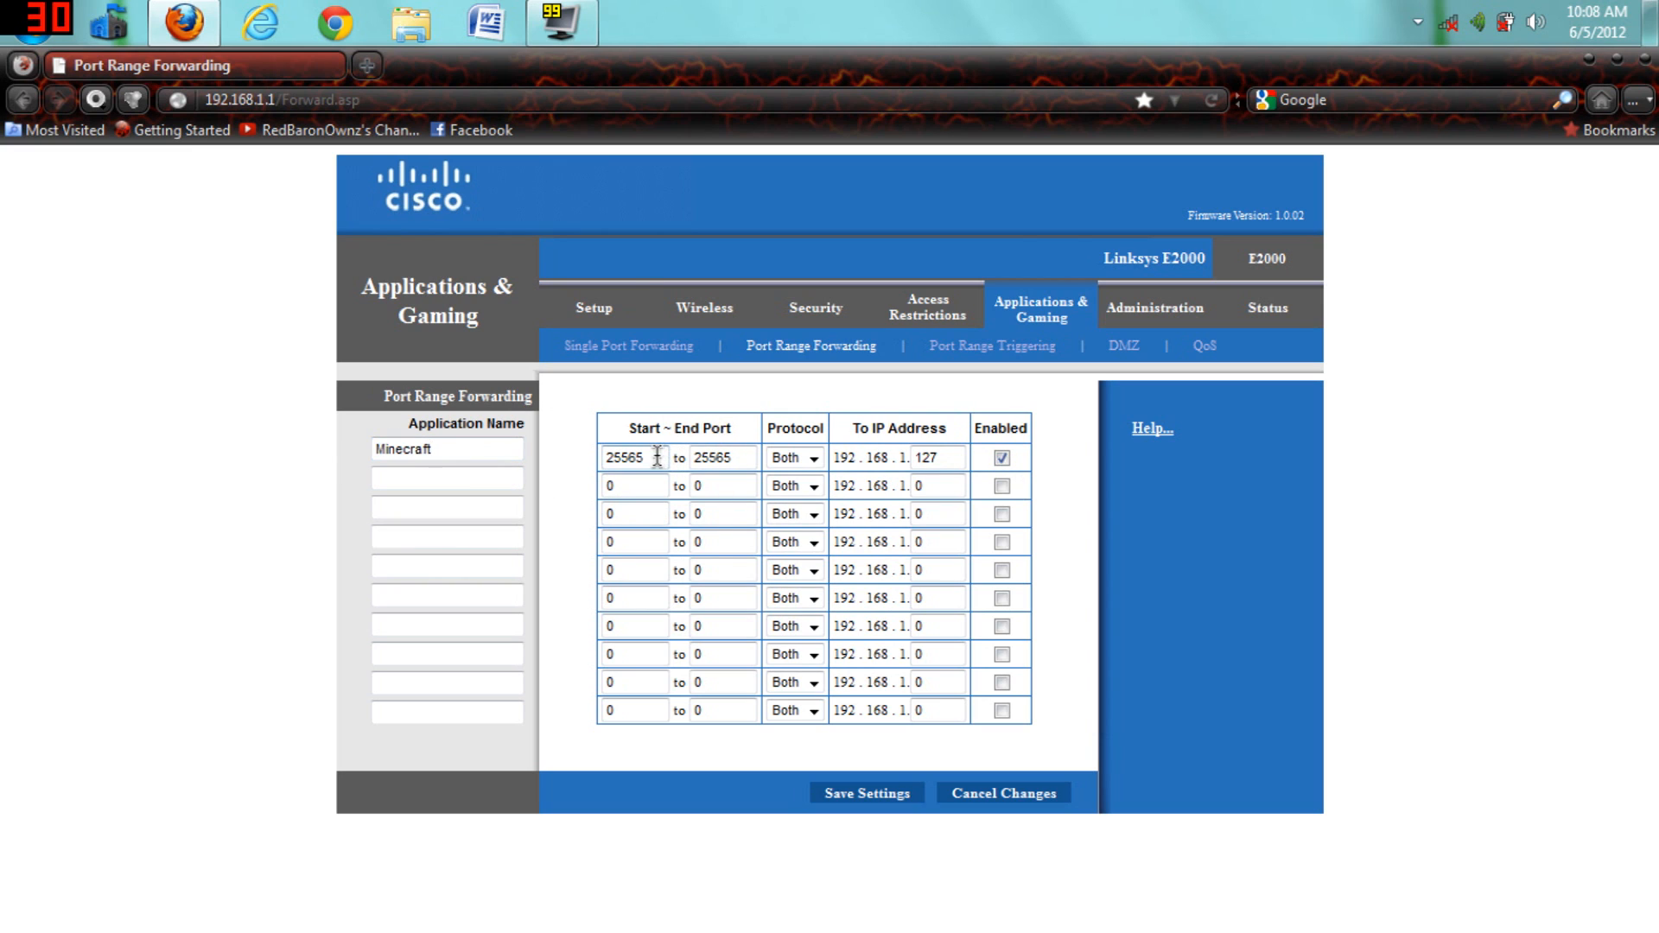
{"action": "mouse_move", "coordinate": [735, 453]}
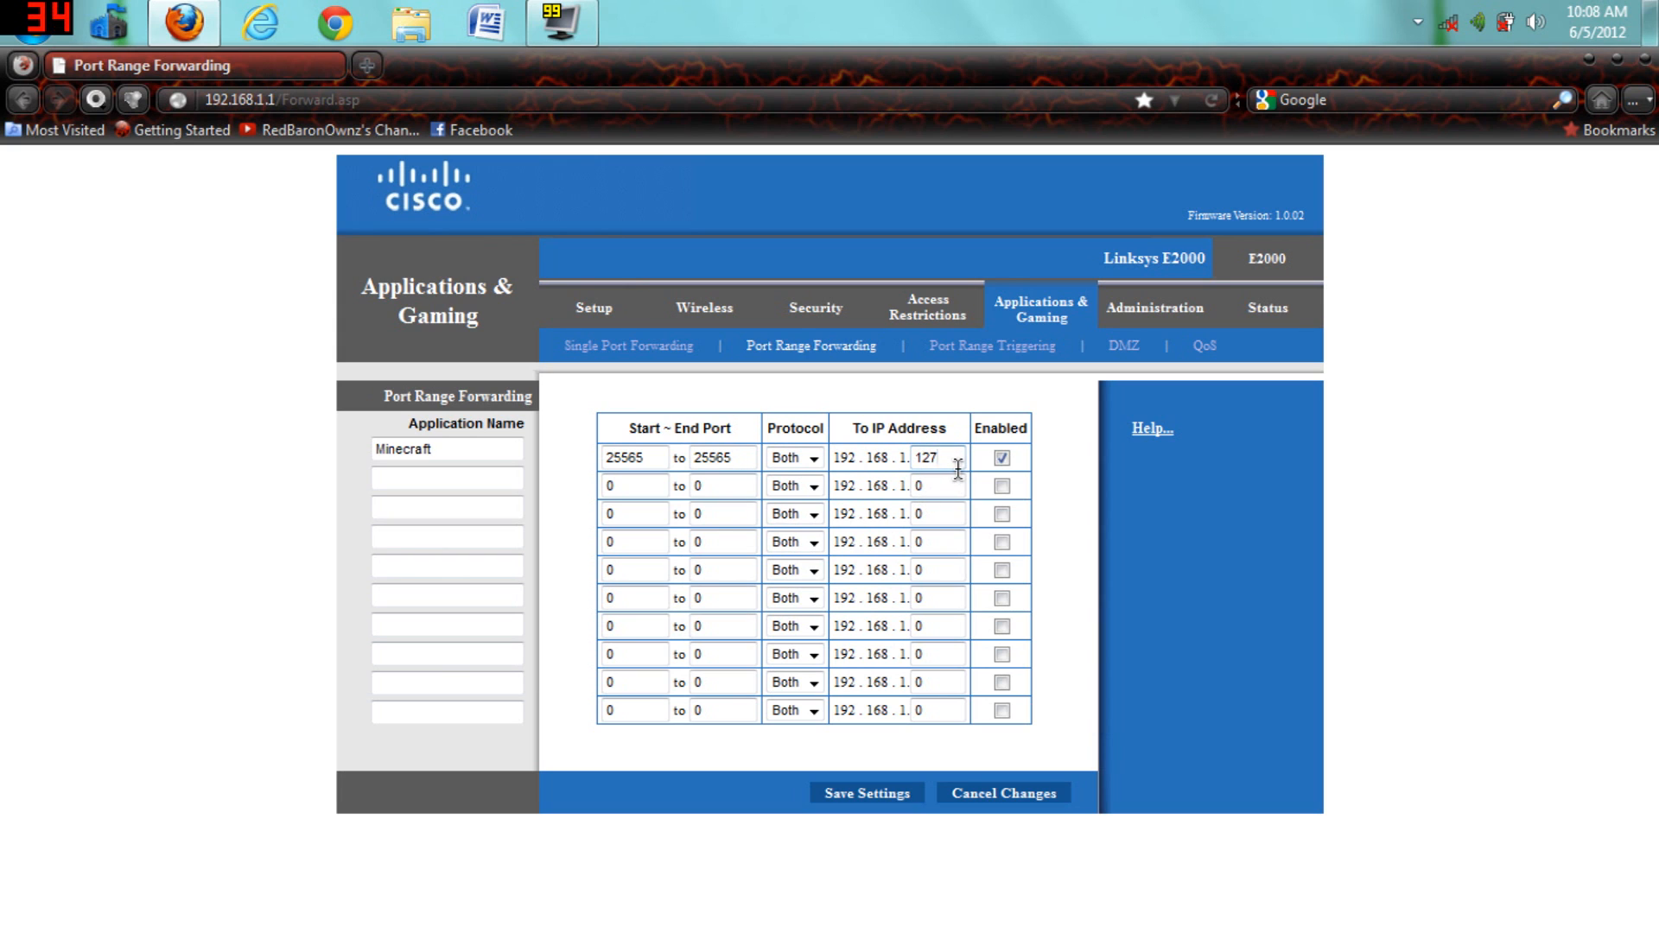
{"action": "left_click", "coordinate": [26, 23]}
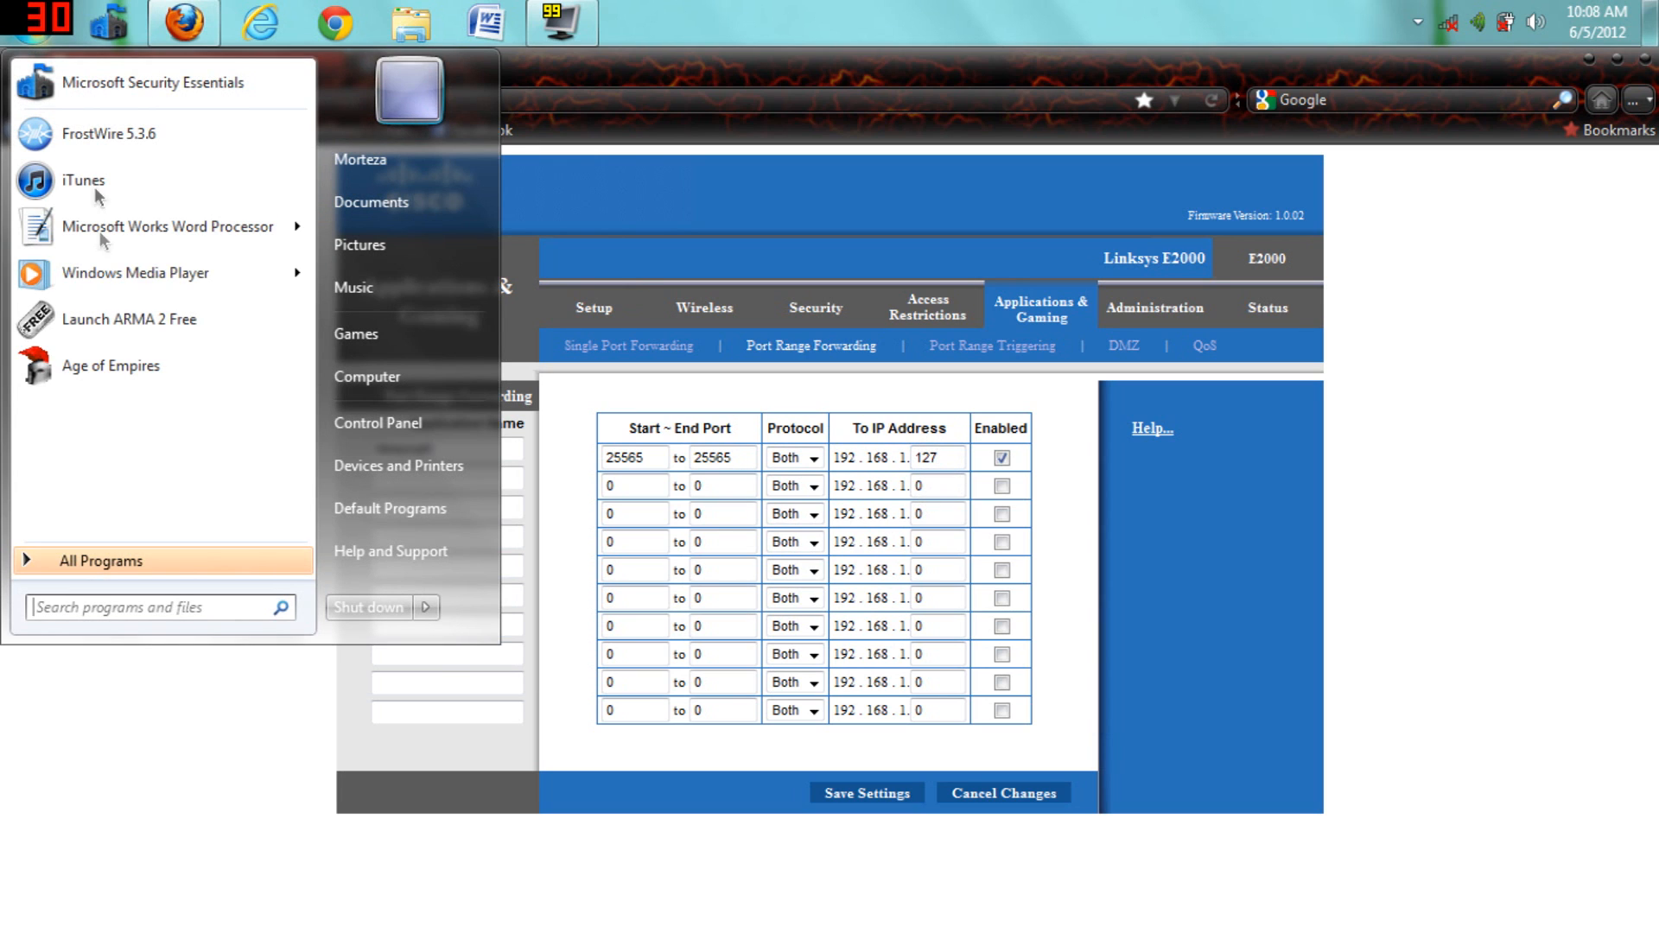
- Run ipconfig in cmd to confirm the PC's IPv4 address is 192.168.1.127
{"action": "left_click", "coordinate": [159, 607]}
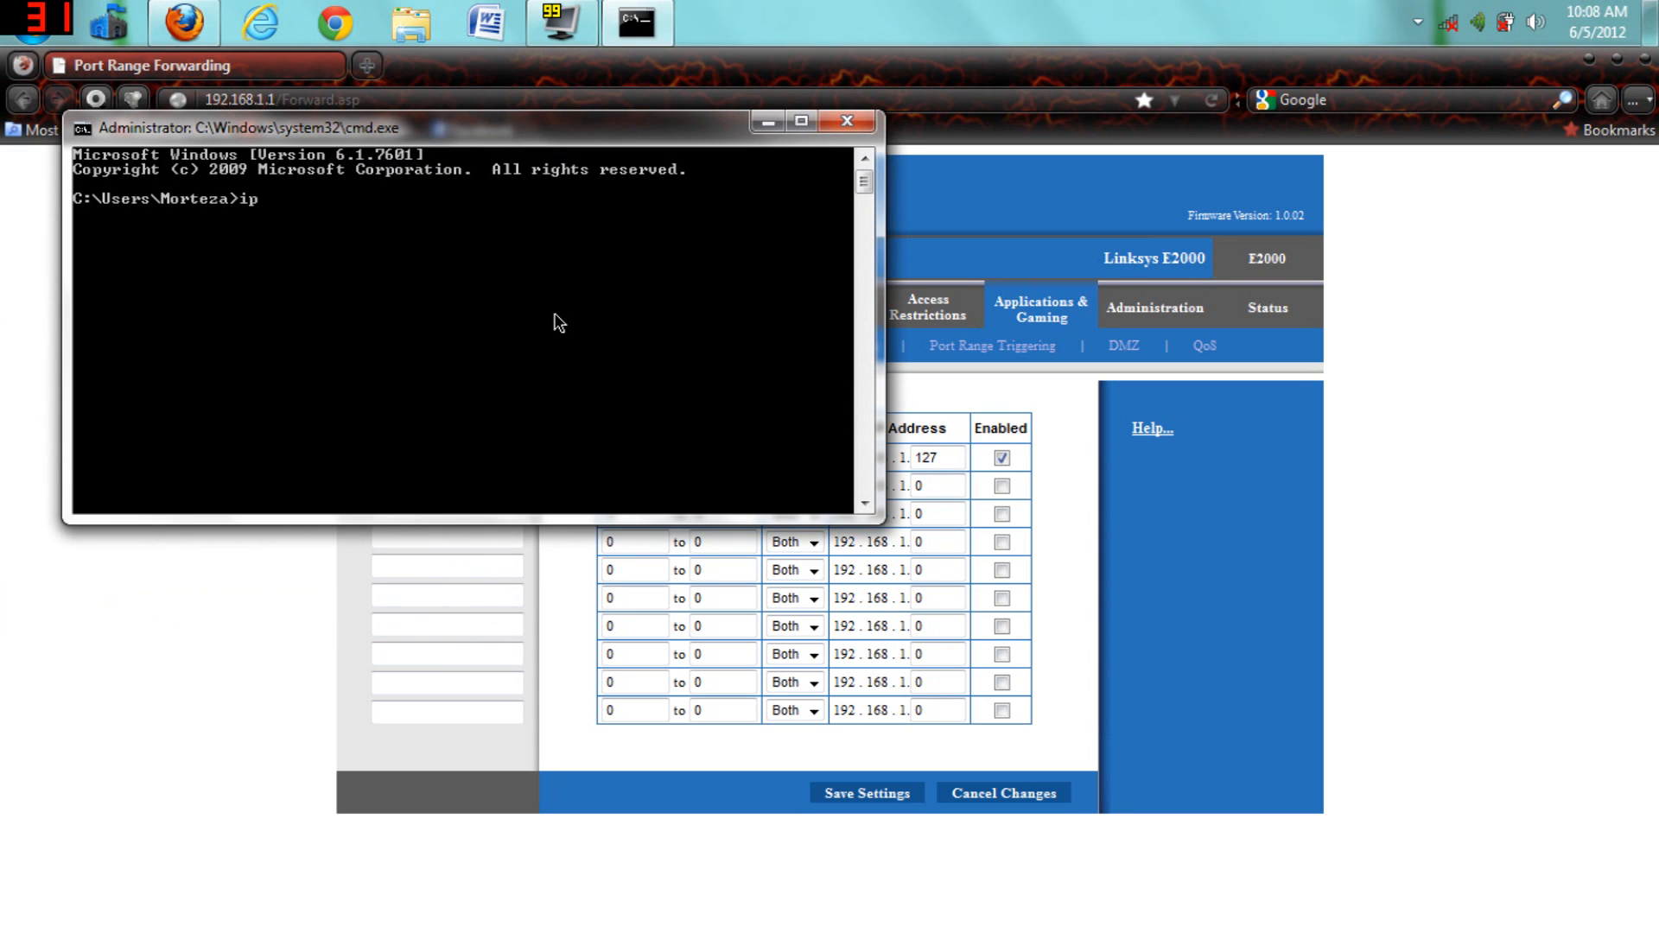
{"action": "type", "text": "config"}
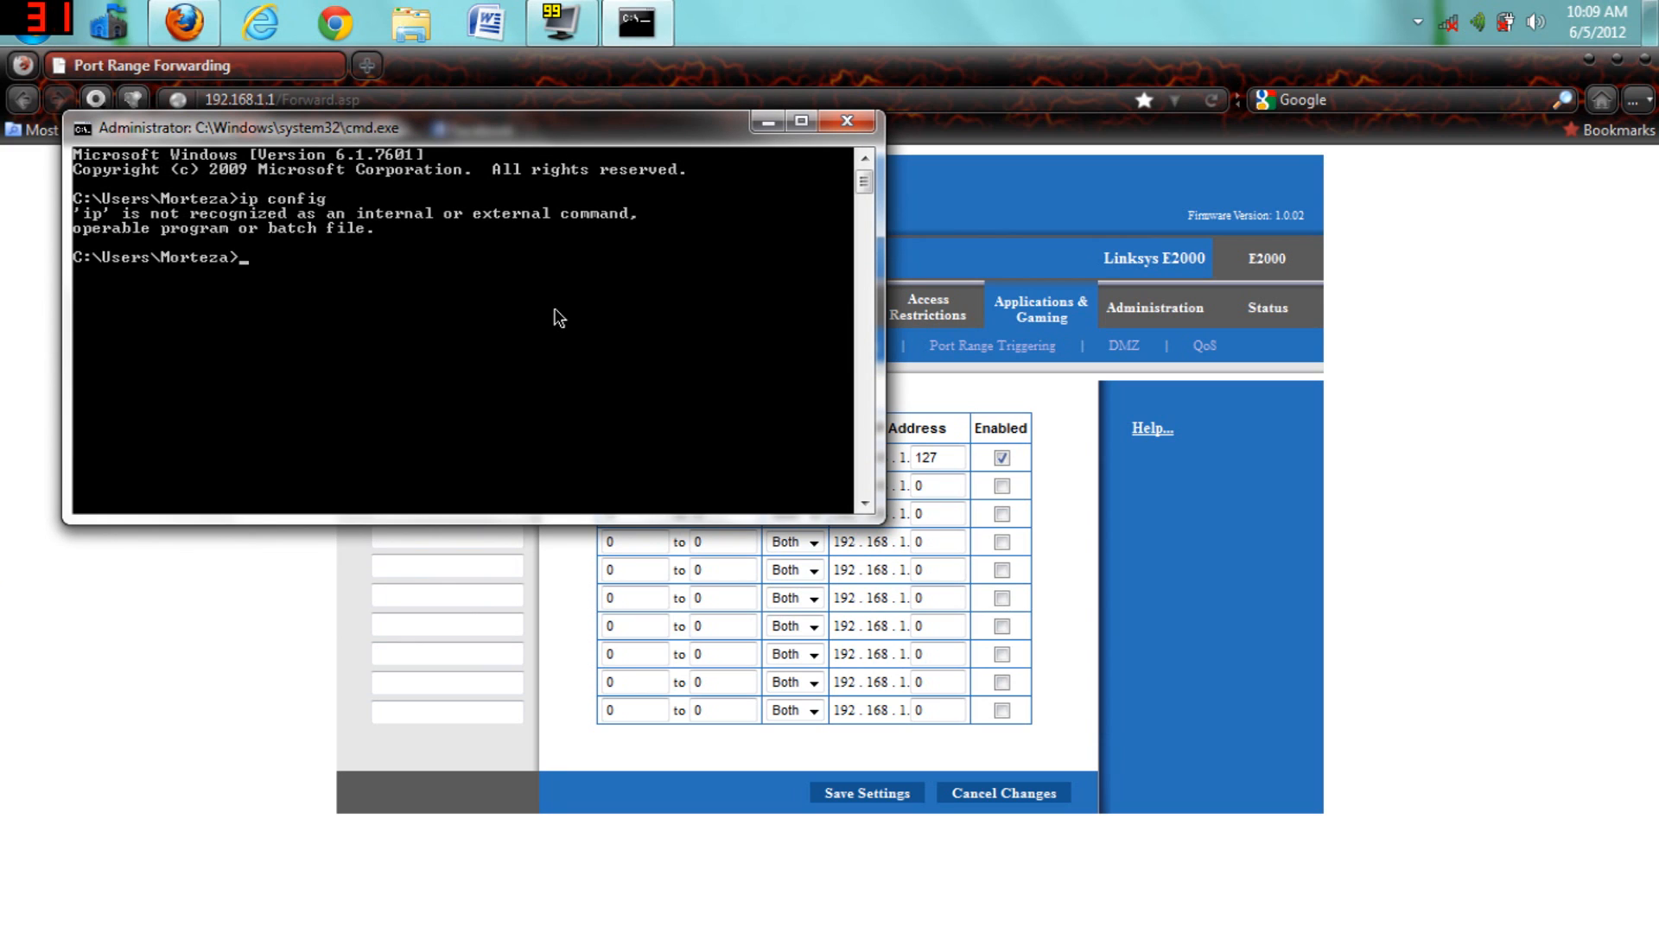
{"action": "type", "text": "ipconfig"}
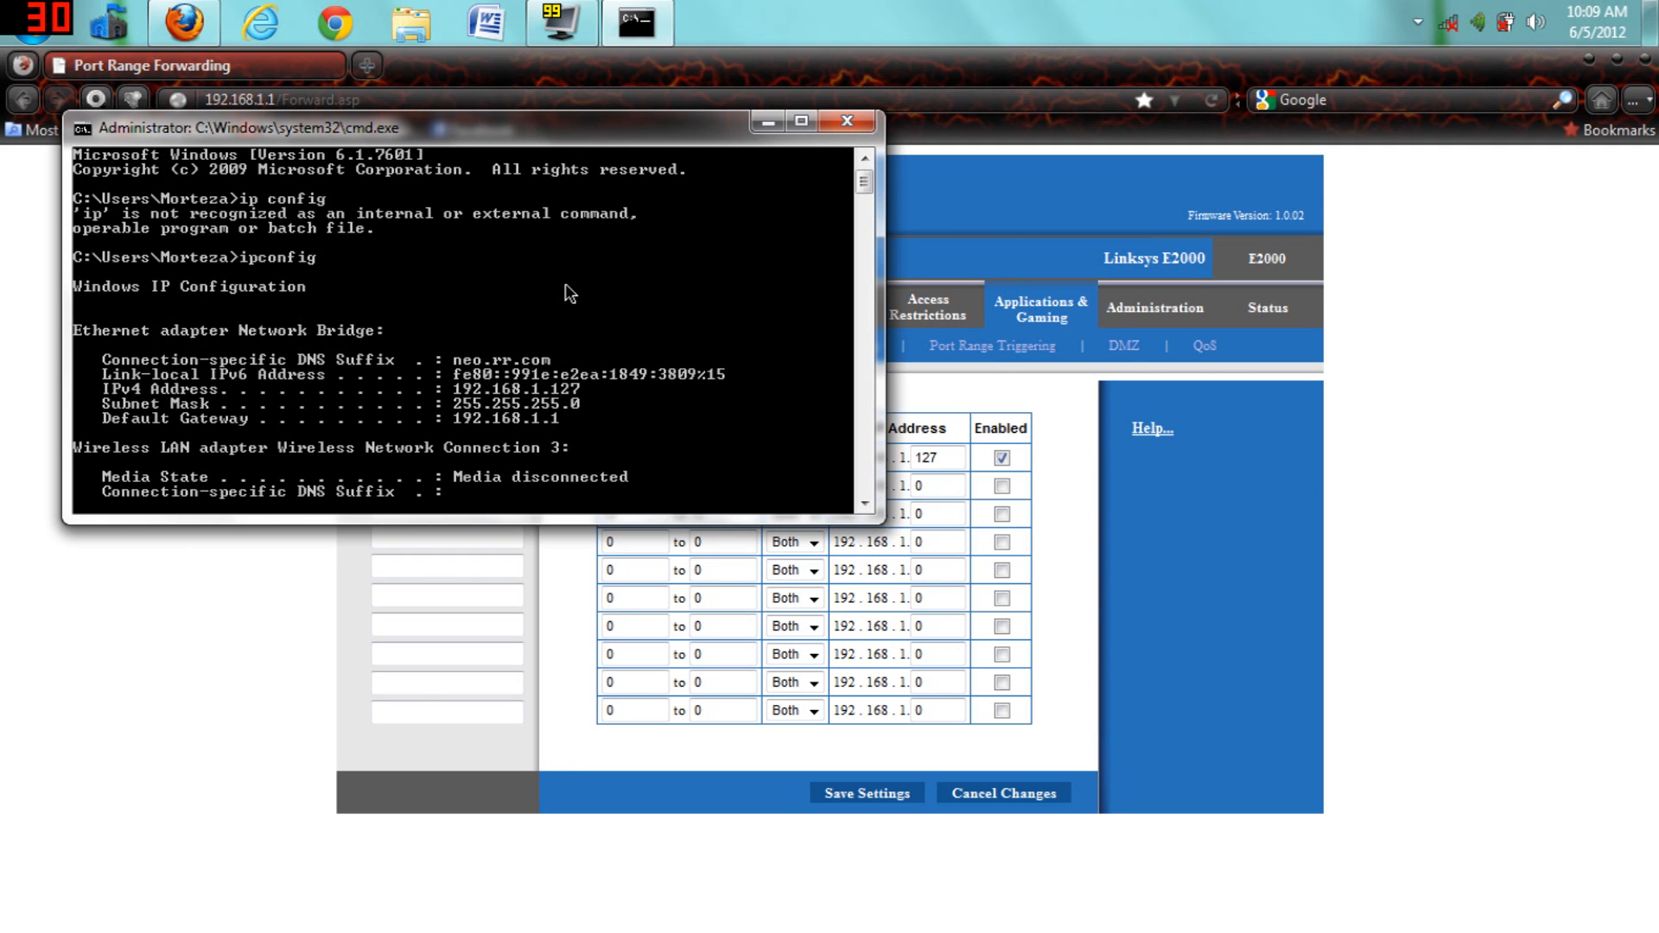
{"action": "scroll", "scroll_direction": "down", "scroll_amount": 3}
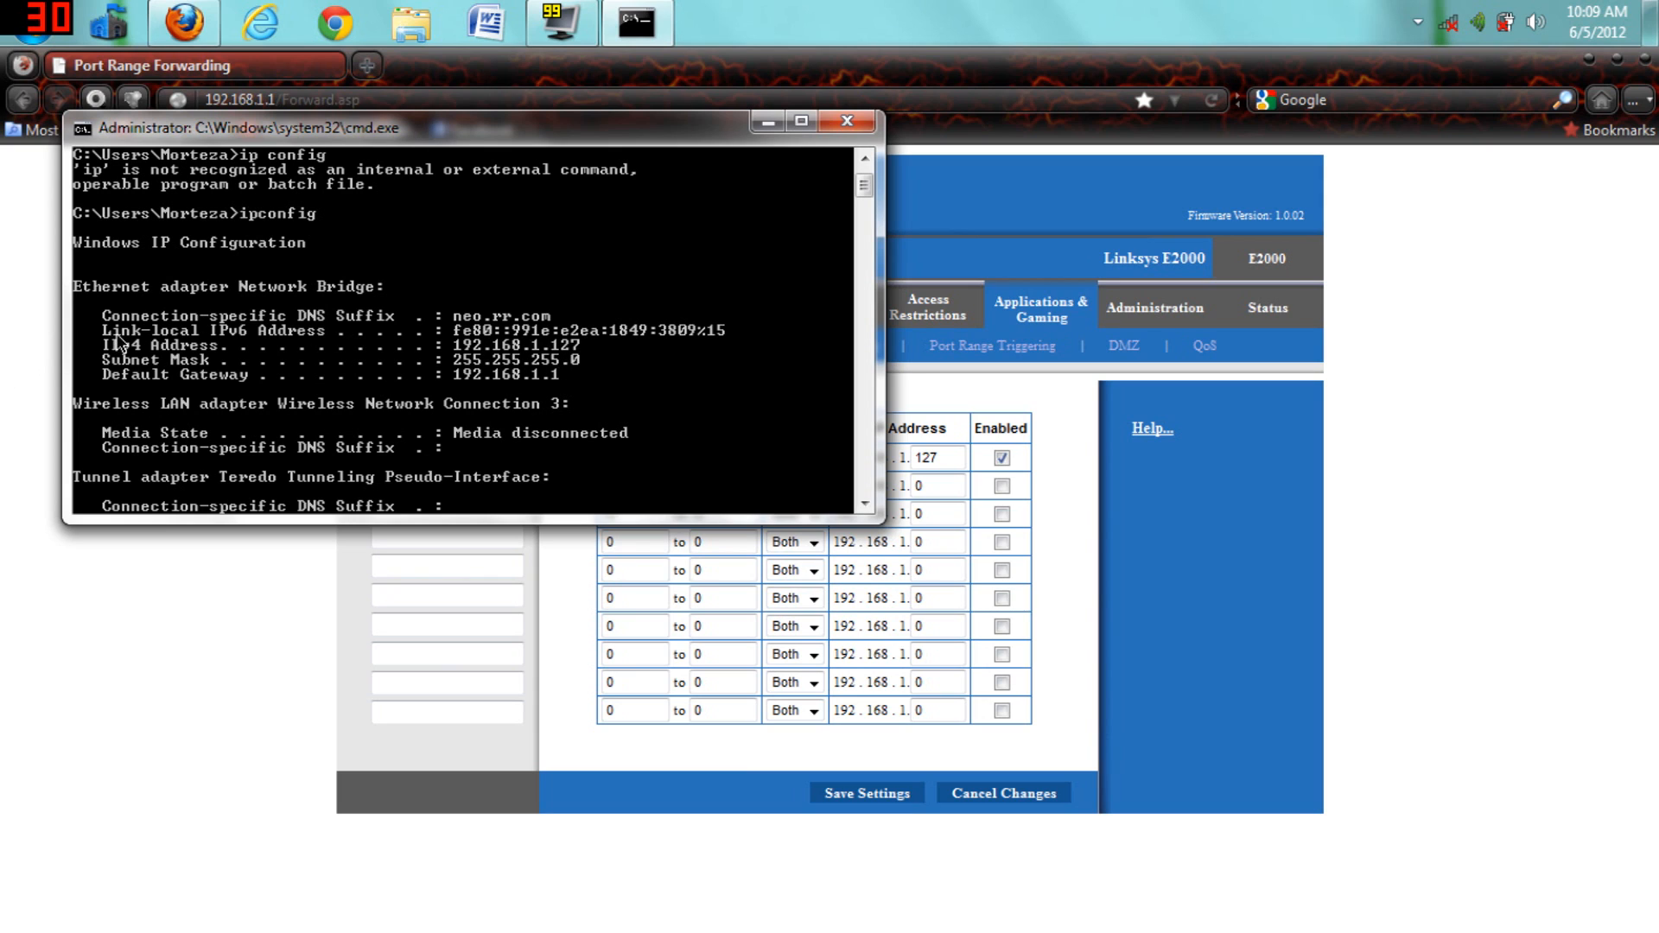
{"action": "mouse_move", "coordinate": [542, 360]}
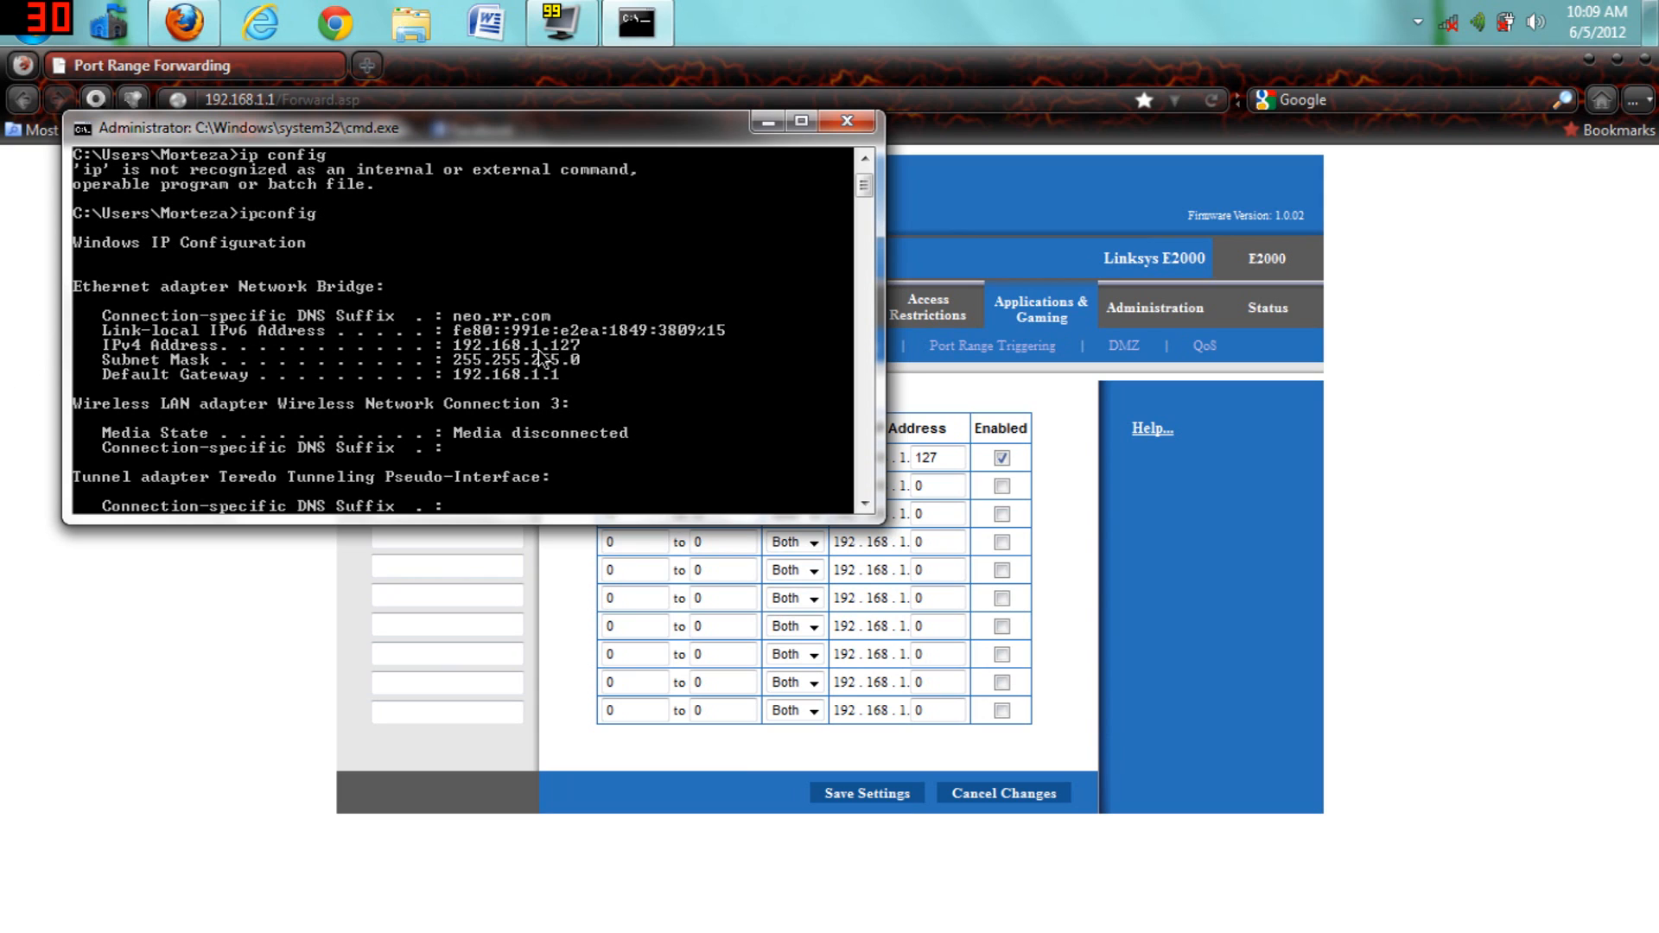
{"action": "mouse_move", "coordinate": [553, 334]}
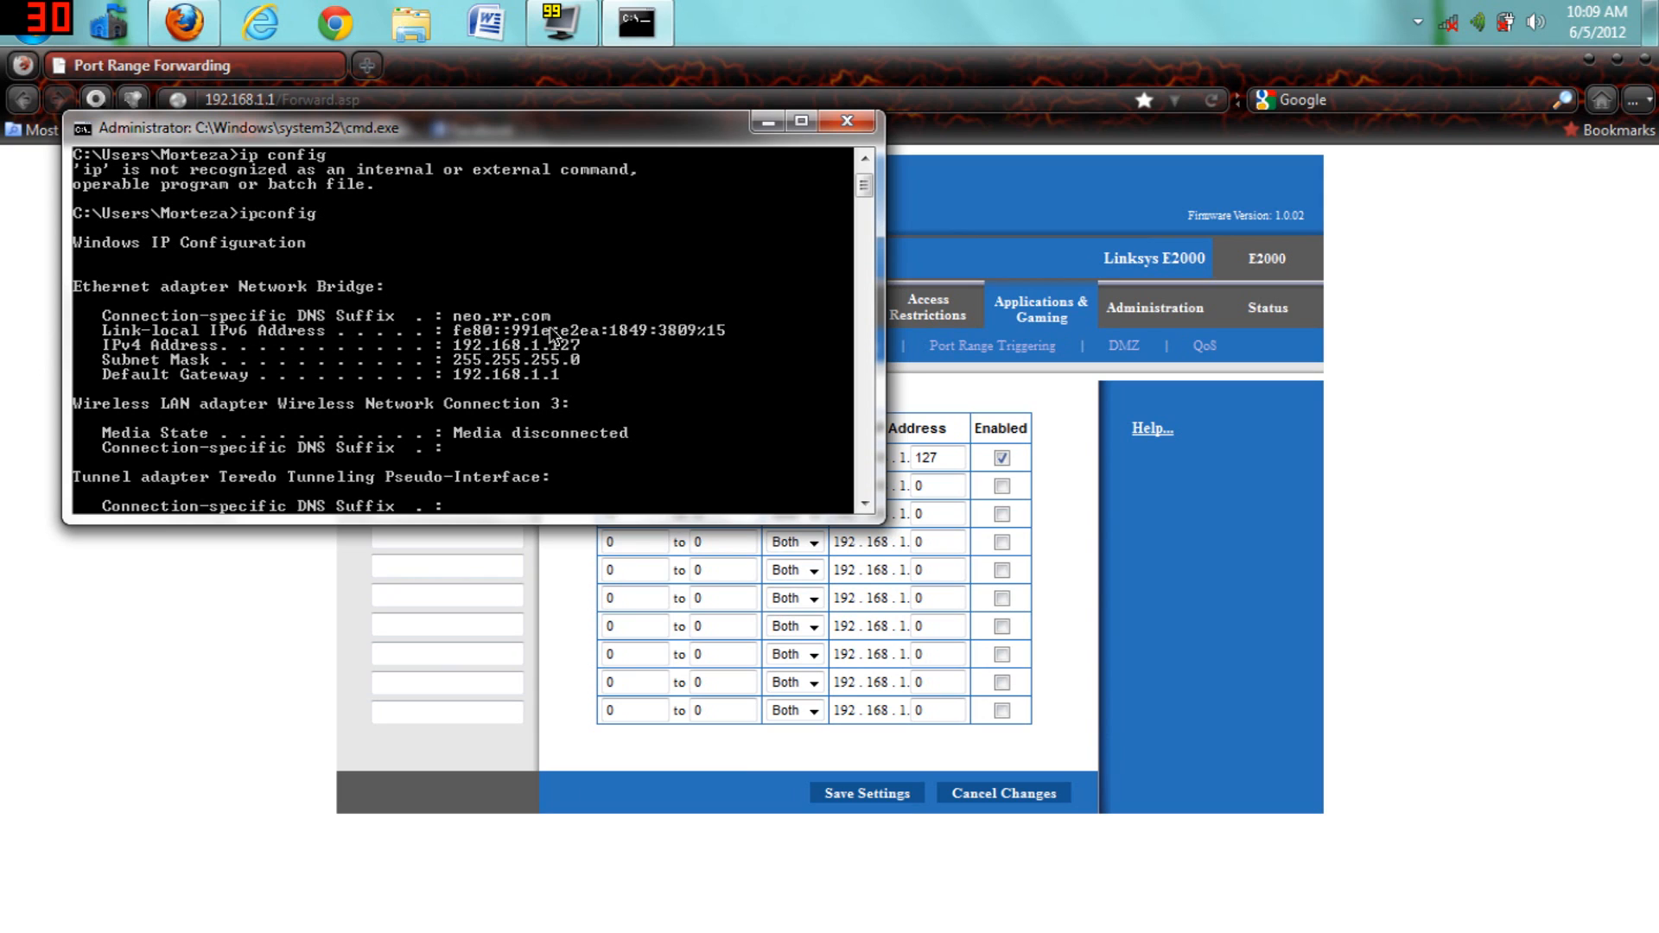
{"action": "mouse_move", "coordinate": [746, 310]}
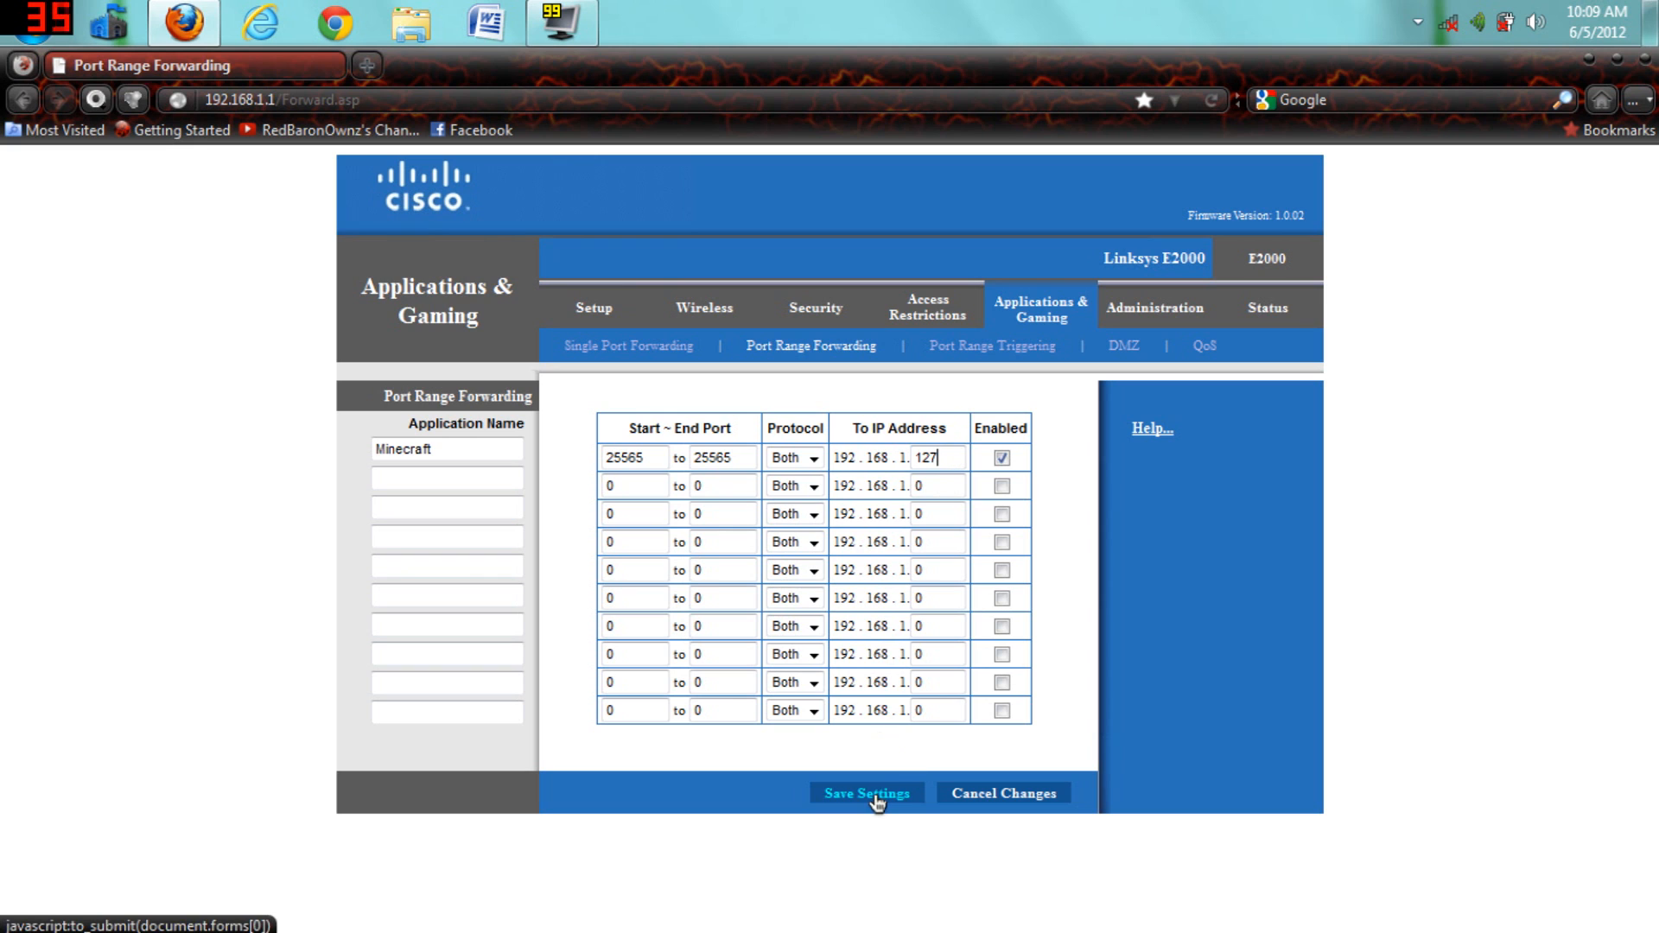
- Save the Minecraft forwarding rule and return to the Basic Setup page
{"action": "left_click", "coordinate": [864, 793]}
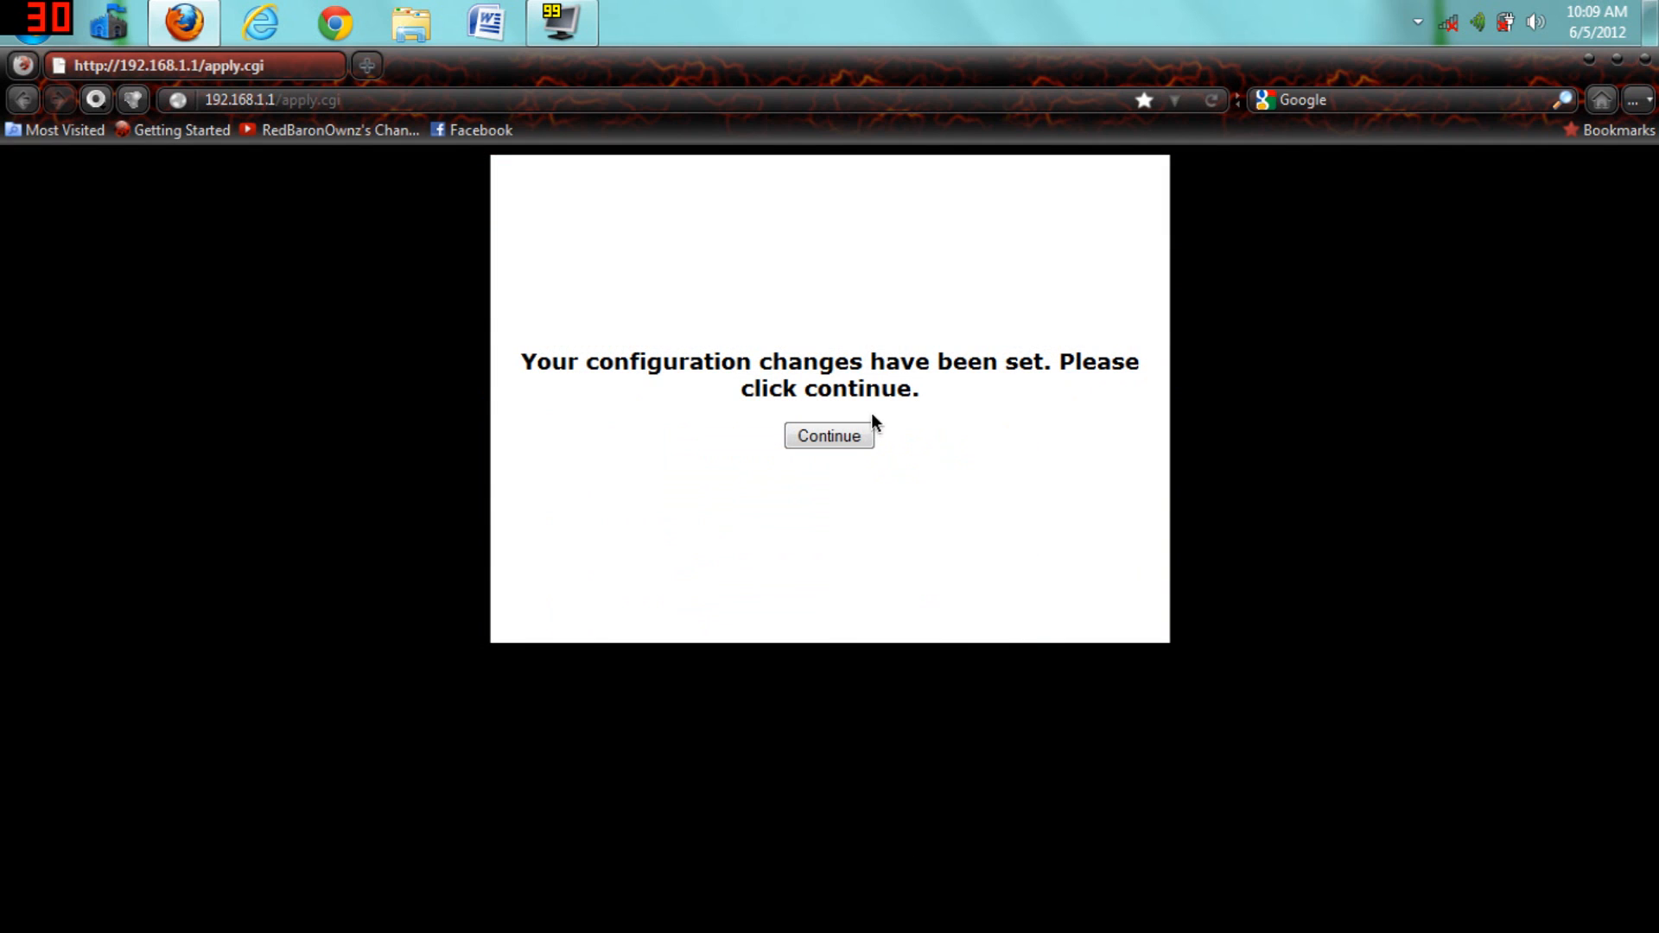
{"action": "left_click", "coordinate": [828, 436]}
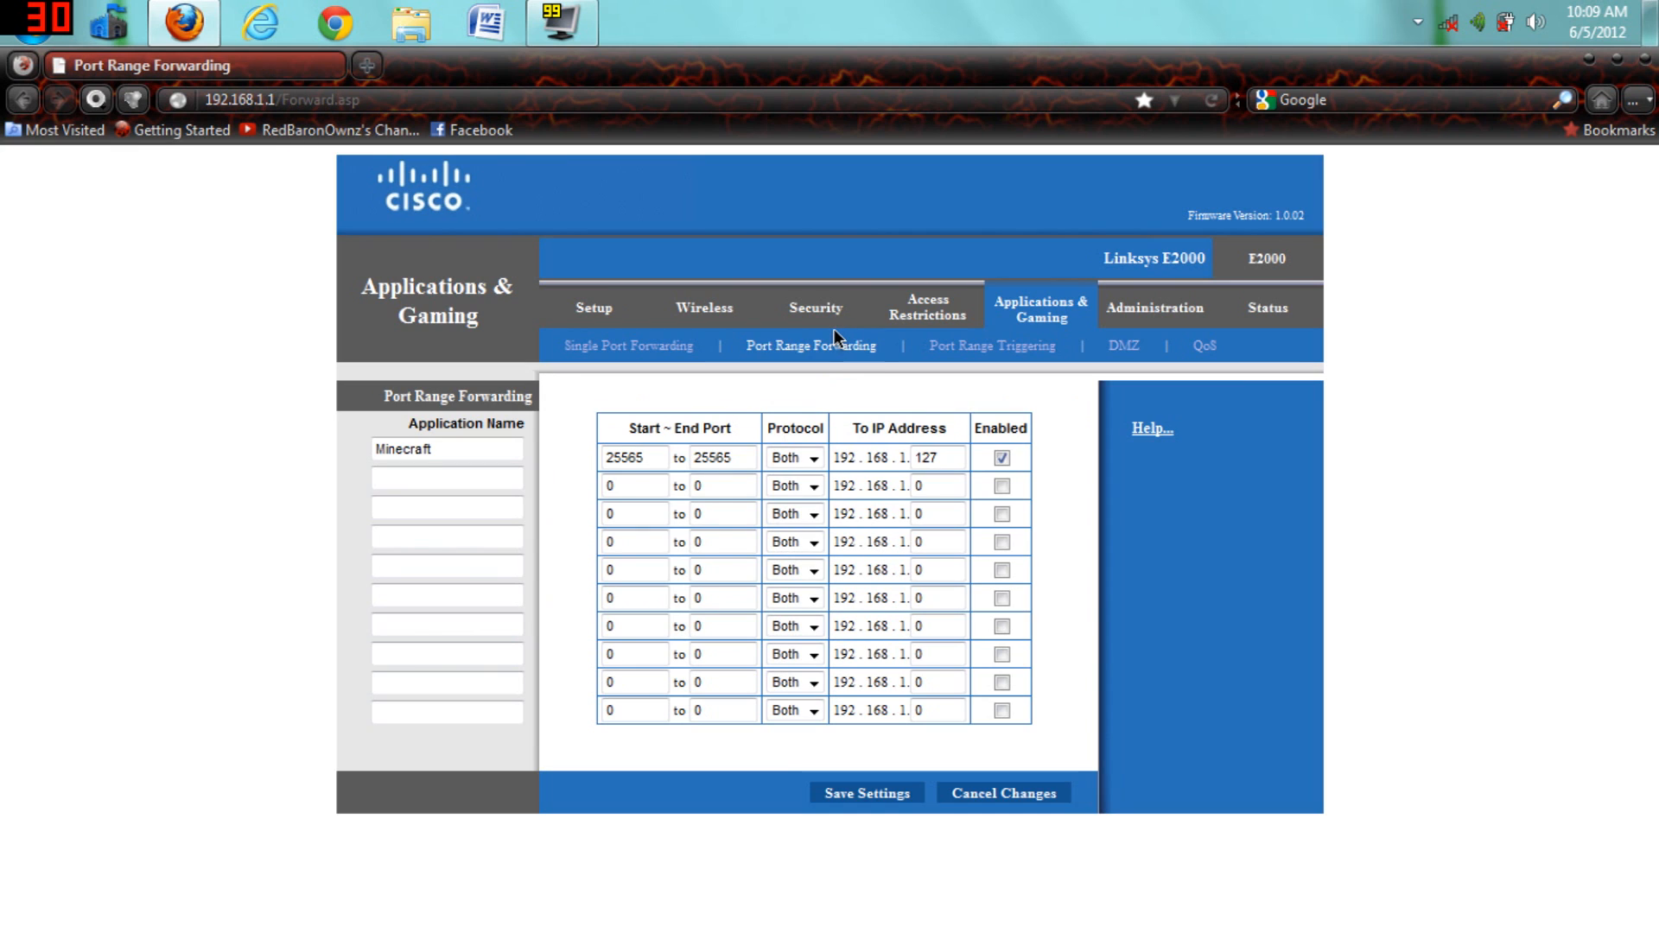
{"action": "left_click", "coordinate": [593, 307]}
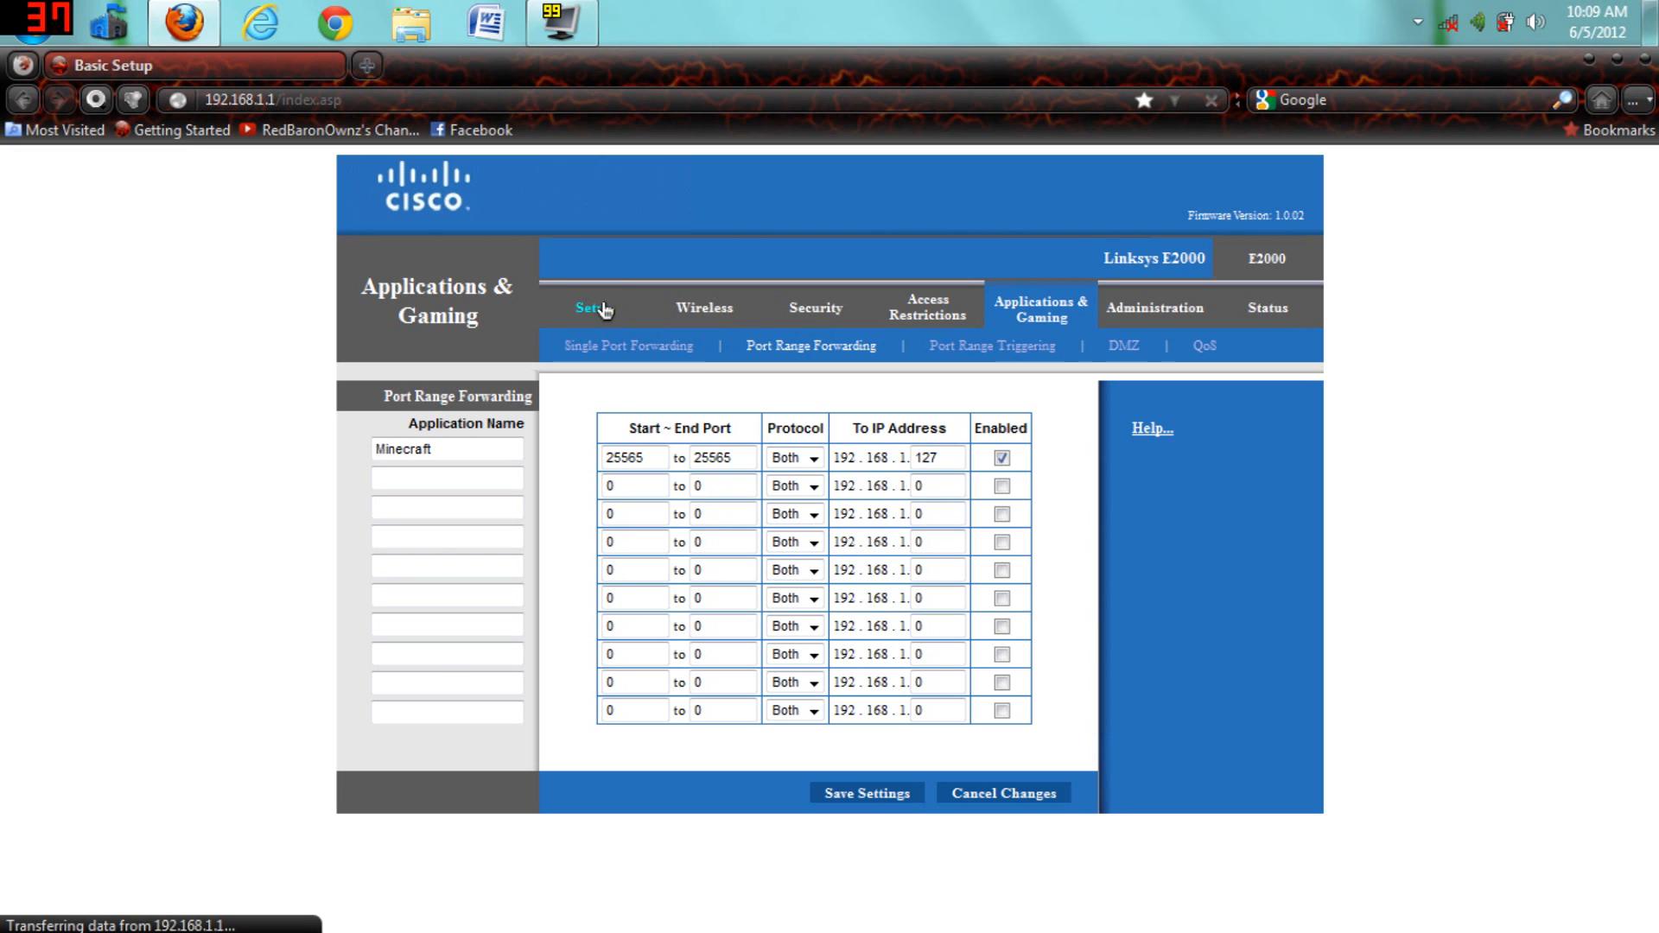
{"action": "left_click", "coordinate": [582, 308]}
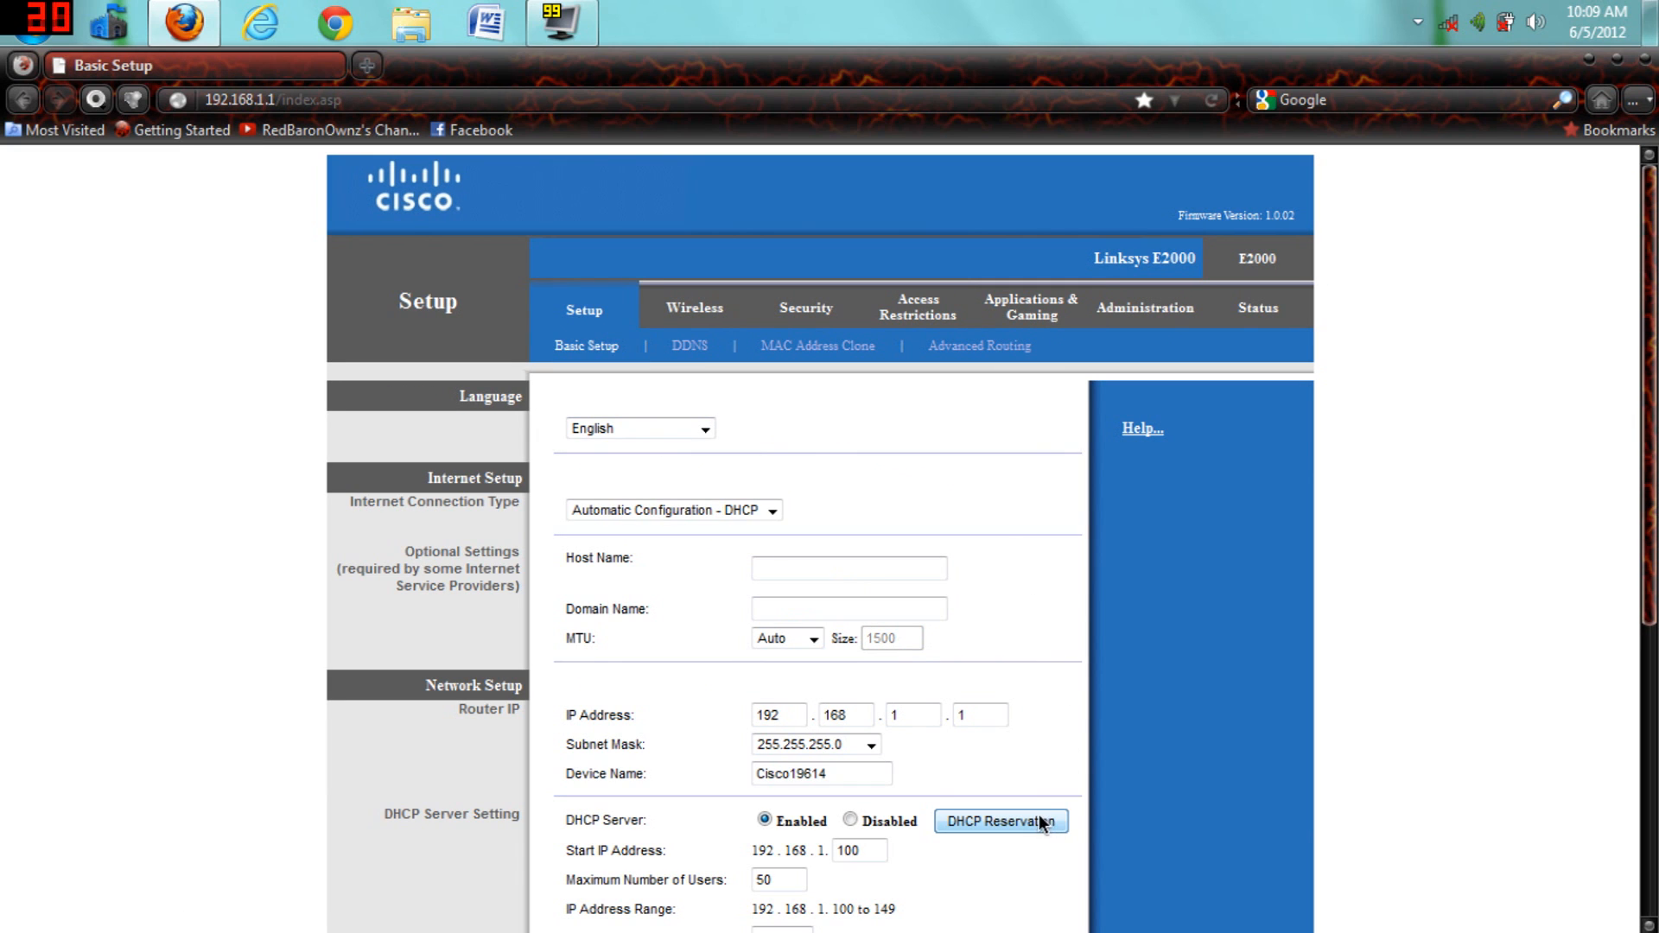
- Save the DHCP reservation of 192.168.1.127 for this PC and close the confirmation
{"action": "left_click", "coordinate": [999, 821]}
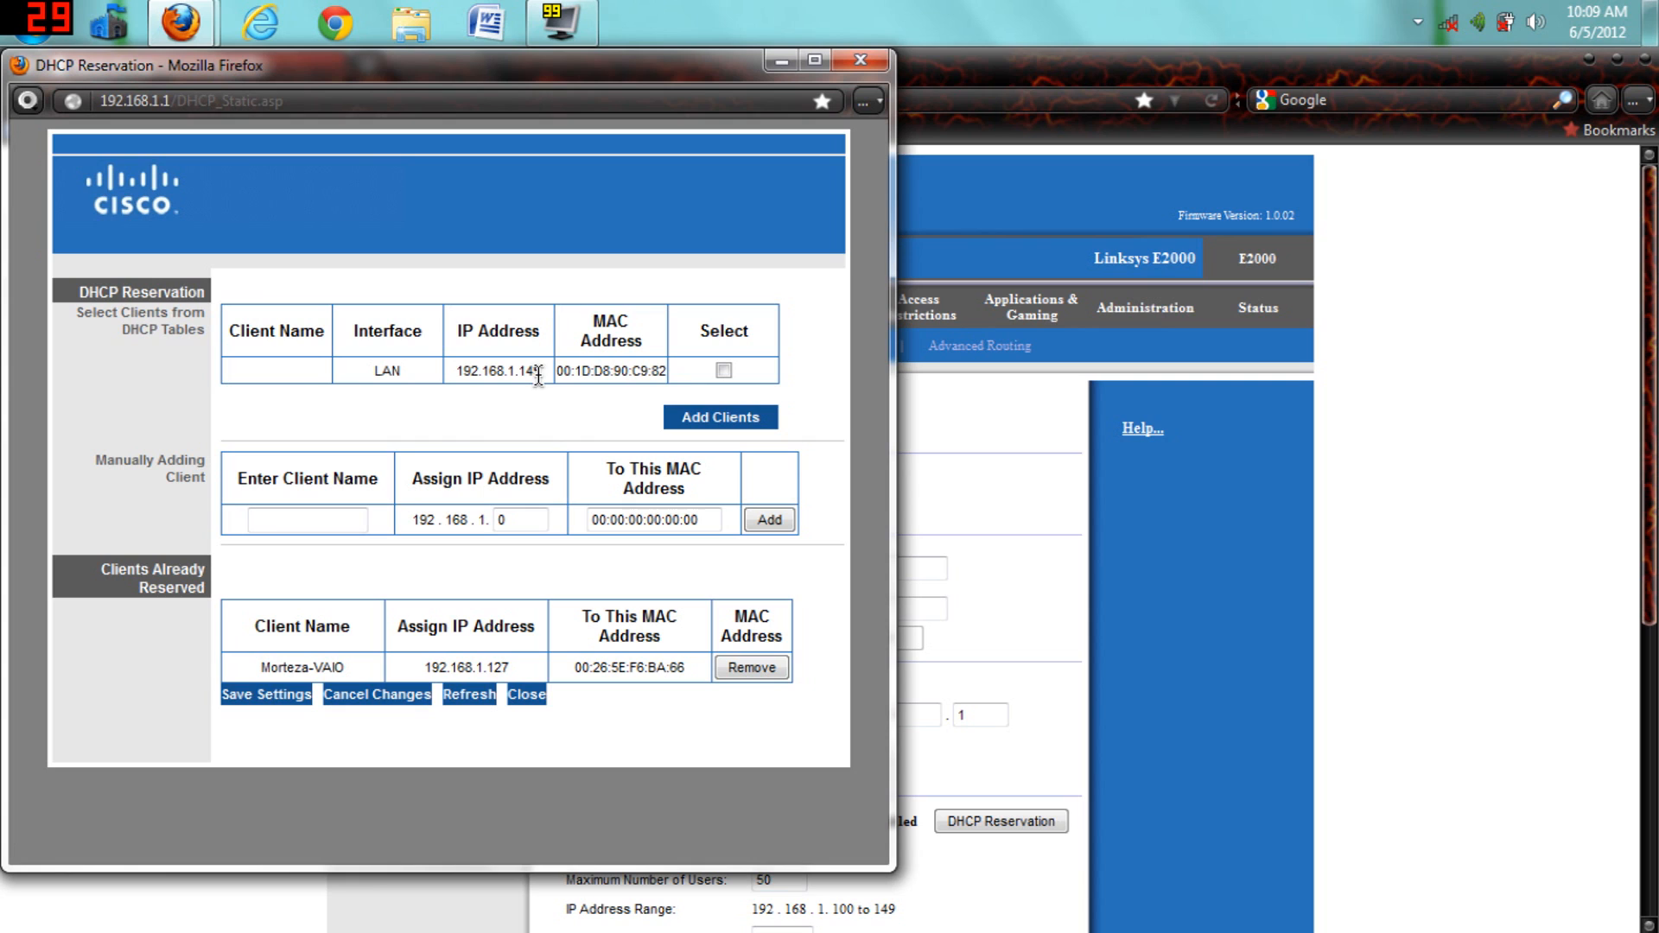
{"action": "mouse_move", "coordinate": [534, 603]}
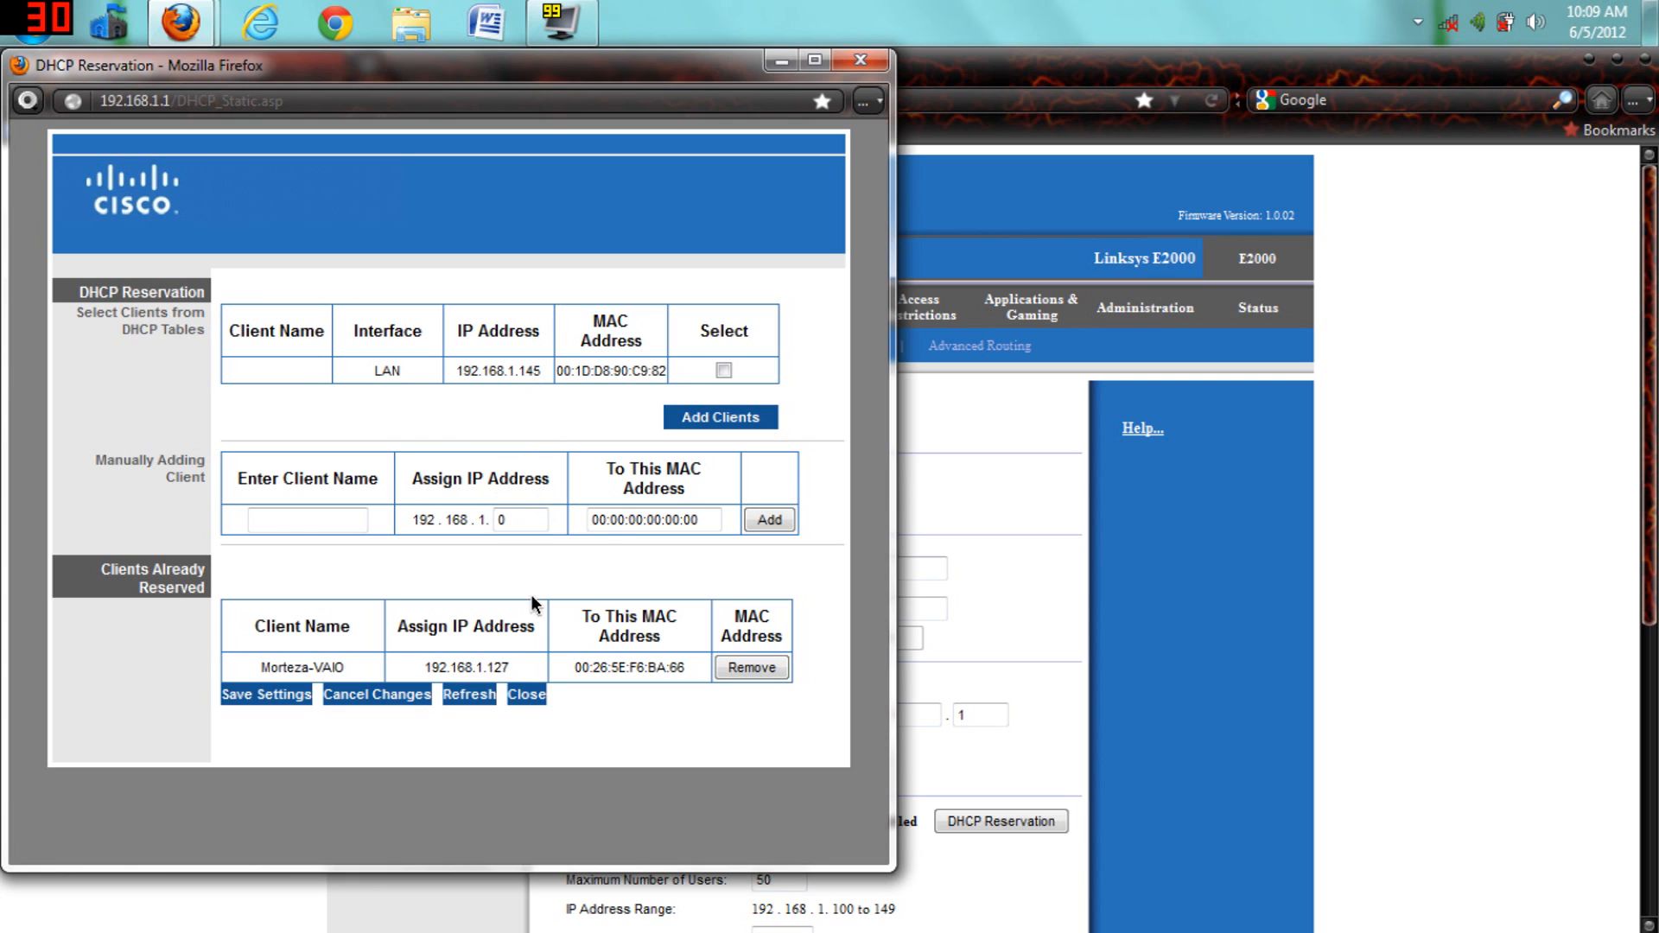
{"action": "mouse_move", "coordinate": [394, 638]}
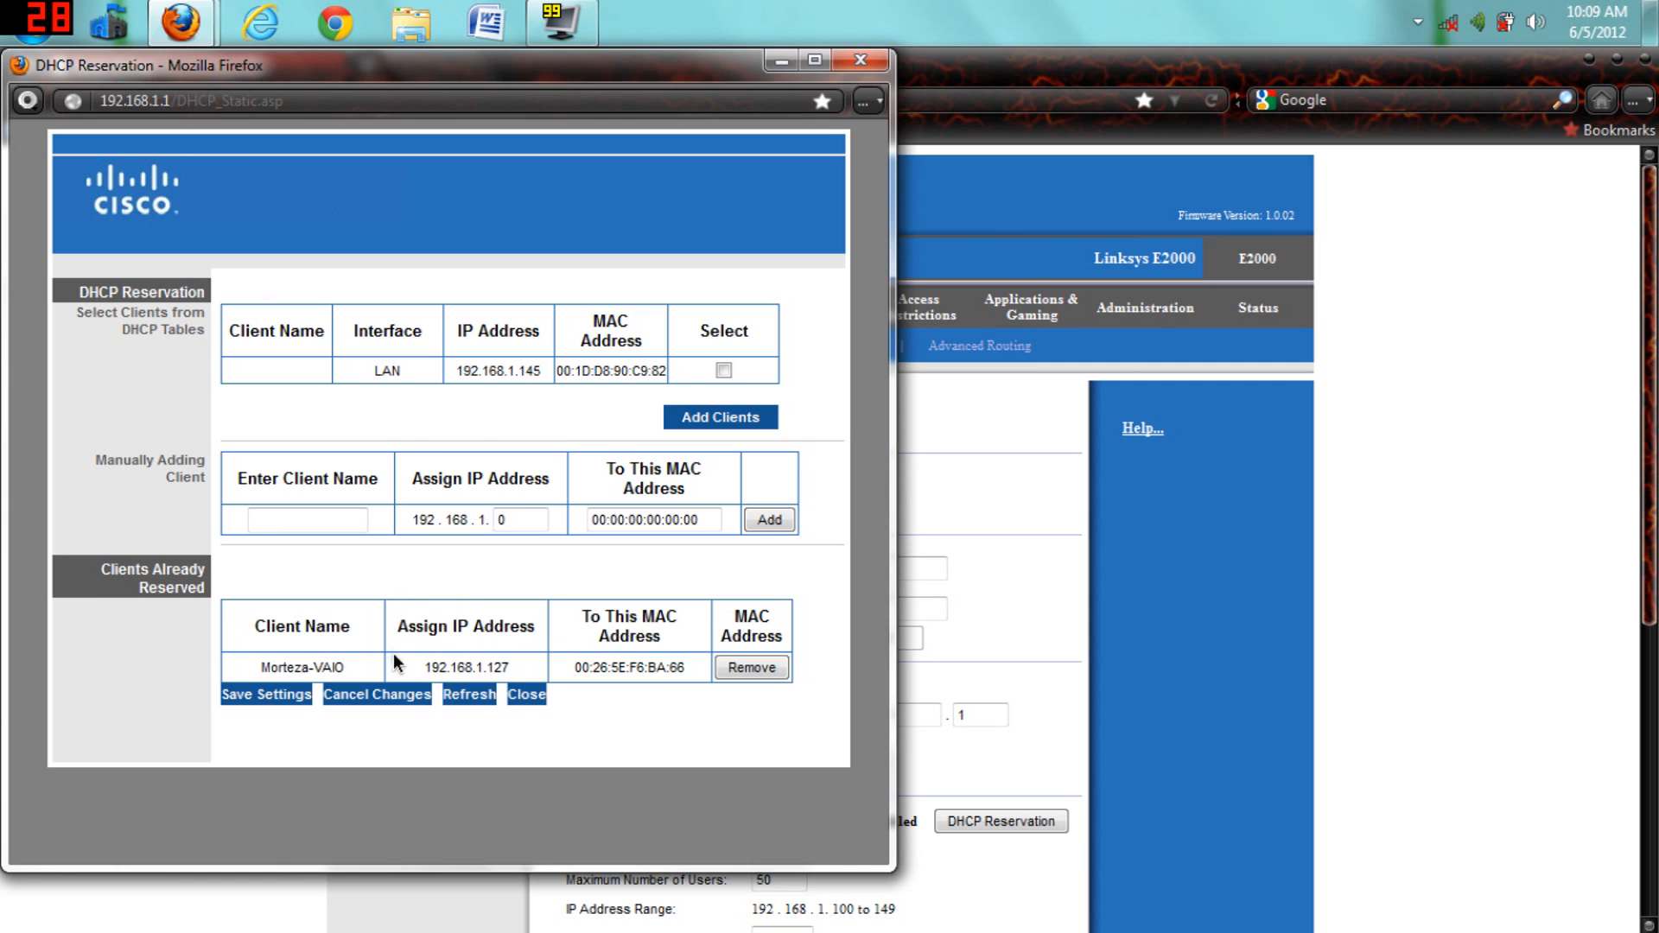
{"action": "mouse_move", "coordinate": [560, 687]}
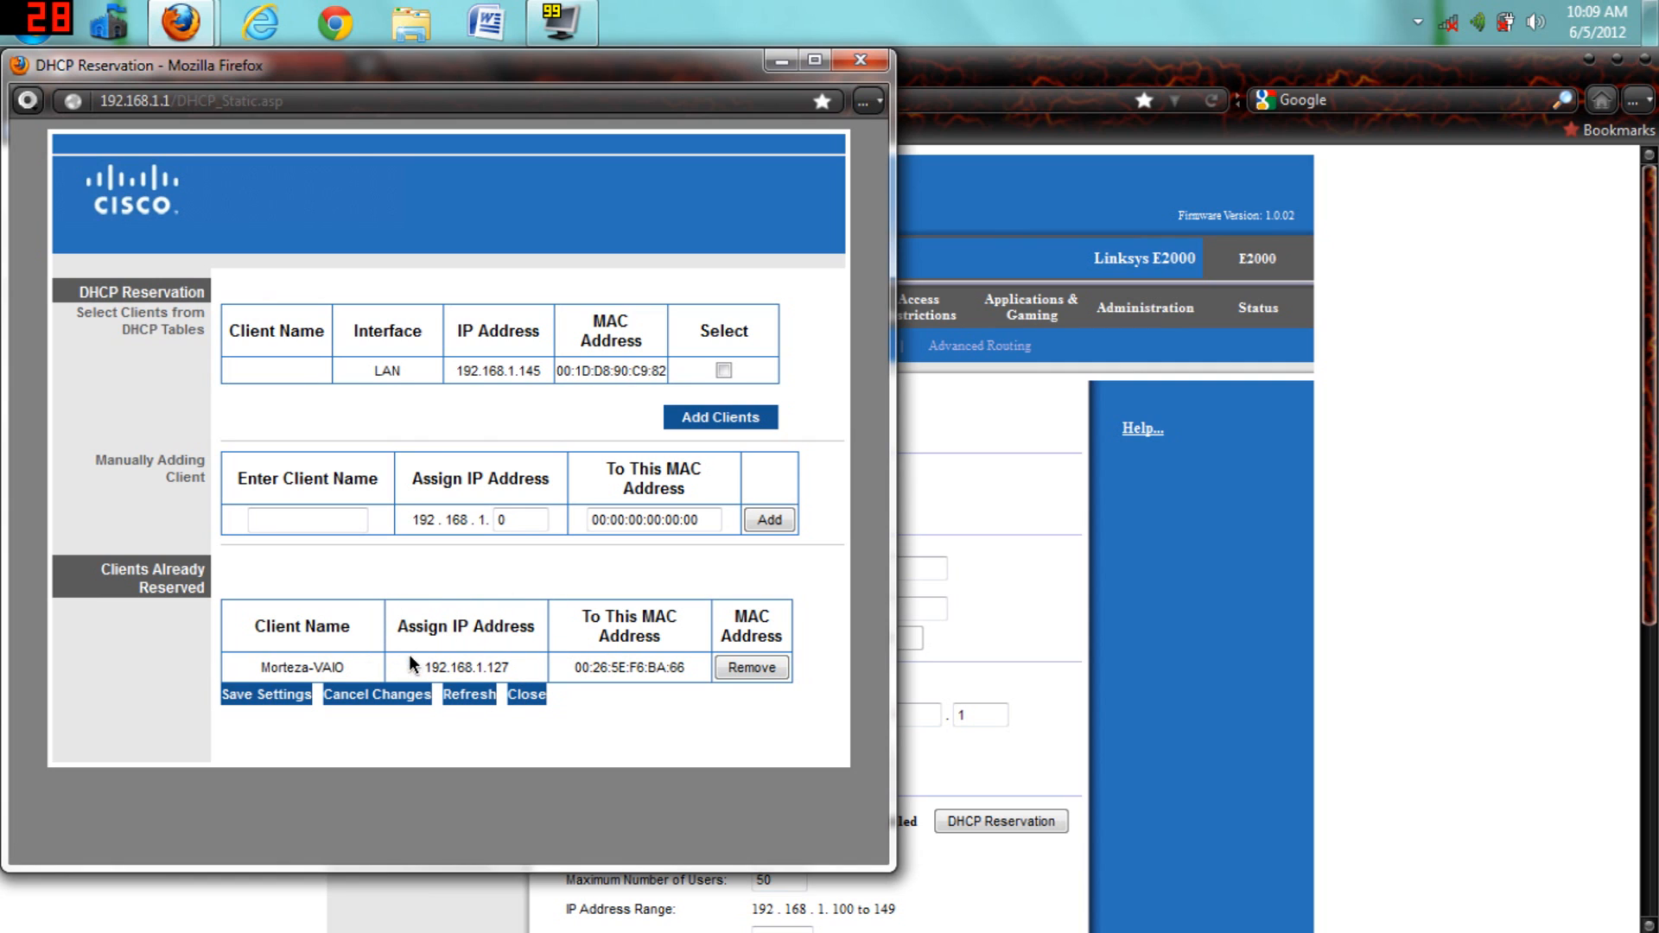
{"action": "mouse_move", "coordinate": [411, 646]}
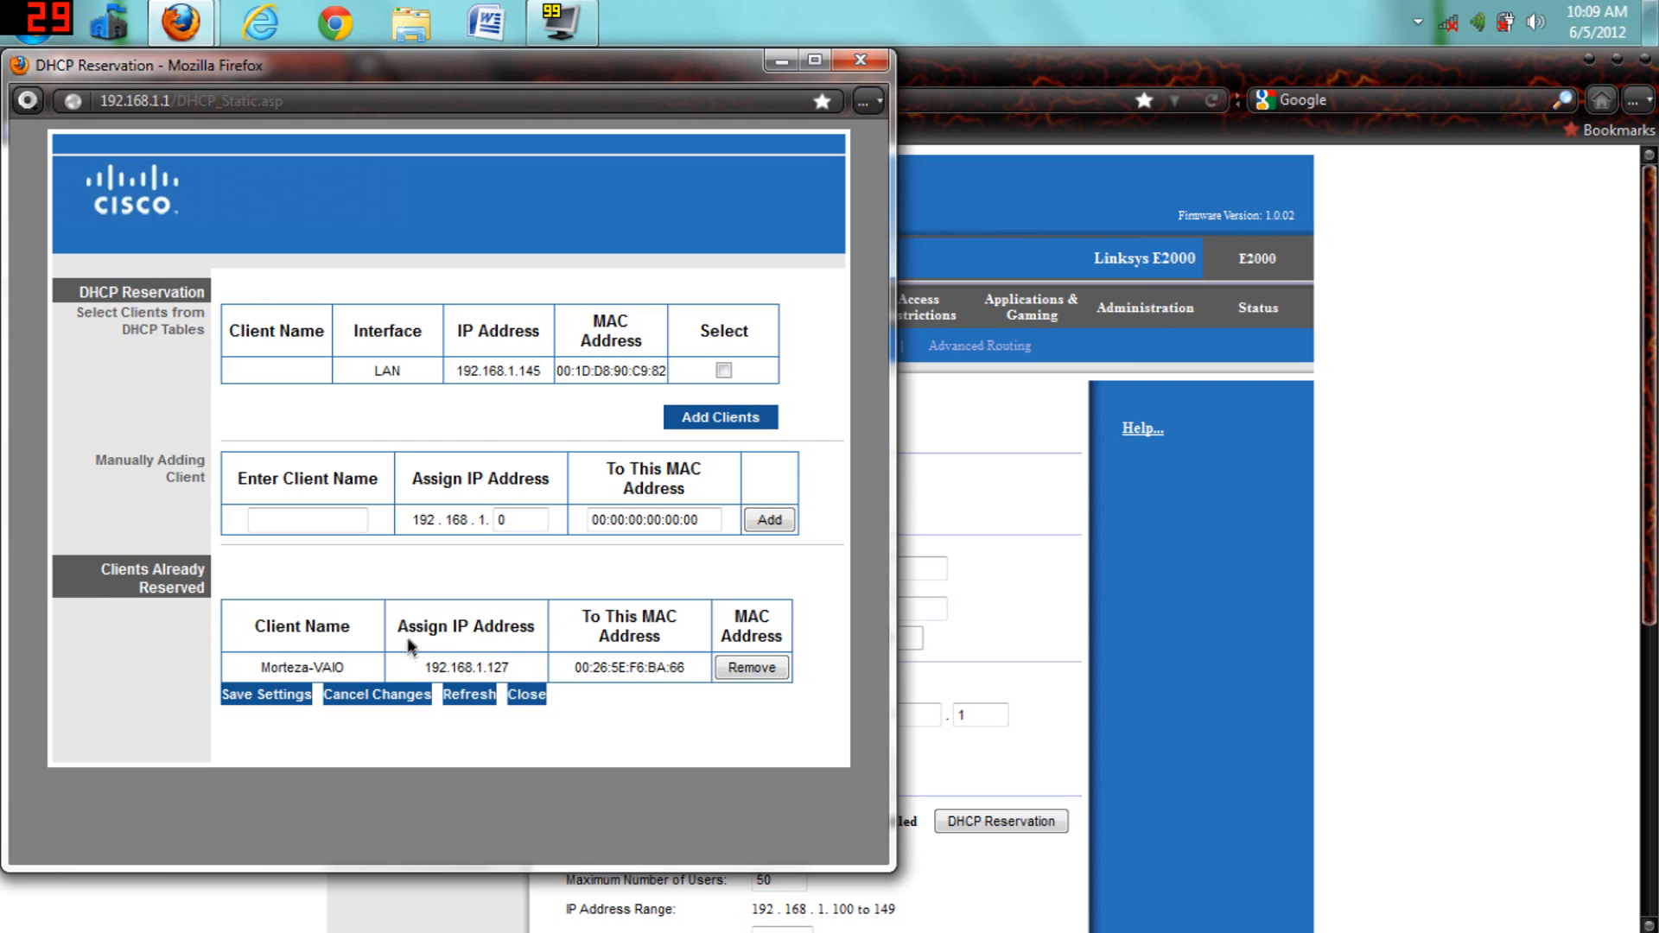
{"action": "mouse_move", "coordinate": [554, 674]}
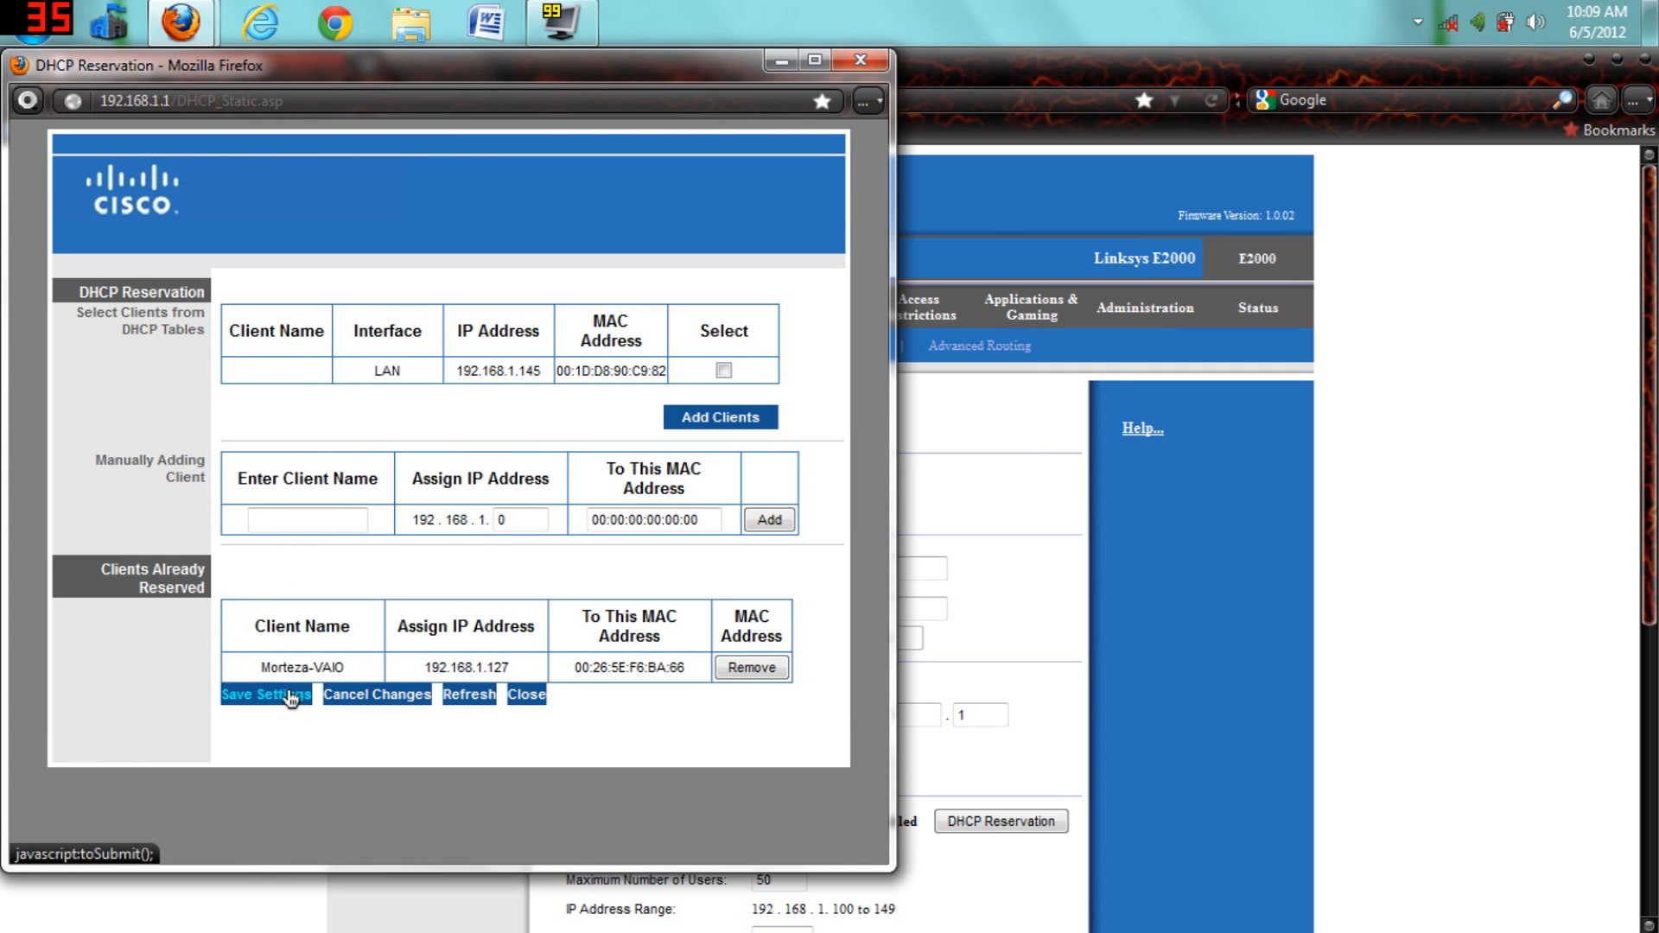
{"action": "left_click", "coordinate": [263, 695]}
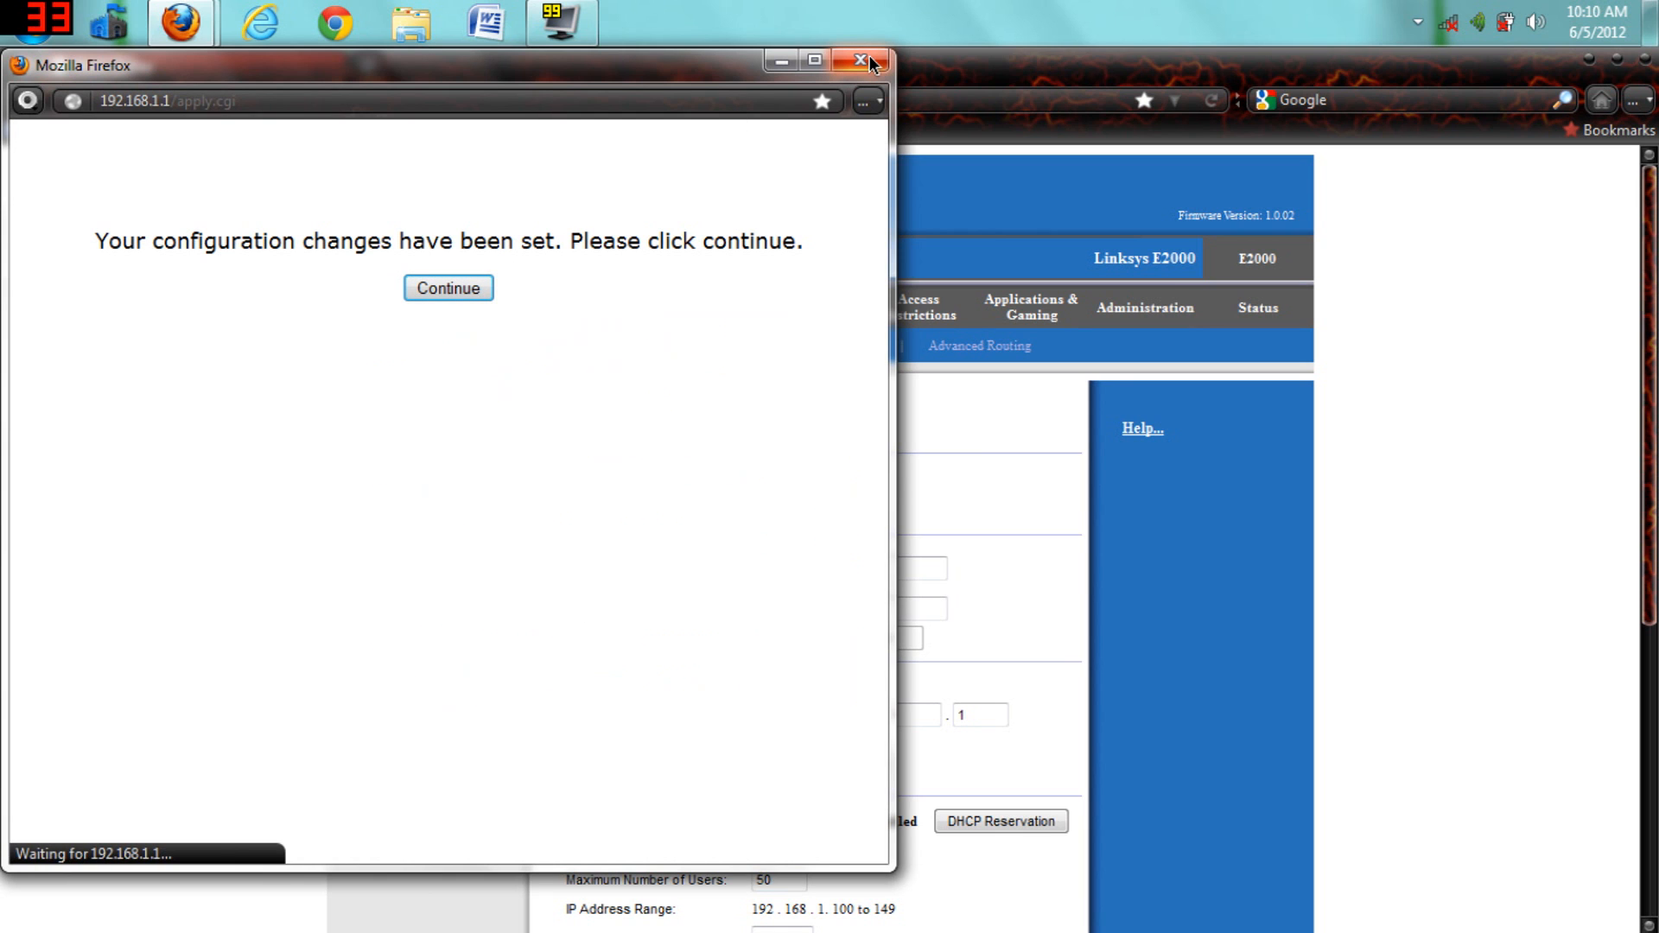
{"action": "left_click", "coordinate": [448, 289]}
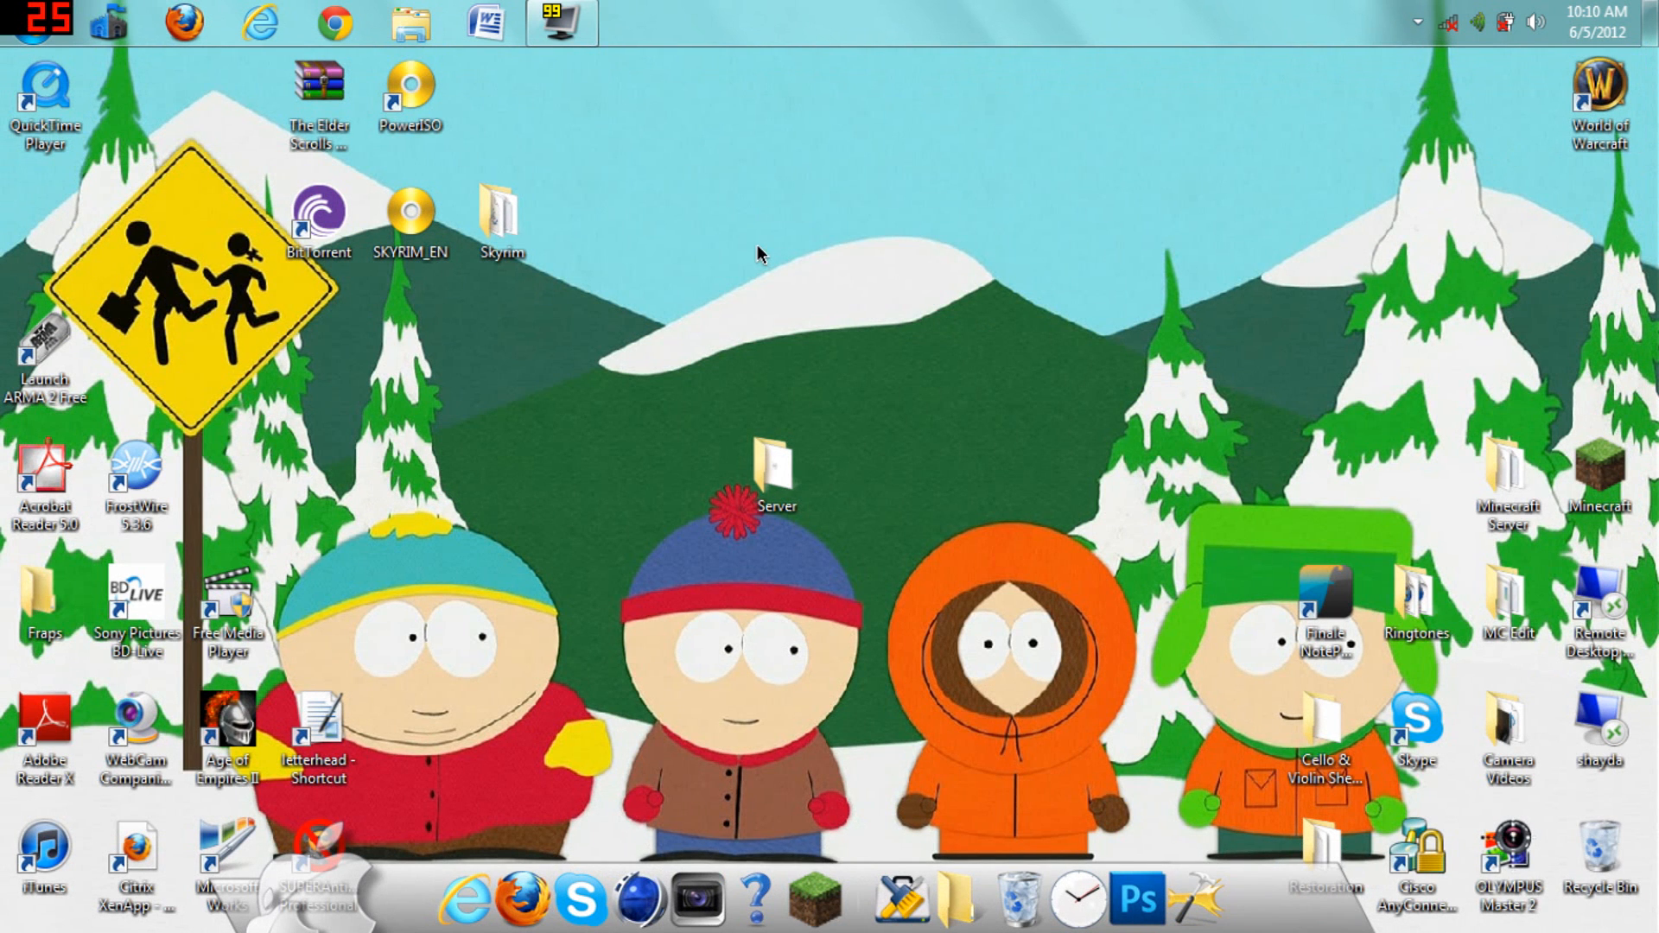
- Create a new text document in the Server folder and open it for editing
{"action": "left_click", "coordinate": [776, 474]}
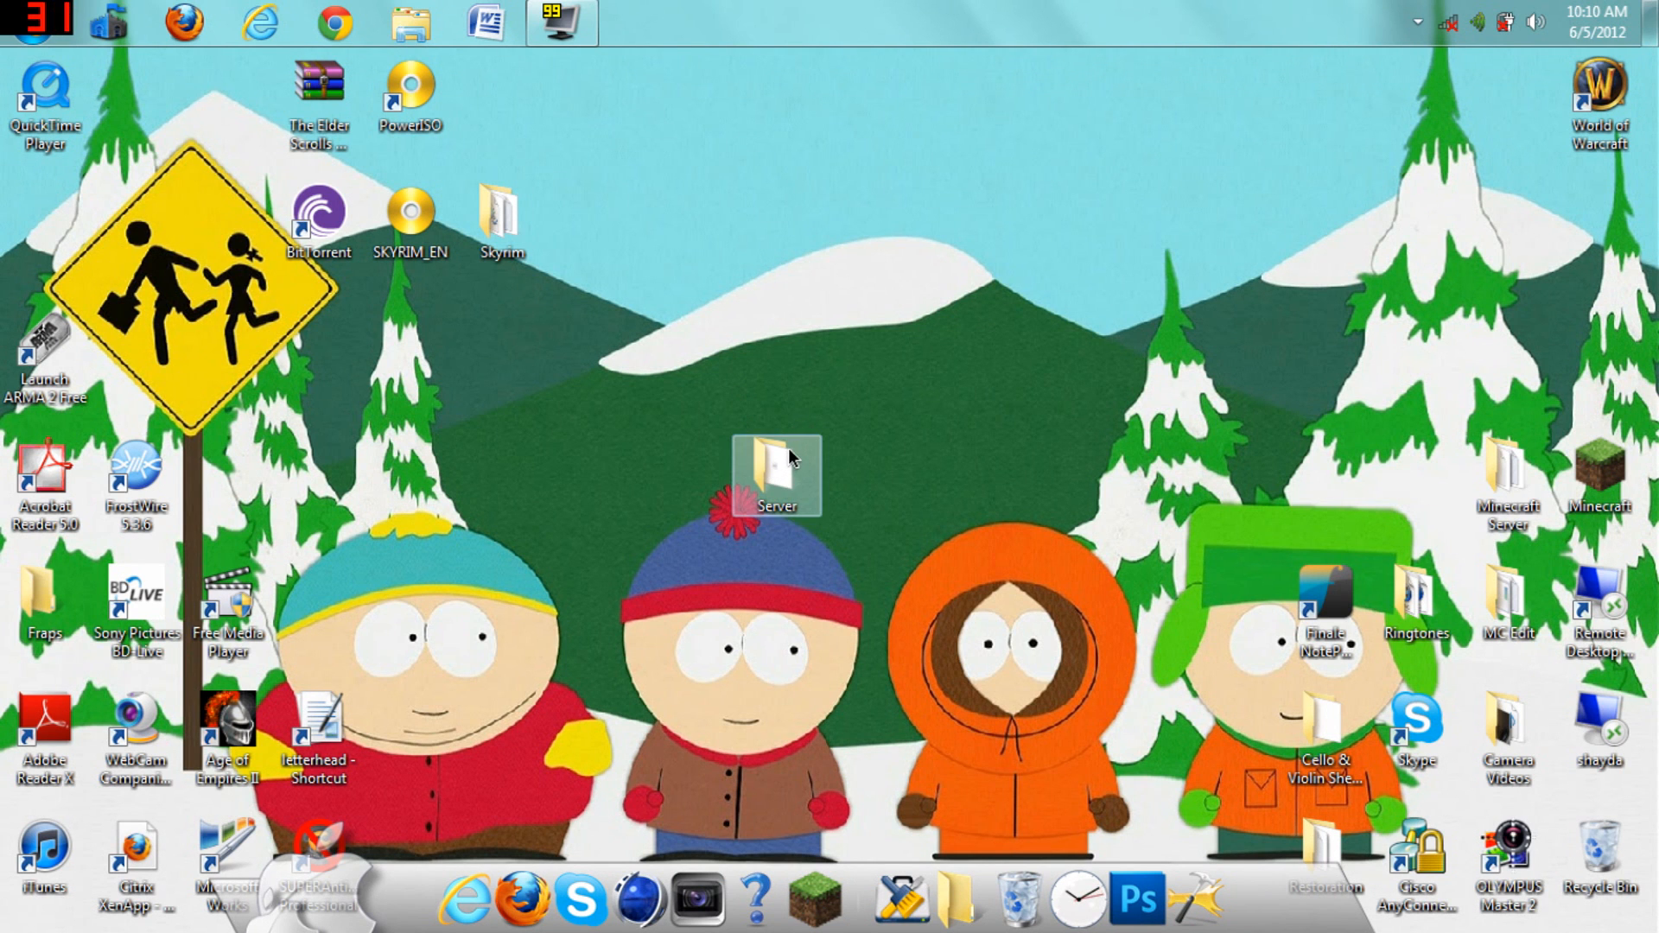
{"action": "double_click", "coordinate": [776, 474]}
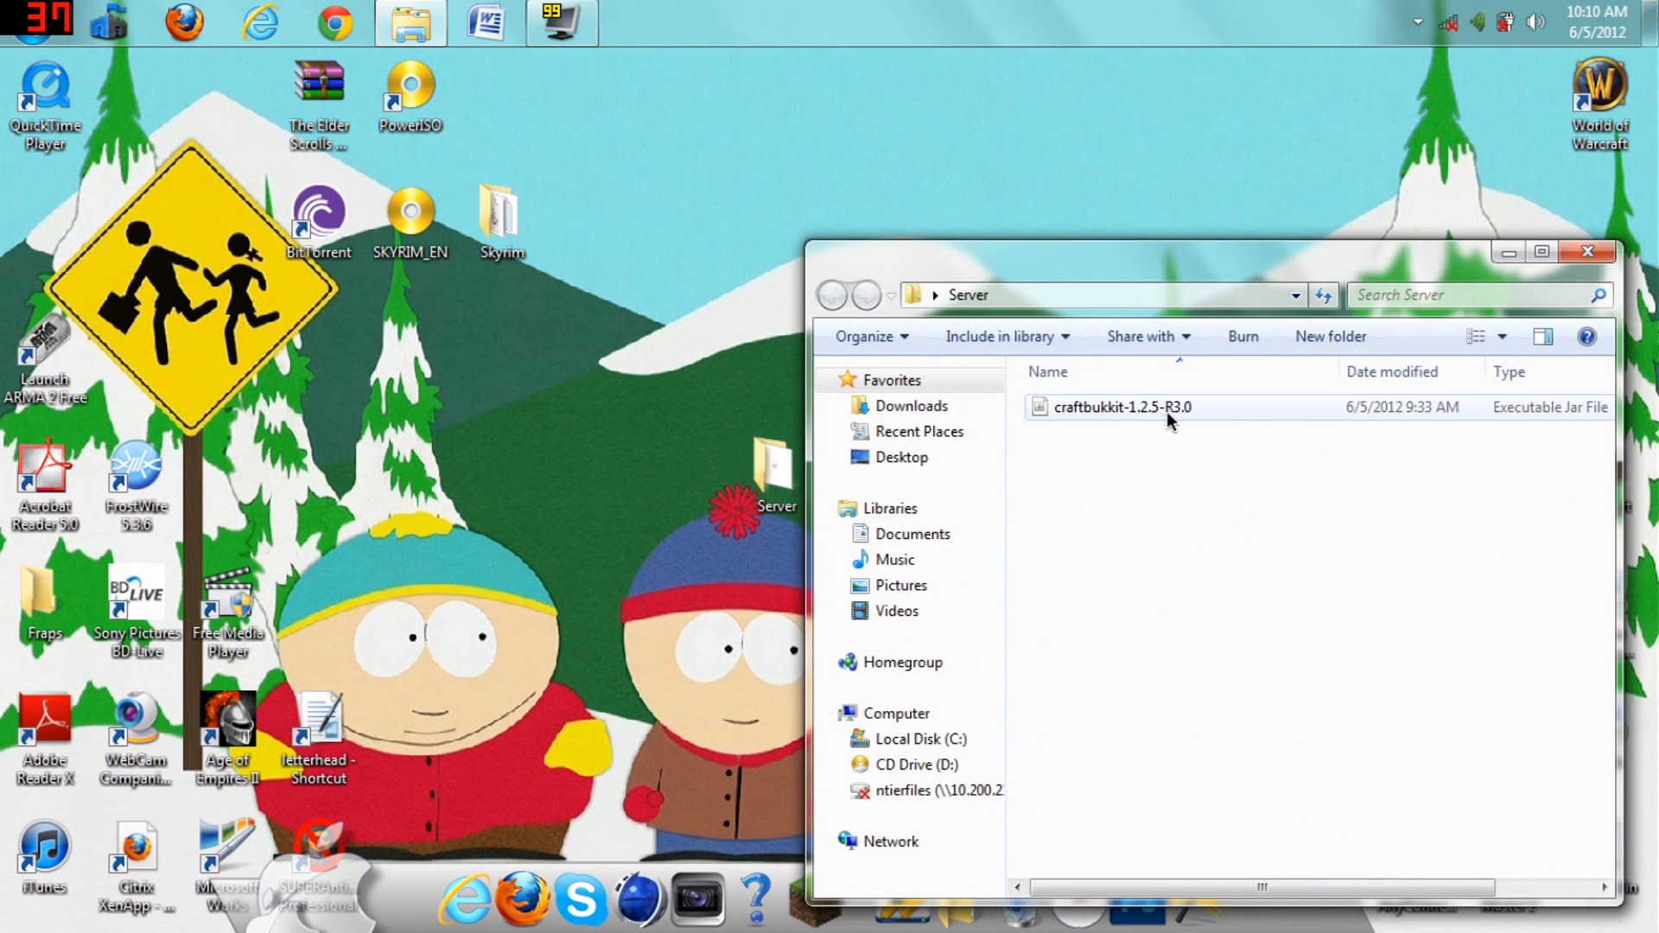
{"action": "mouse_move", "coordinate": [1182, 451]}
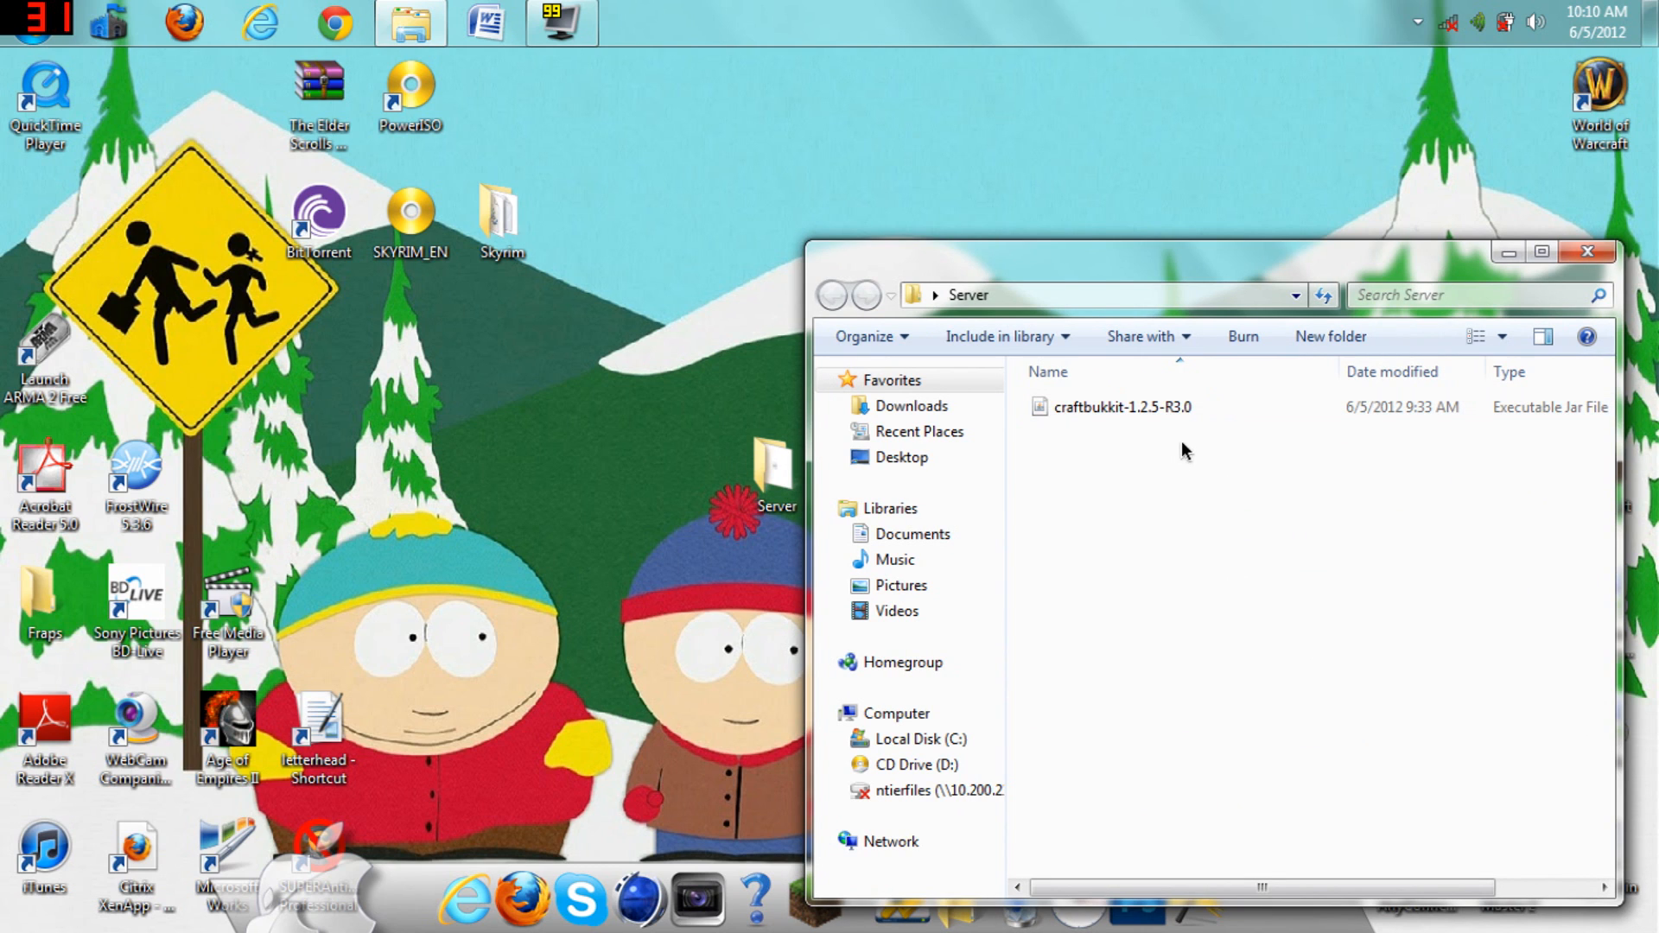
{"action": "mouse_move", "coordinate": [1254, 507]}
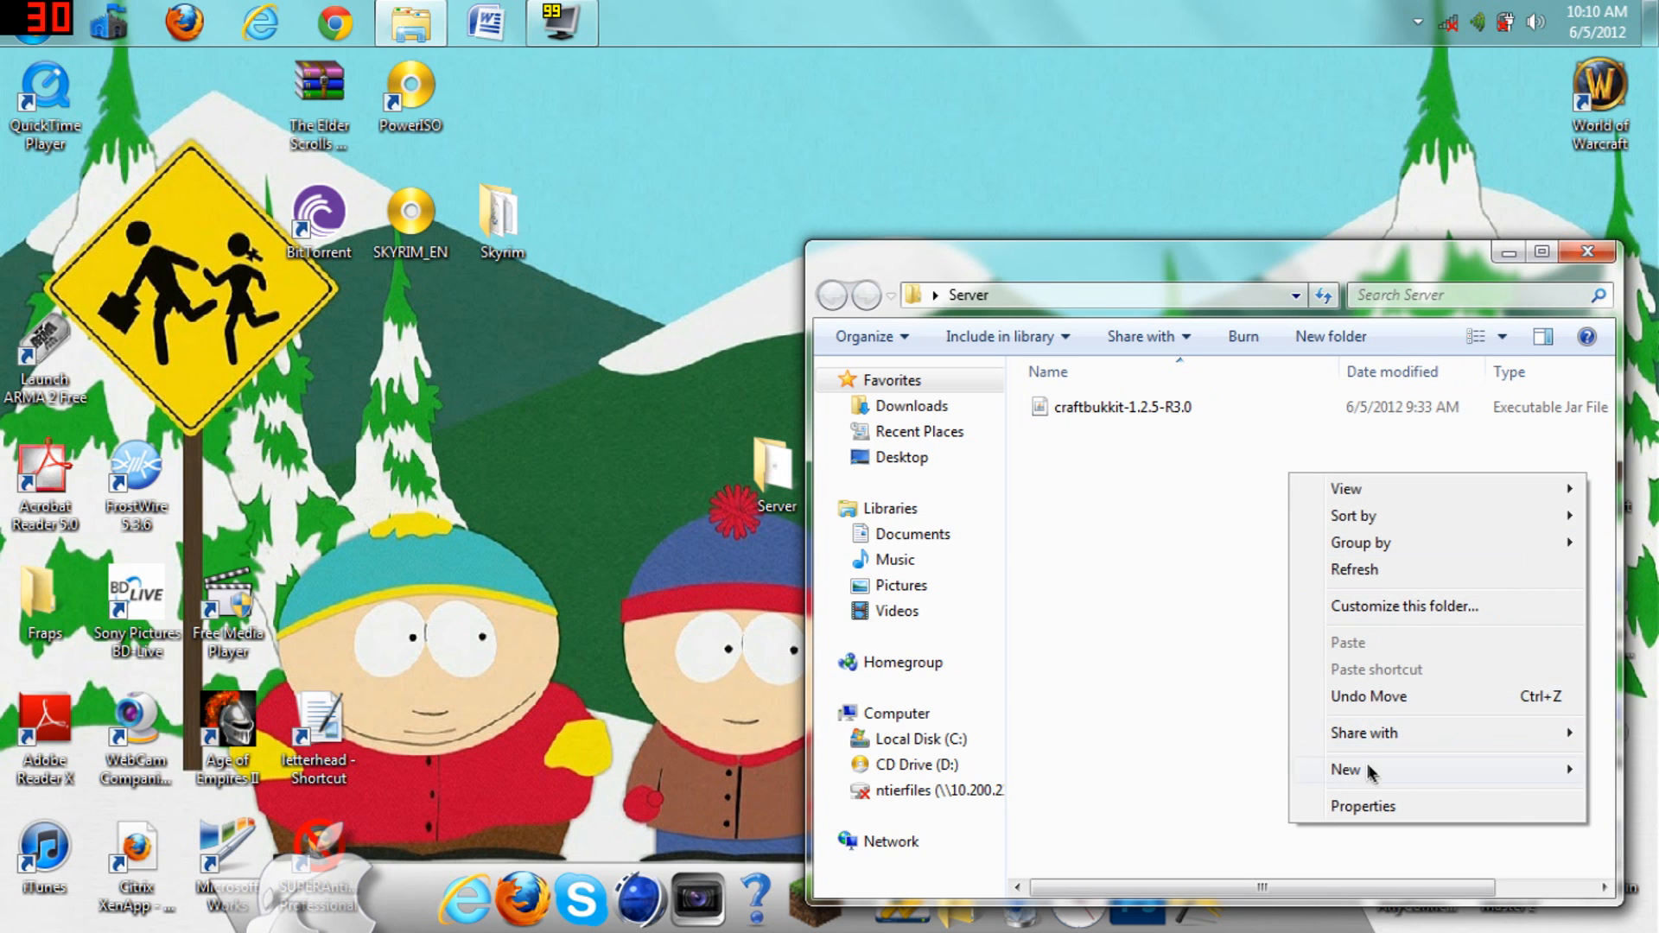
{"action": "mouse_move", "coordinate": [1347, 769]}
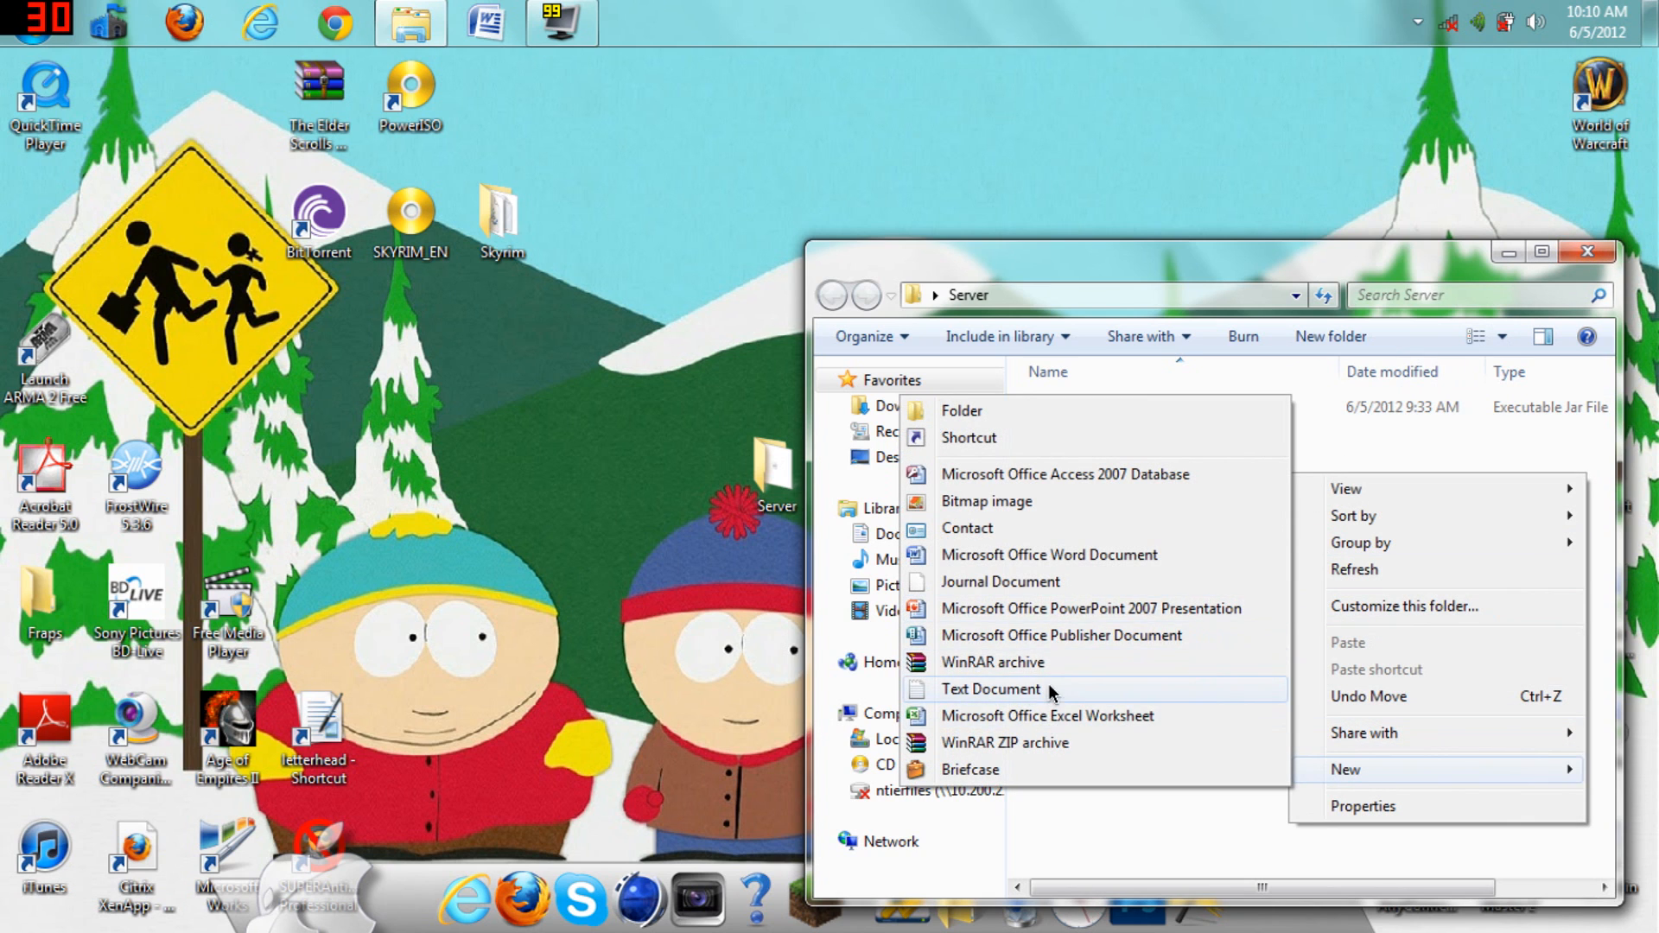
{"action": "left_click", "coordinate": [992, 689]}
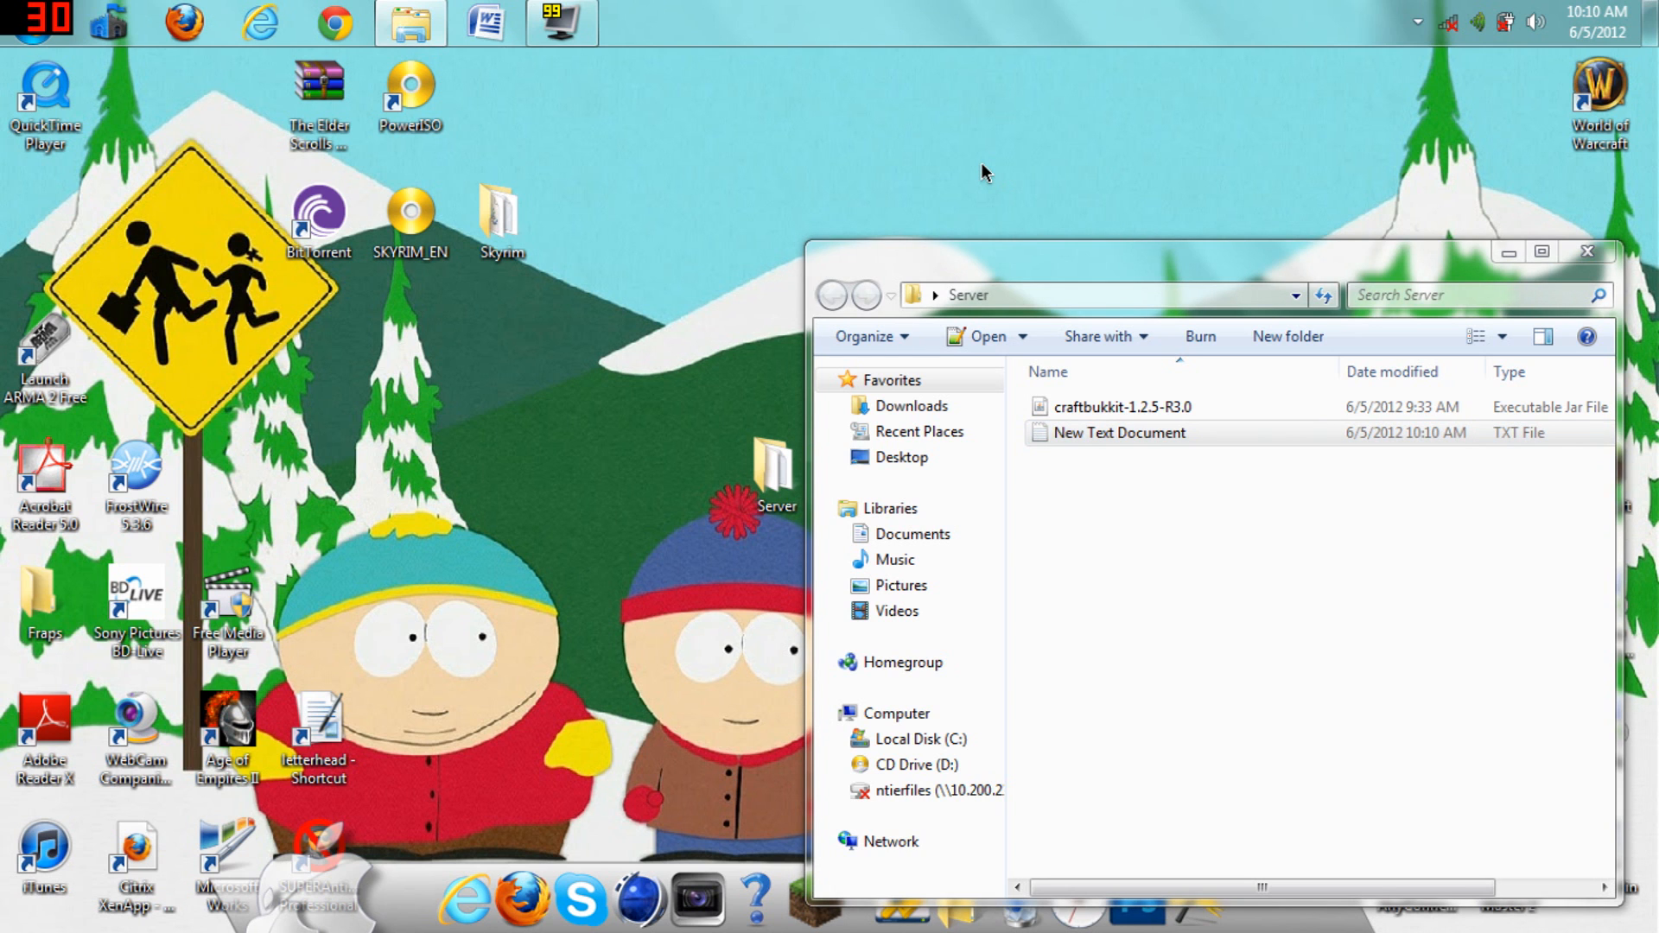
{"action": "double_click", "coordinate": [1118, 432]}
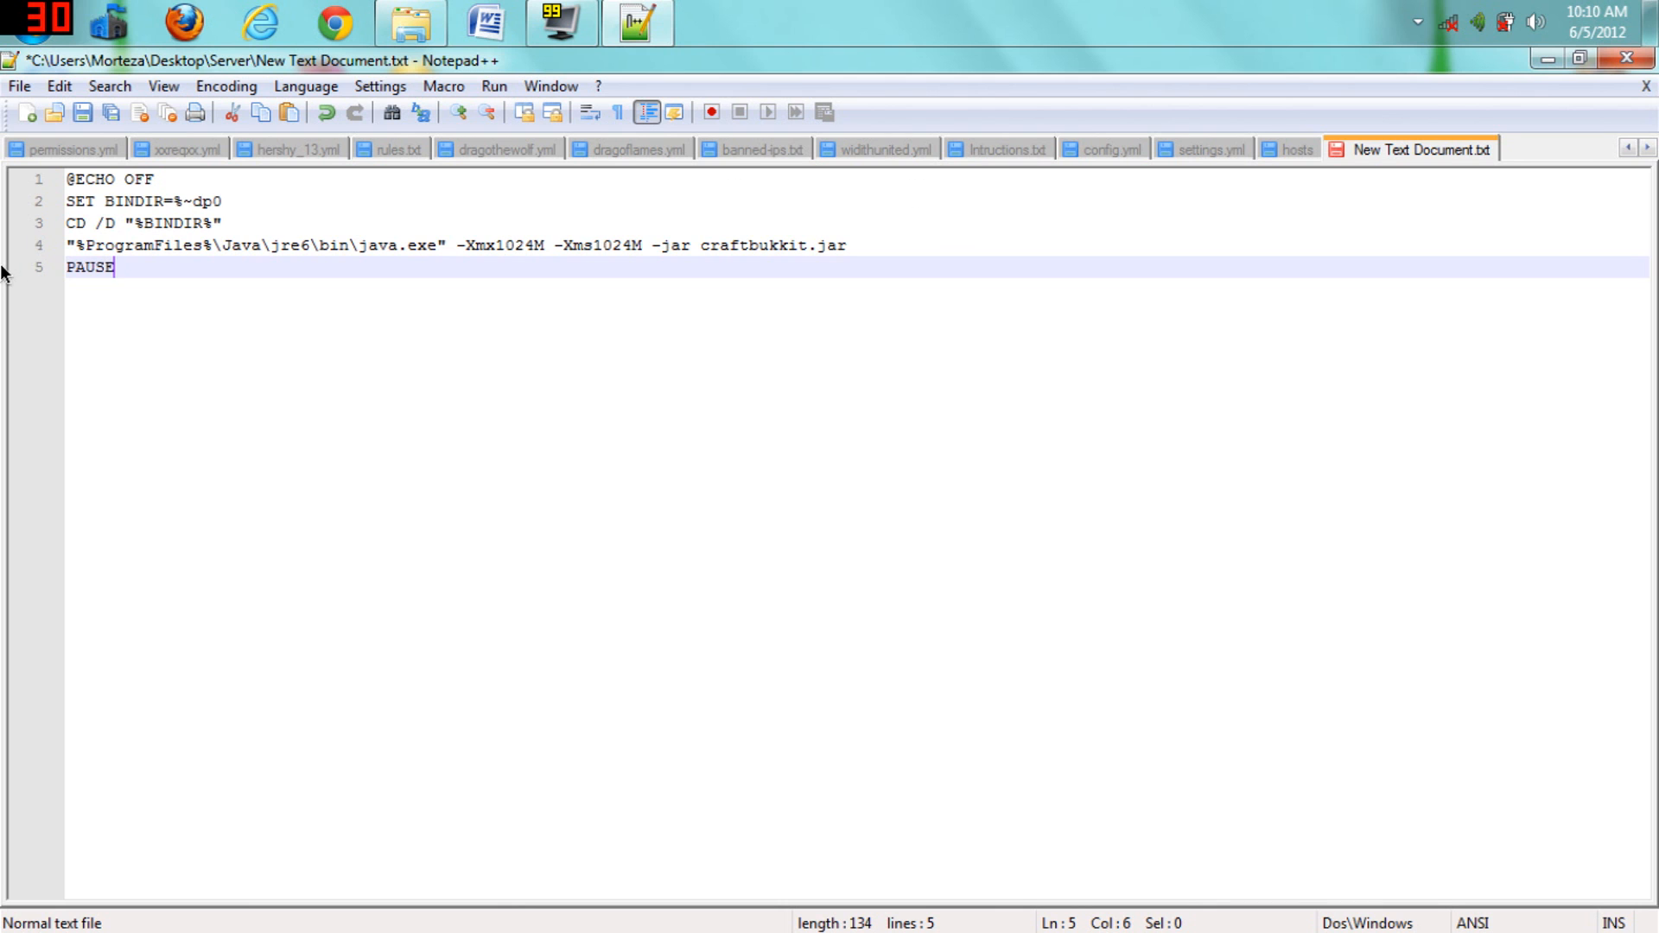
- Save the startup script as Server.bat in the Server folder
{"action": "left_click", "coordinate": [17, 87]}
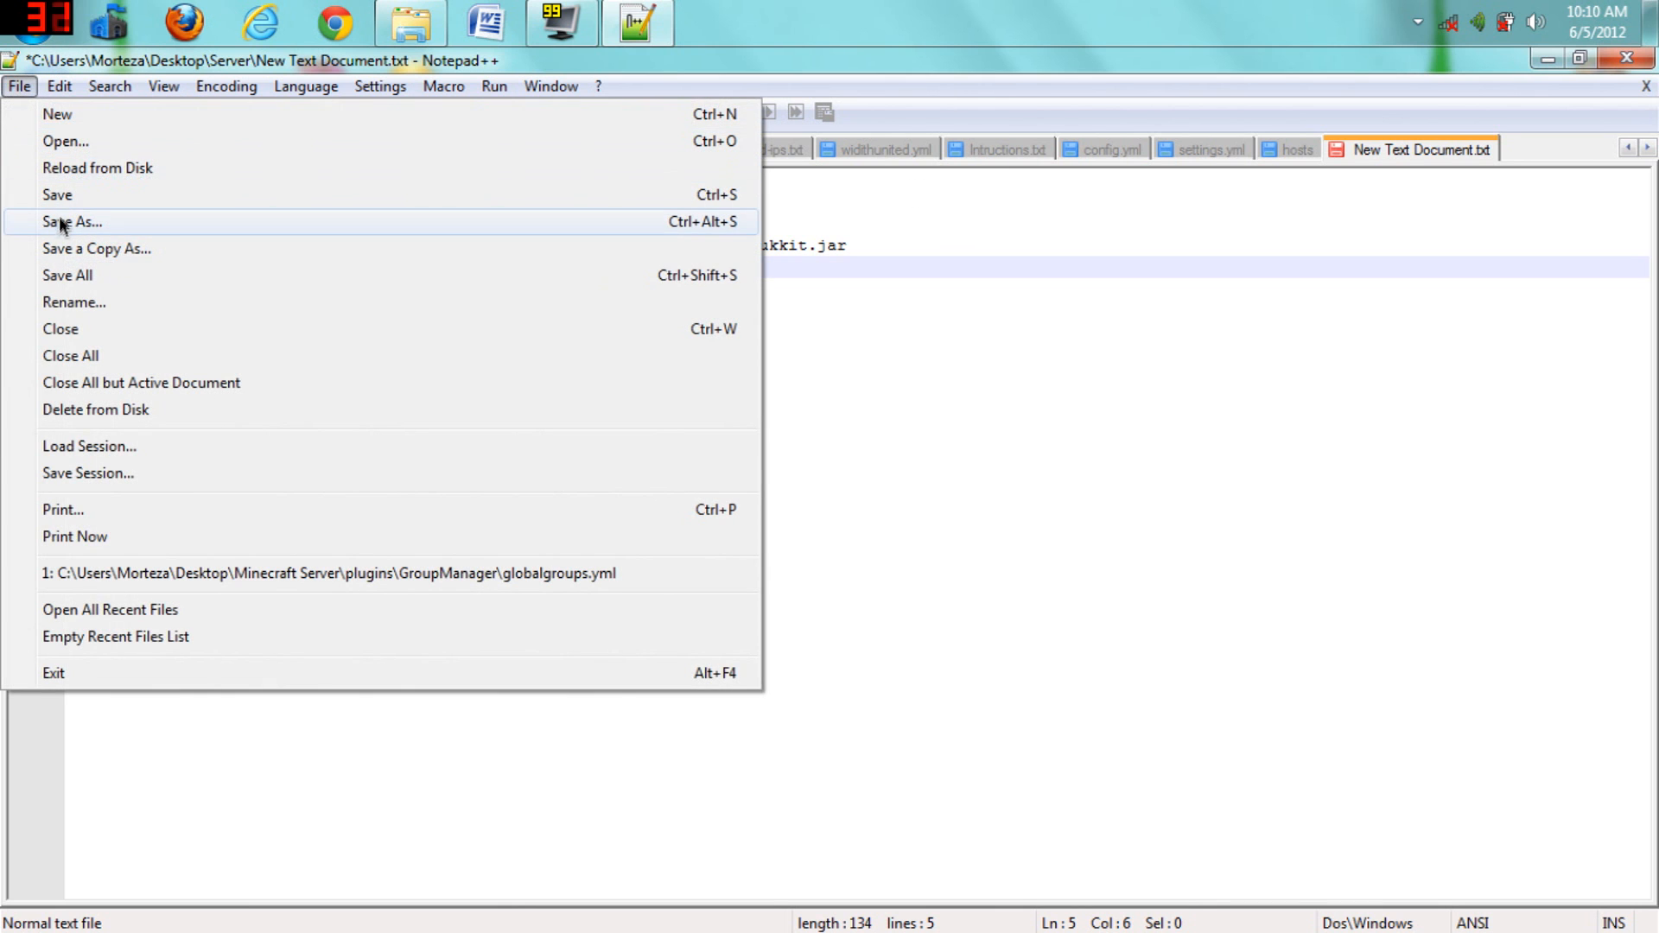
{"action": "left_click", "coordinate": [71, 222]}
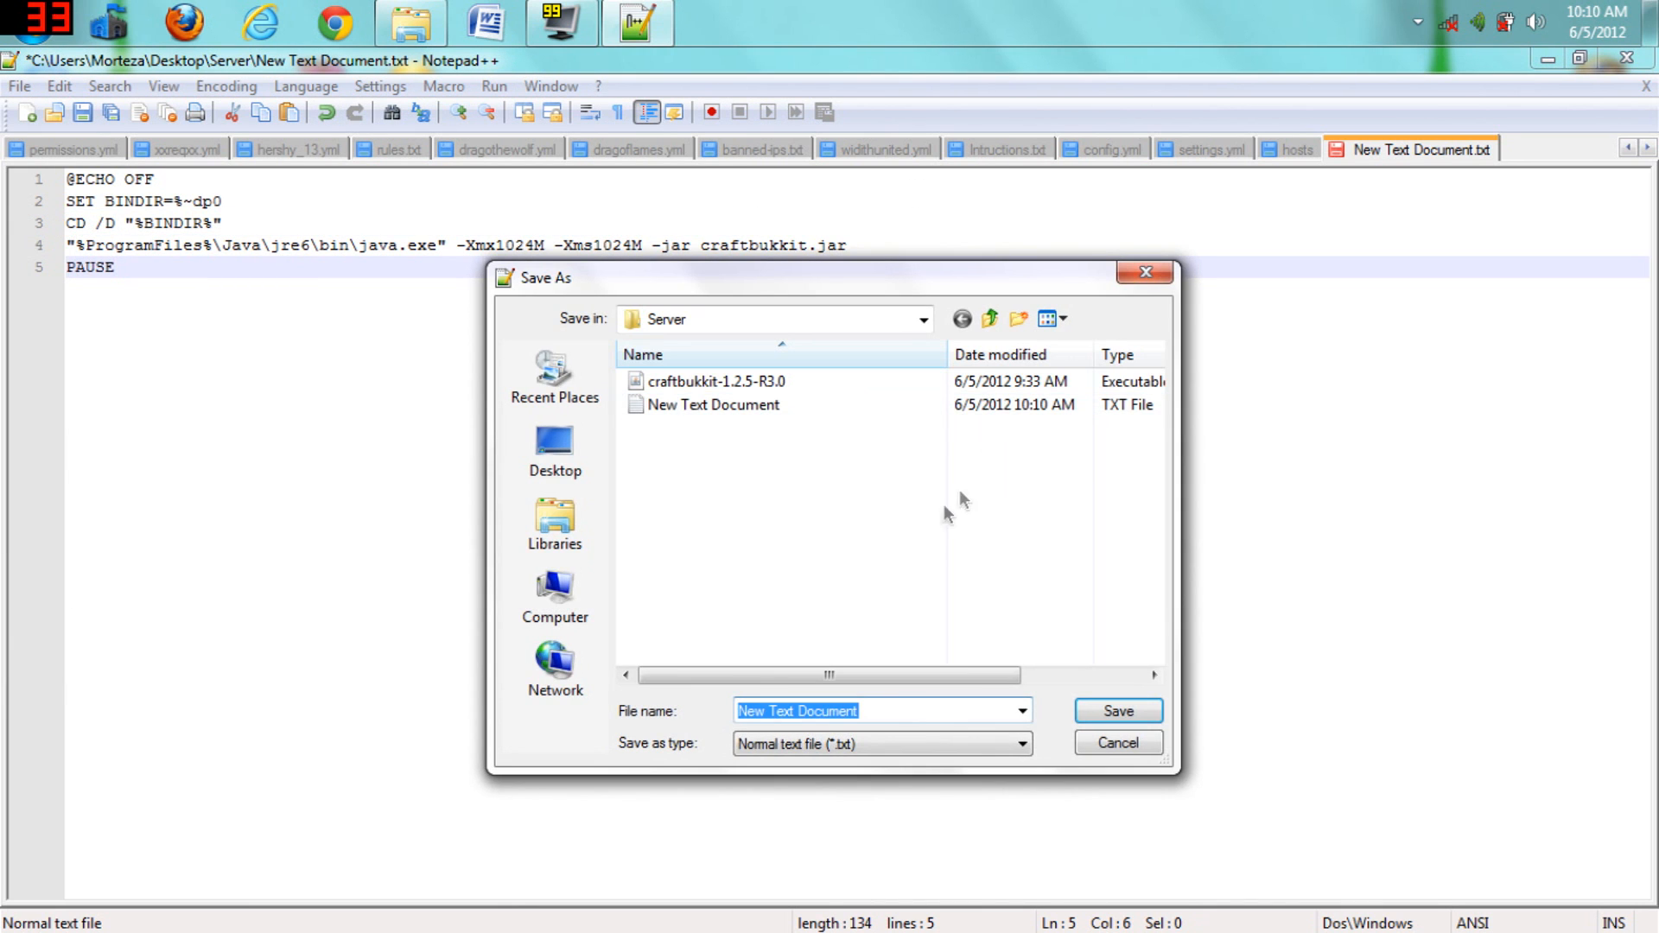
{"action": "type", "text": "S"}
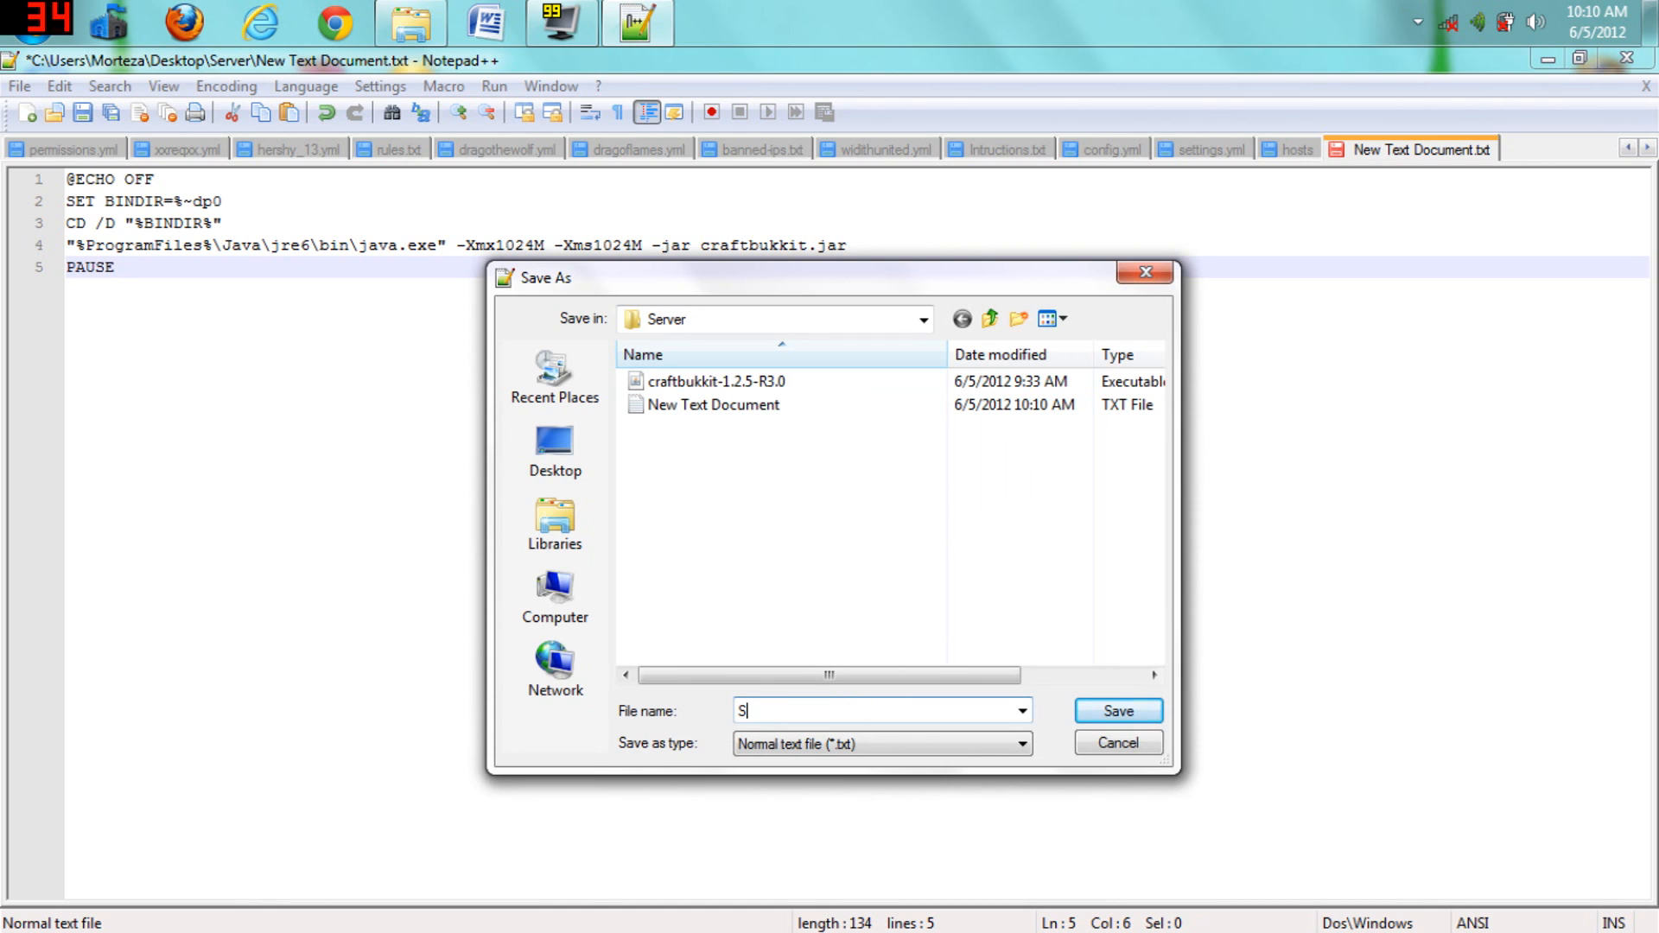
{"action": "type", "text": "erver.bat"}
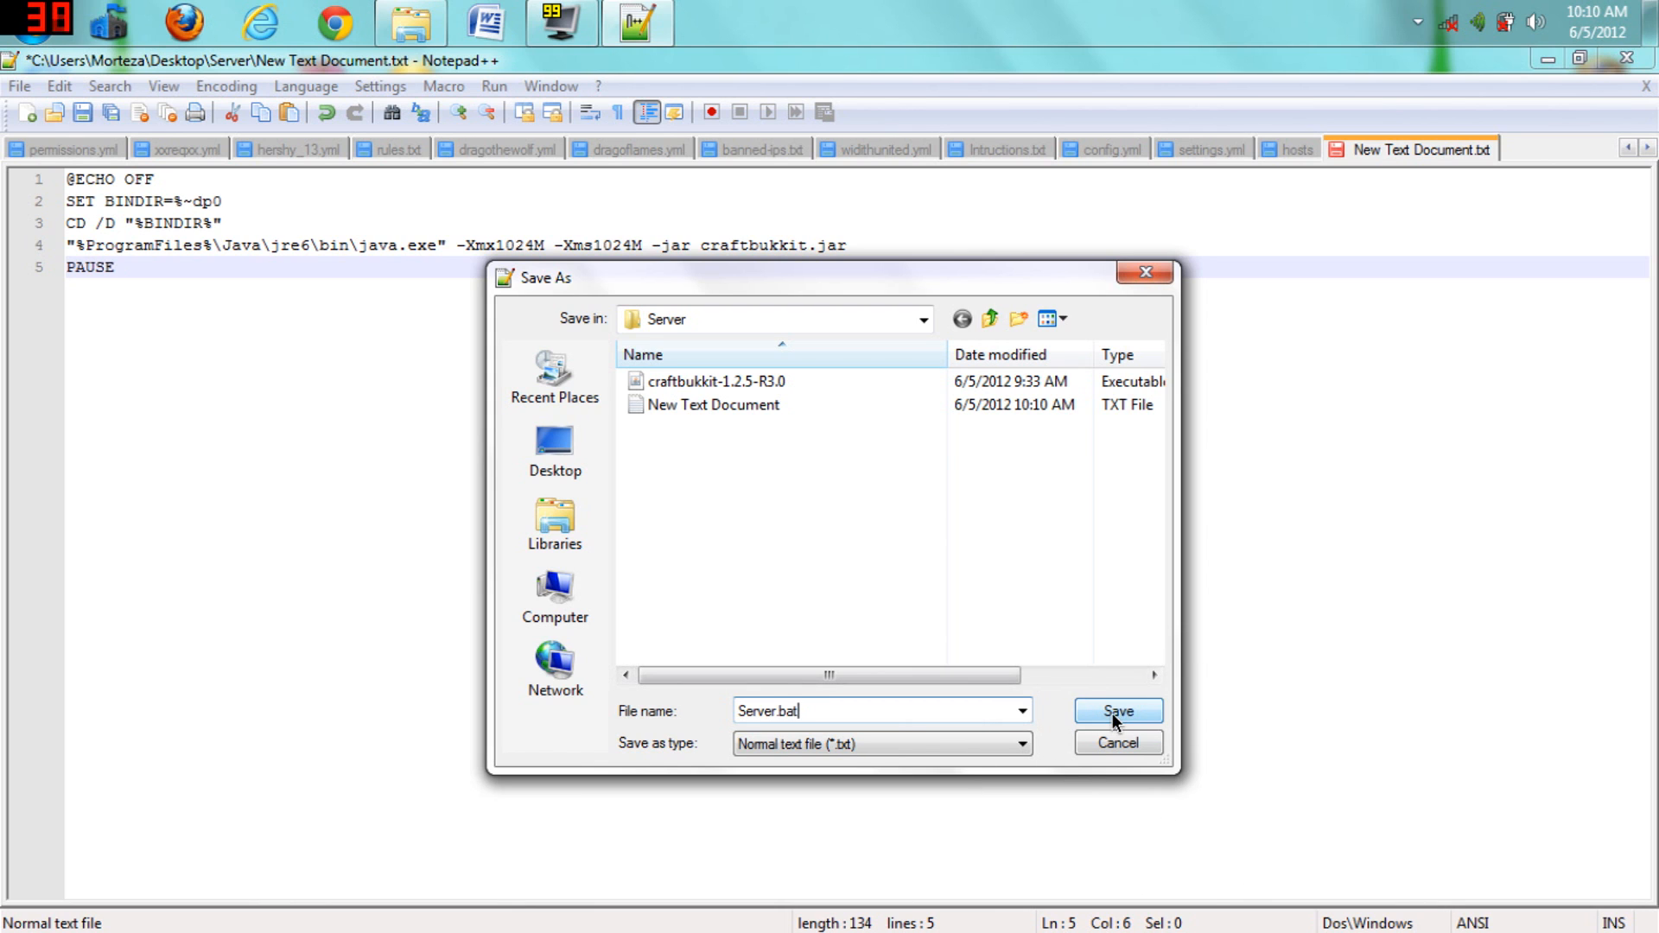
{"action": "left_click", "coordinate": [1116, 711]}
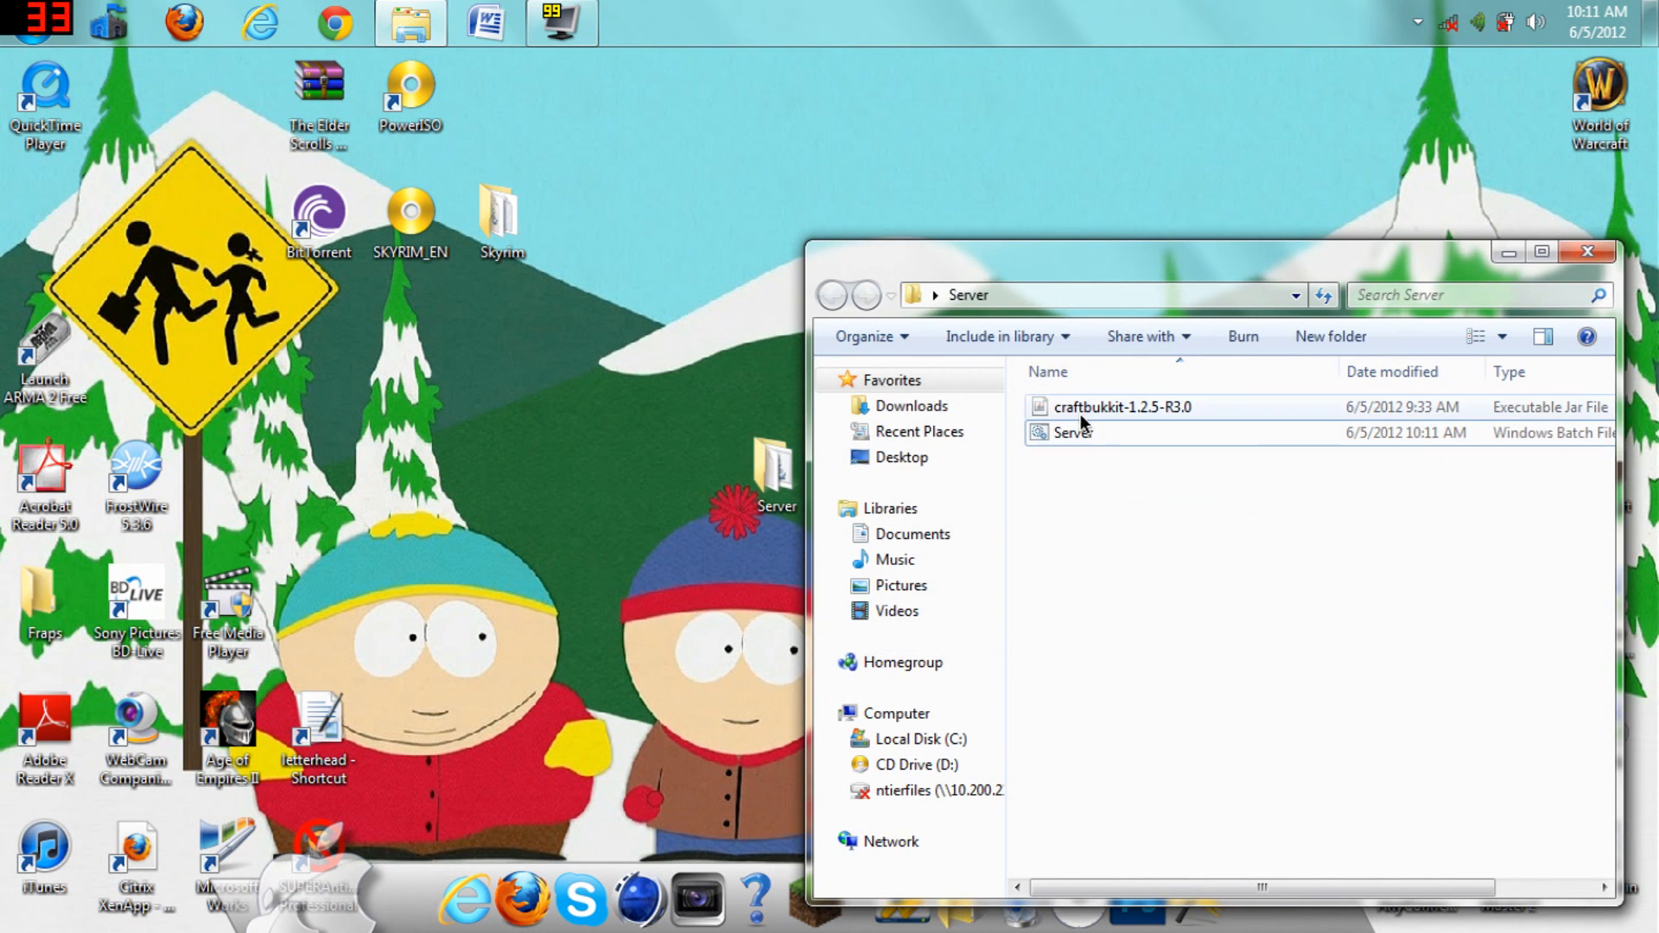
- Open Server.bat for editing and check the craftbukkit jar's actual filename
{"action": "left_click", "coordinate": [1073, 432]}
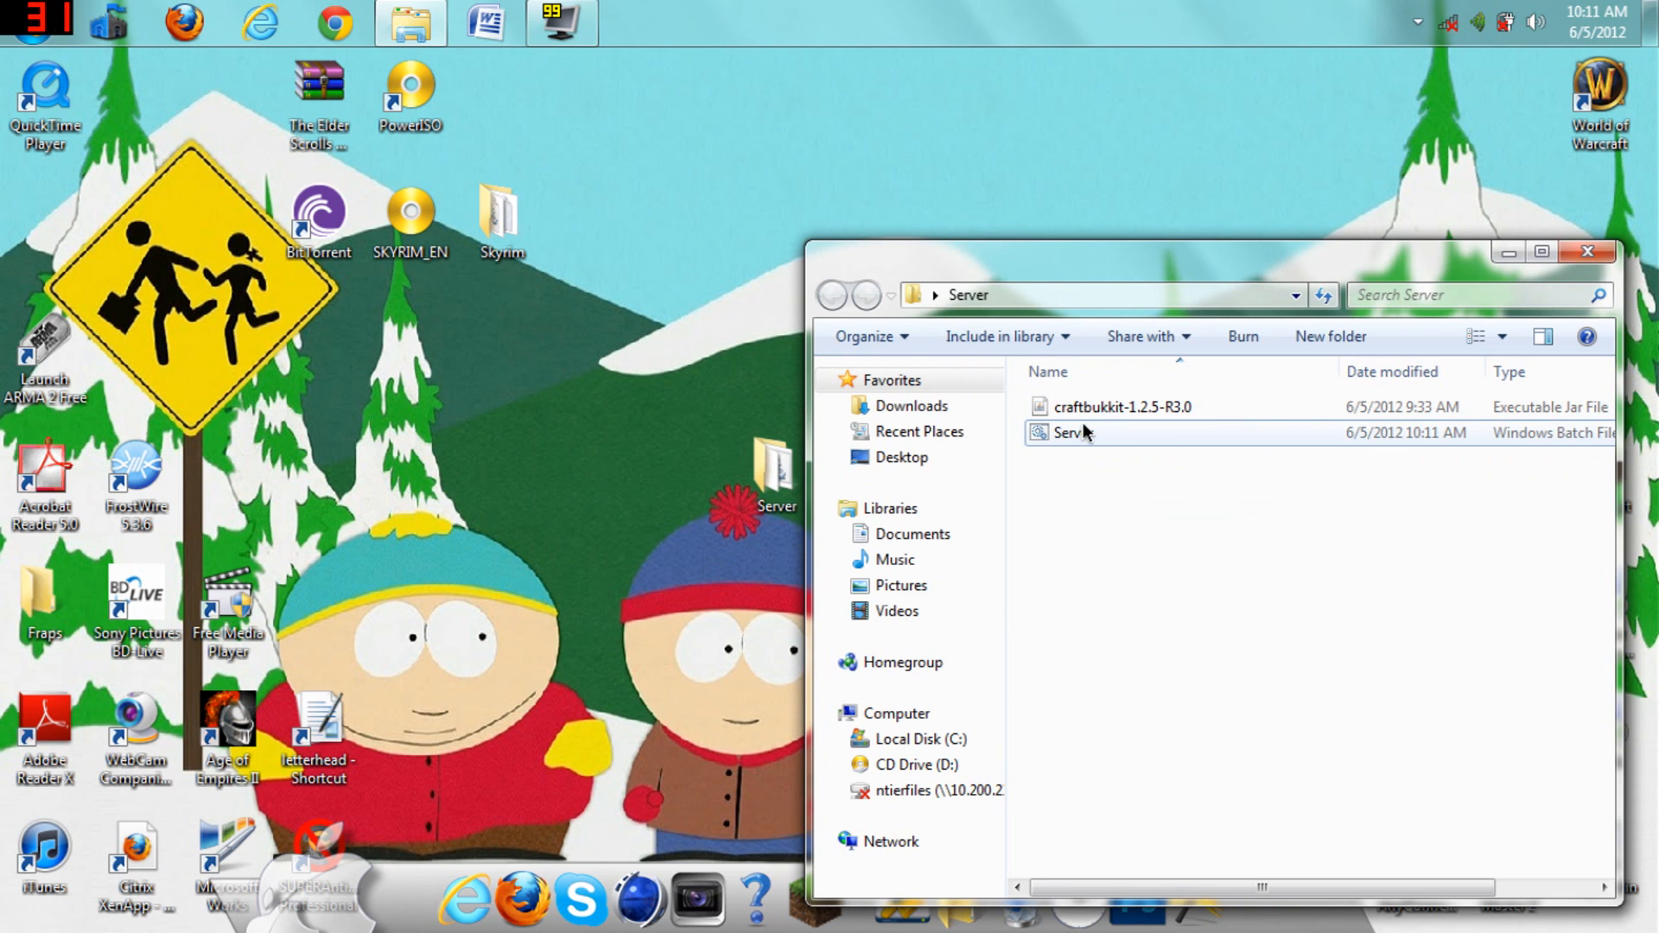
{"action": "left_click", "coordinate": [1074, 432]}
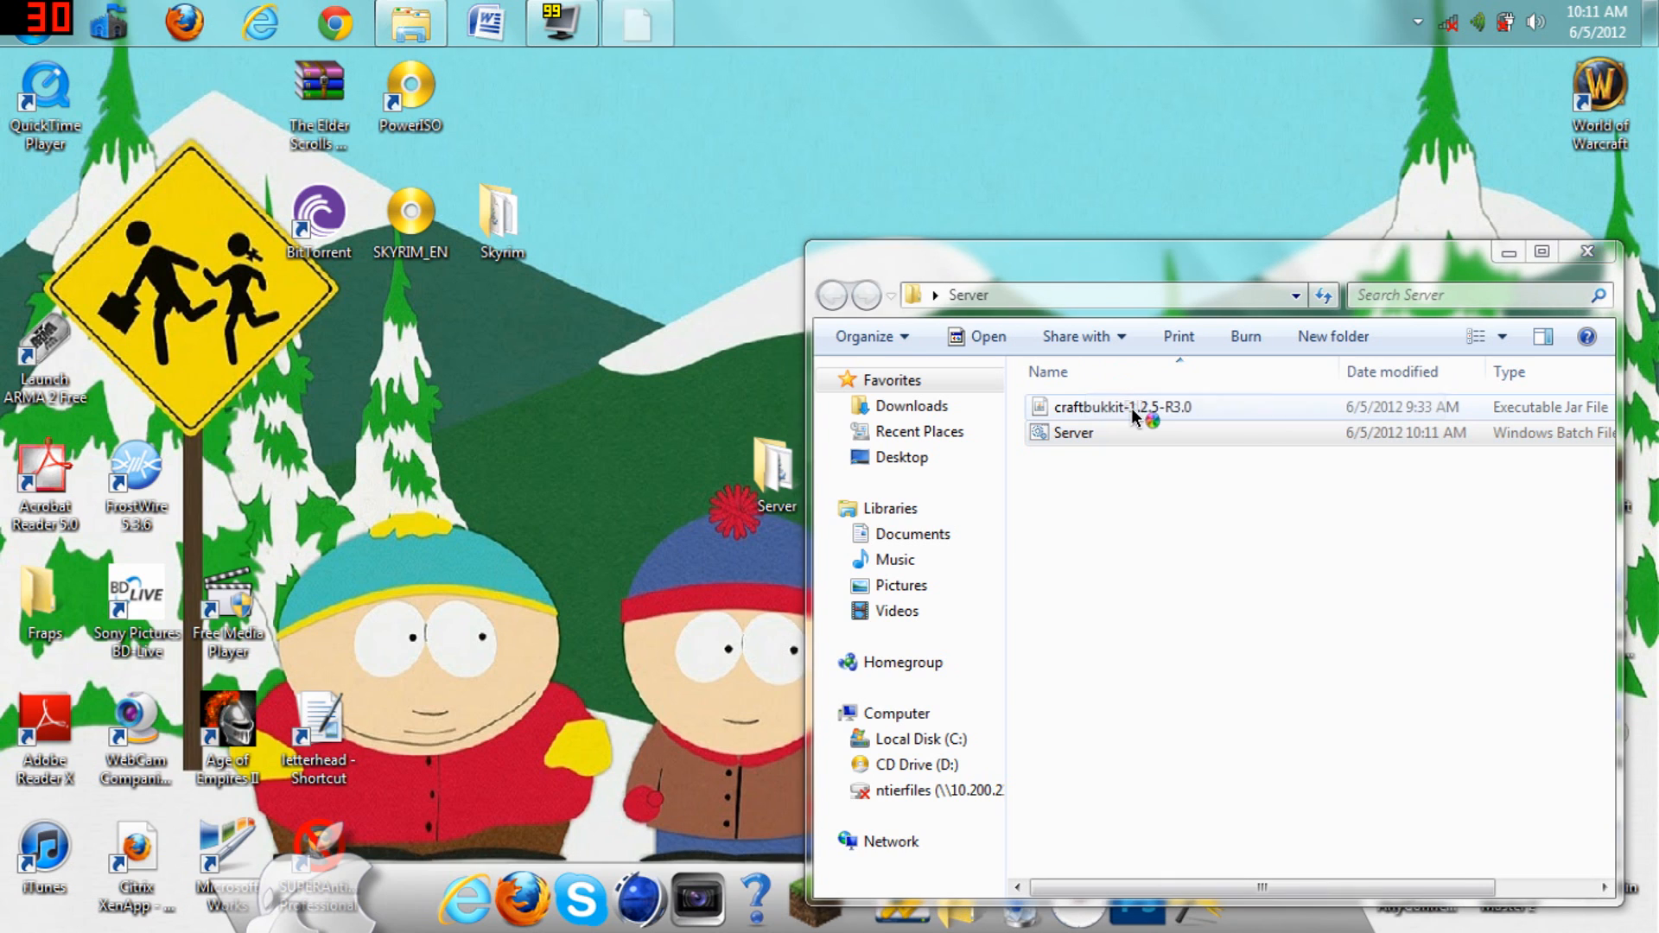
{"action": "double_click", "coordinate": [1073, 432]}
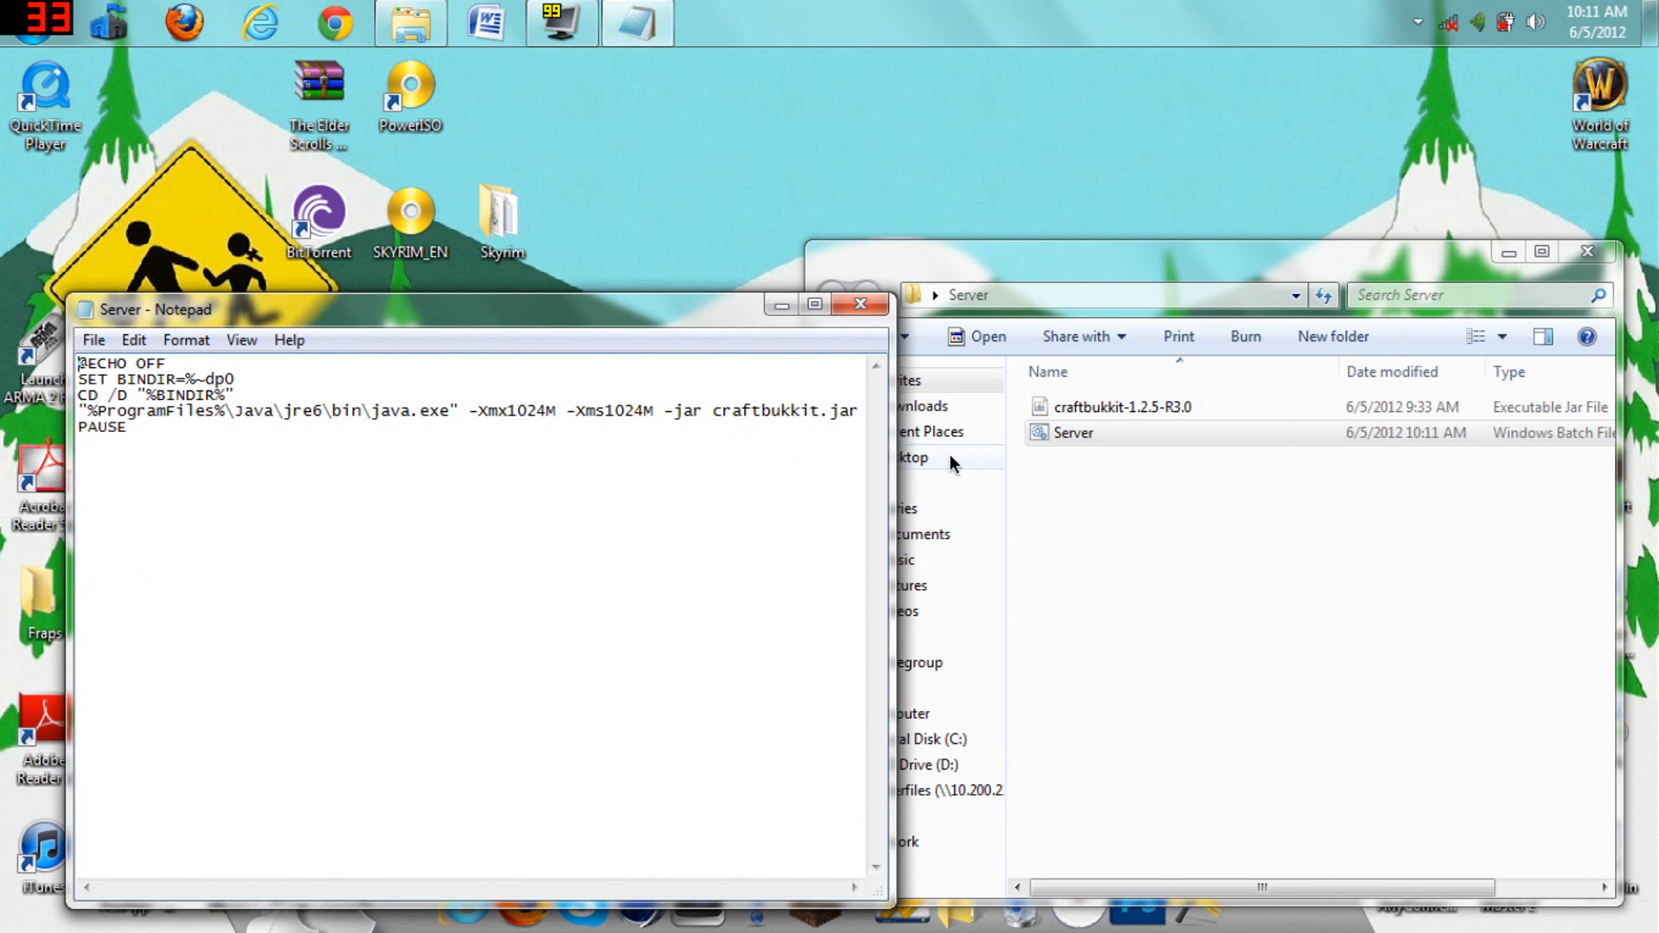
{"action": "right_click", "coordinate": [1122, 406]}
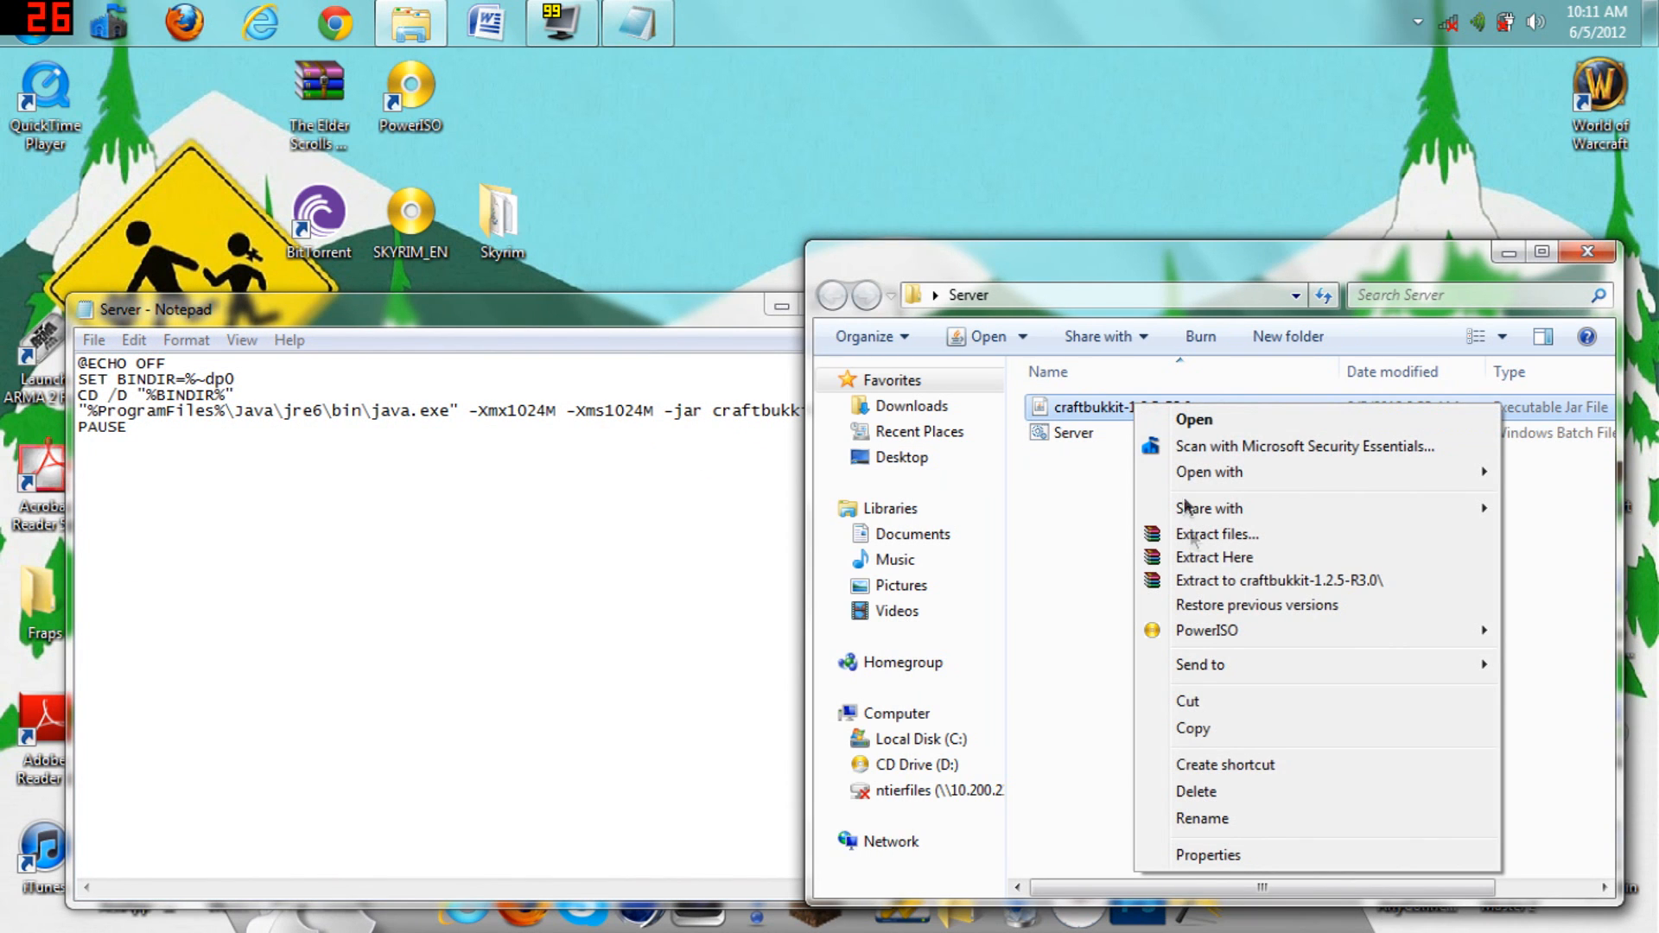
{"action": "left_click", "coordinate": [1203, 817]}
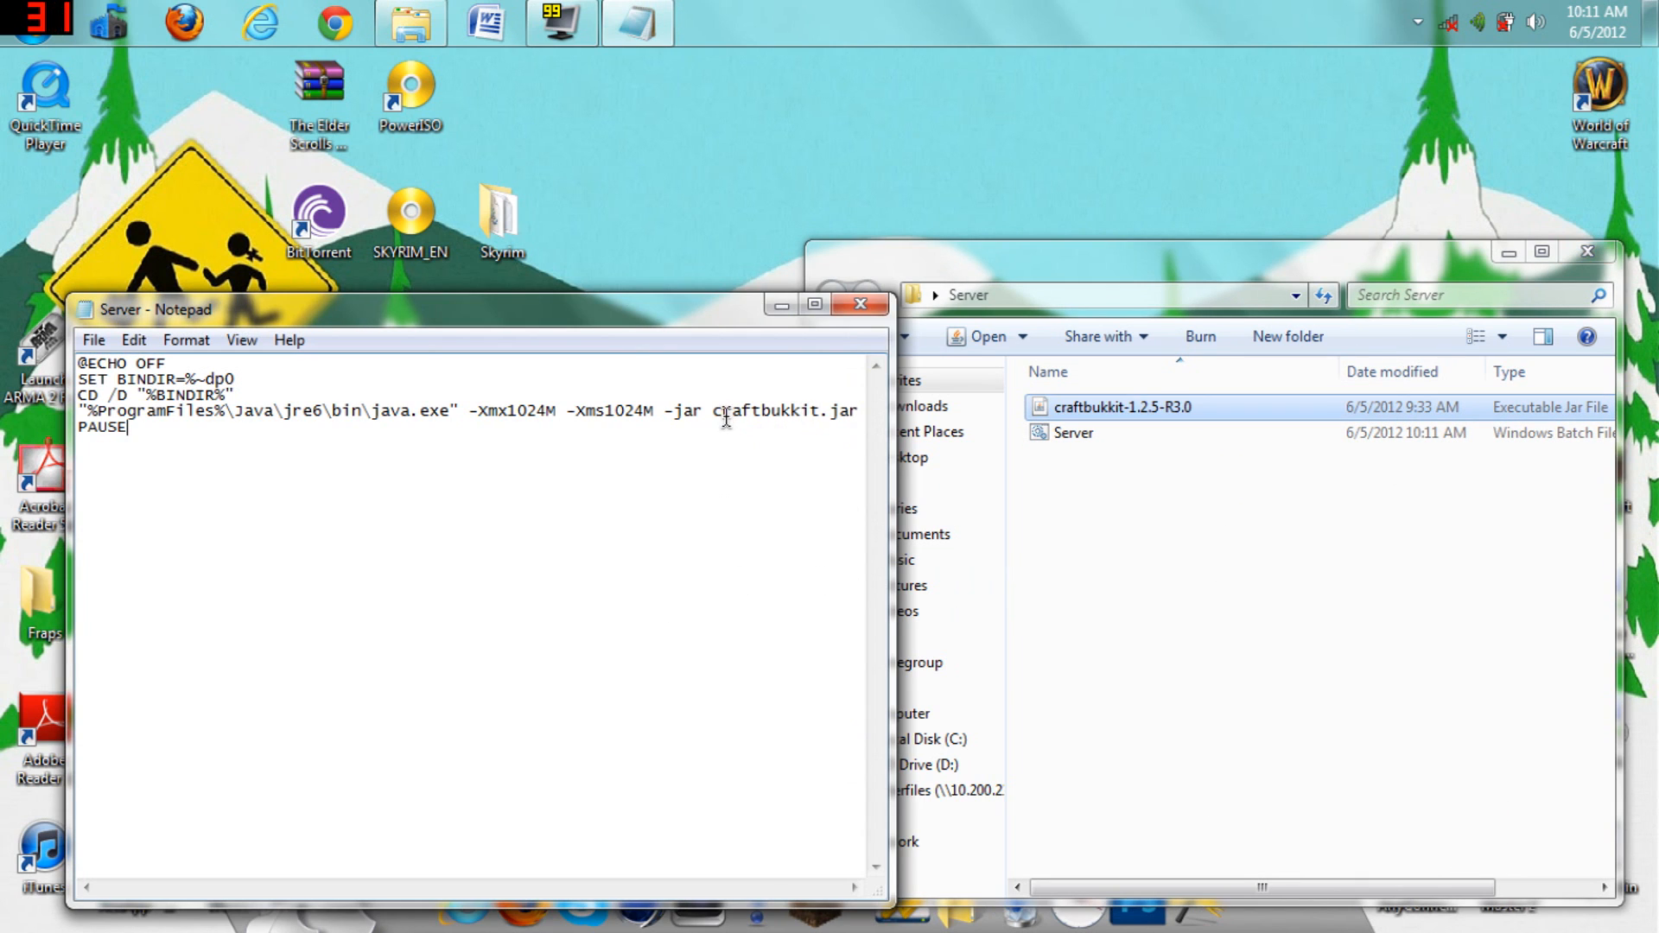
{"action": "left_click", "coordinate": [814, 304]}
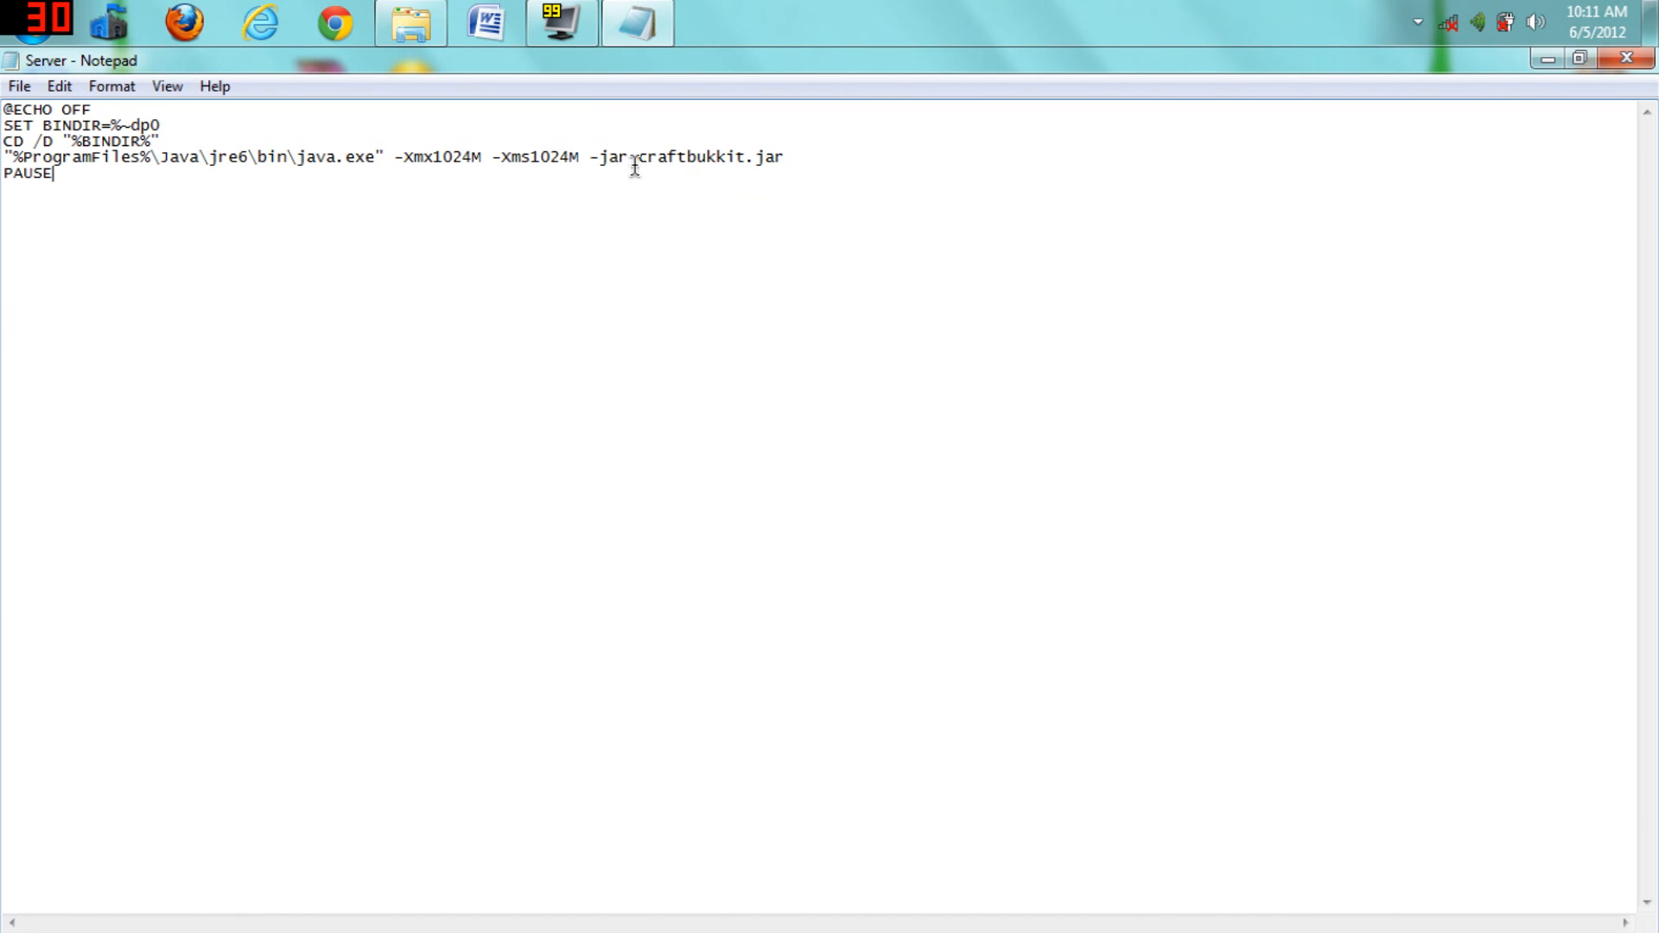
{"action": "mouse_move", "coordinate": [725, 157]}
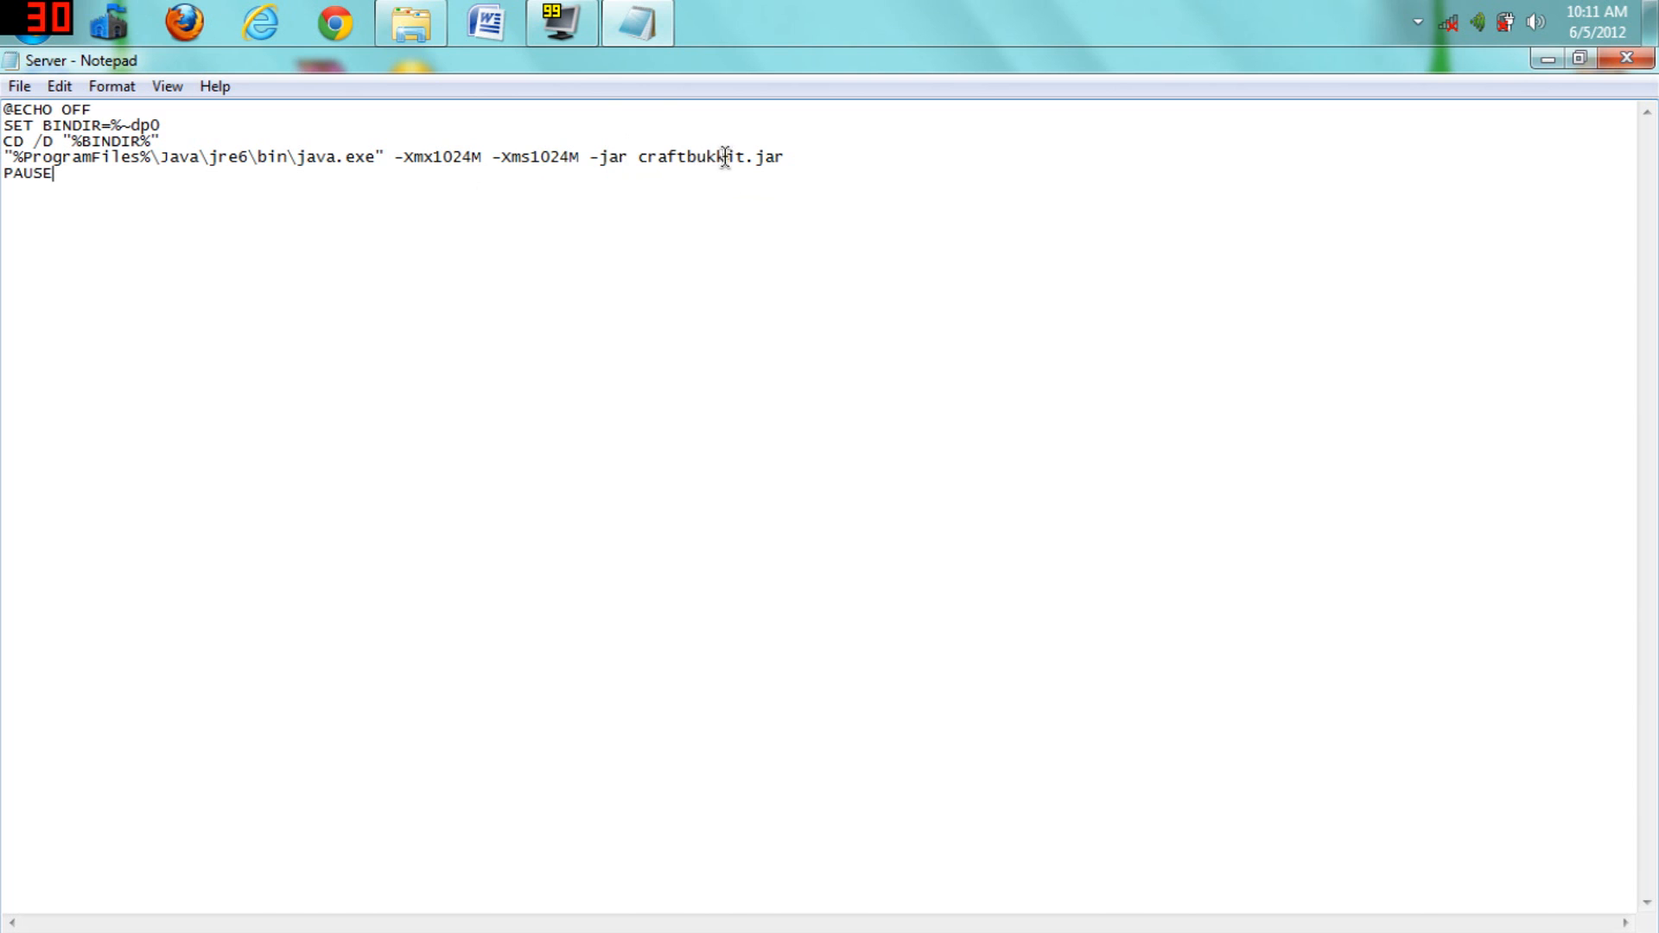
- Change the -jar argument to craftbukkit-1.2.5-R3.0.jar to match the jar's name
{"action": "double_click", "coordinate": [678, 157]}
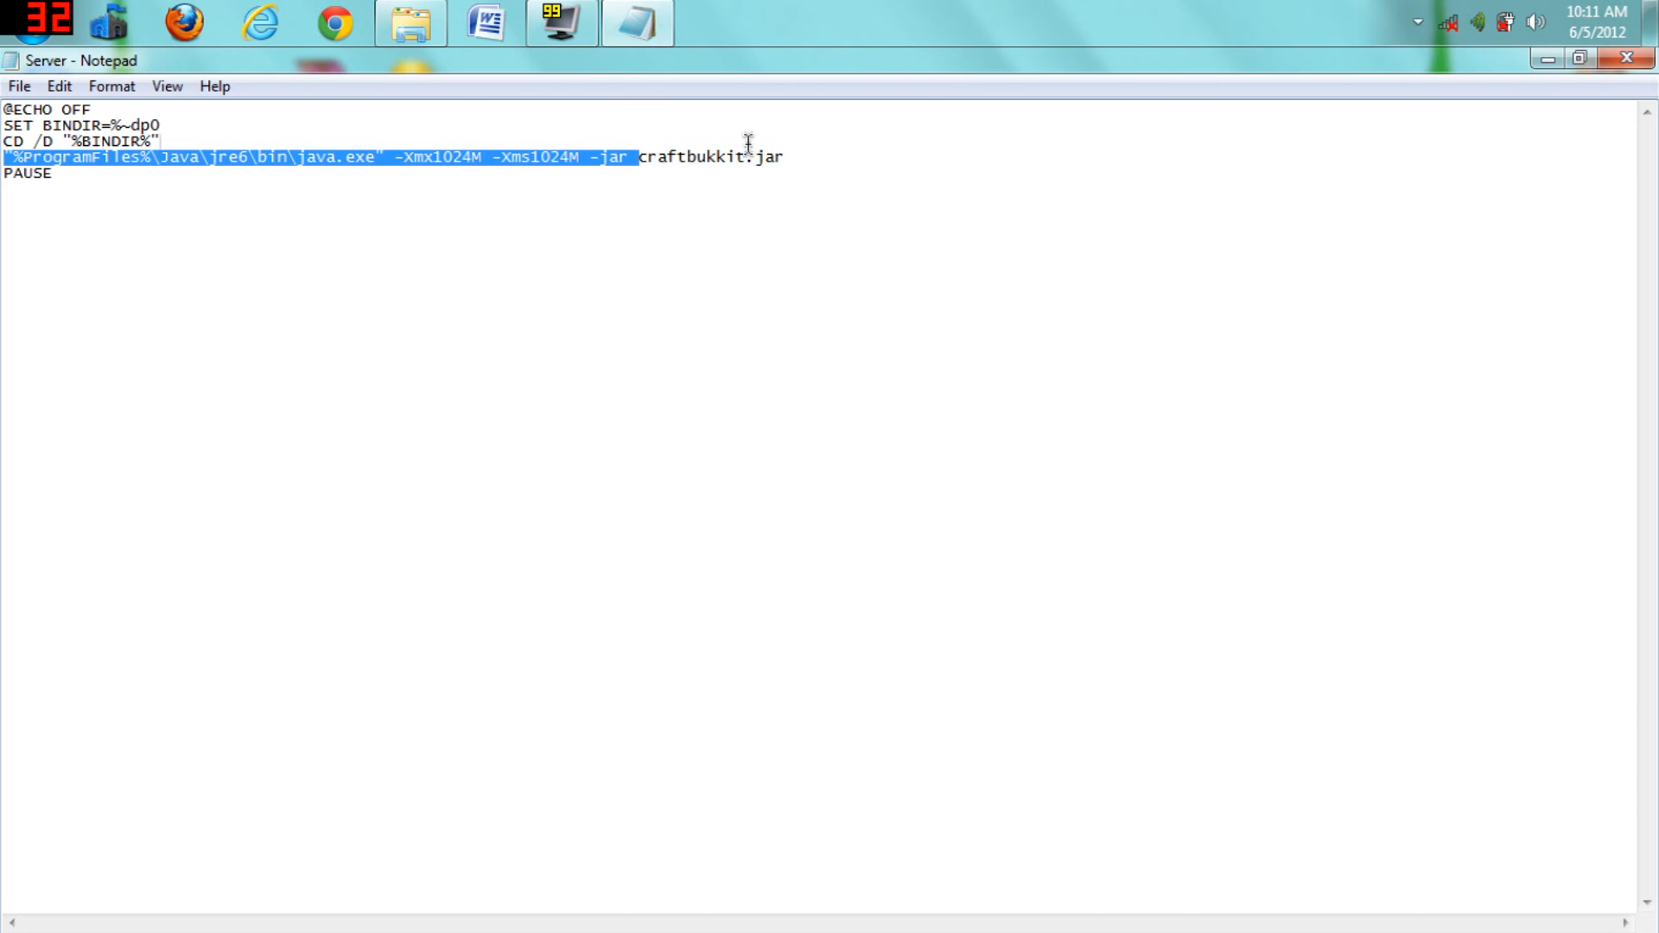
{"action": "double_click", "coordinate": [691, 158]}
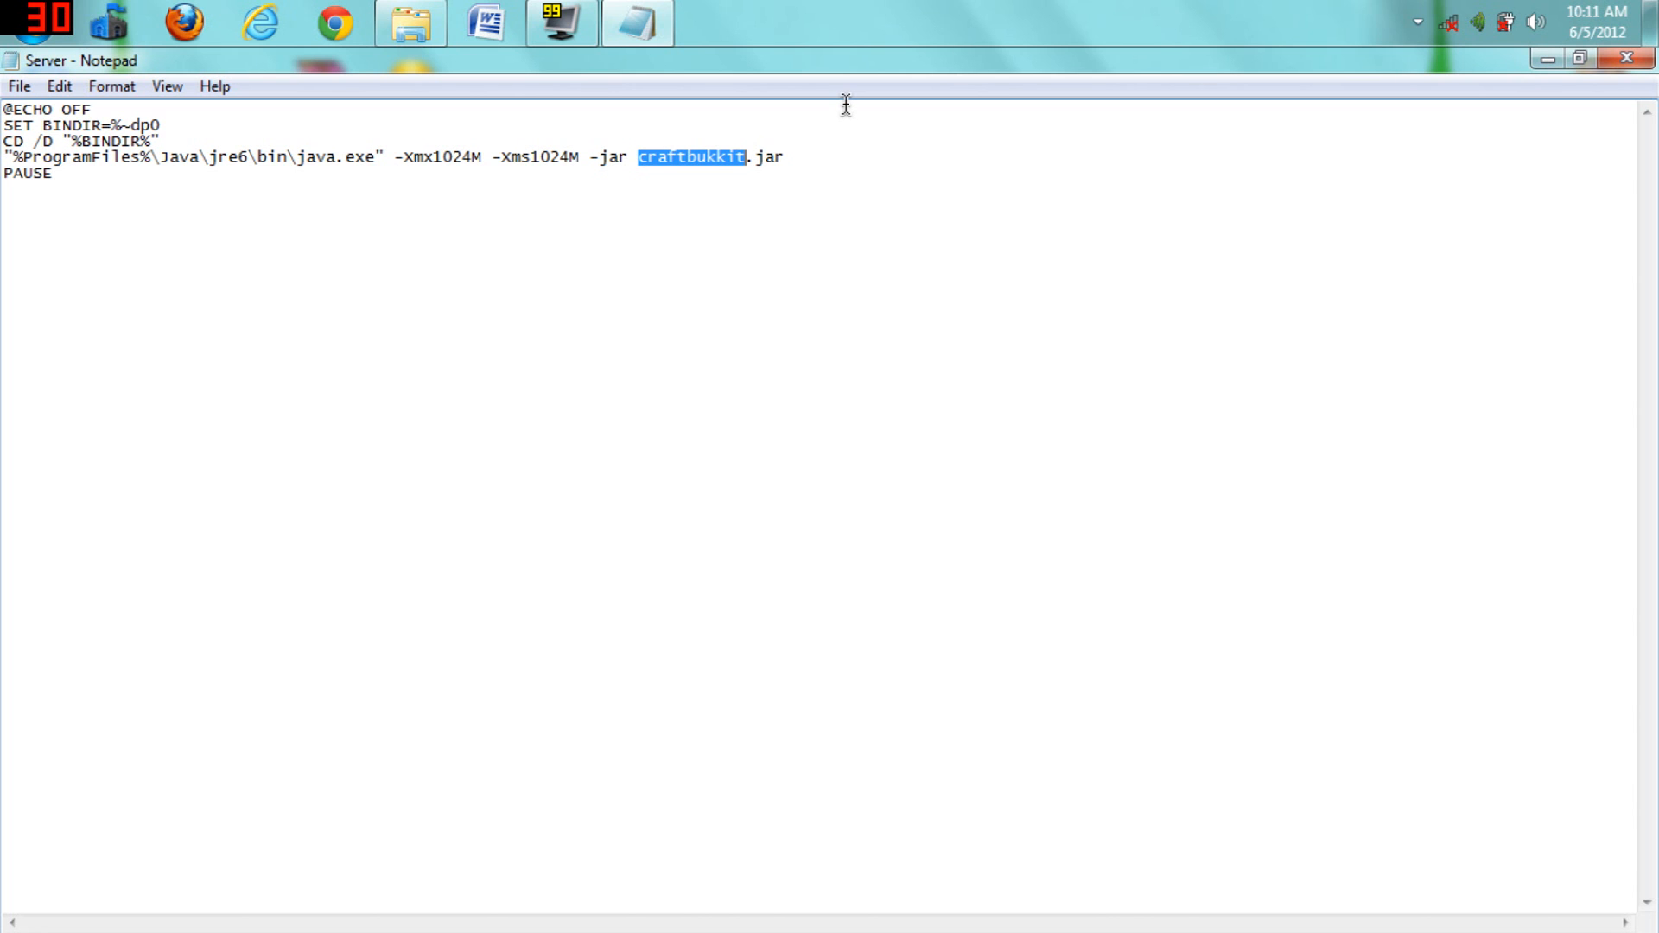
{"action": "type", "text": "-1.2.5-R3.0"}
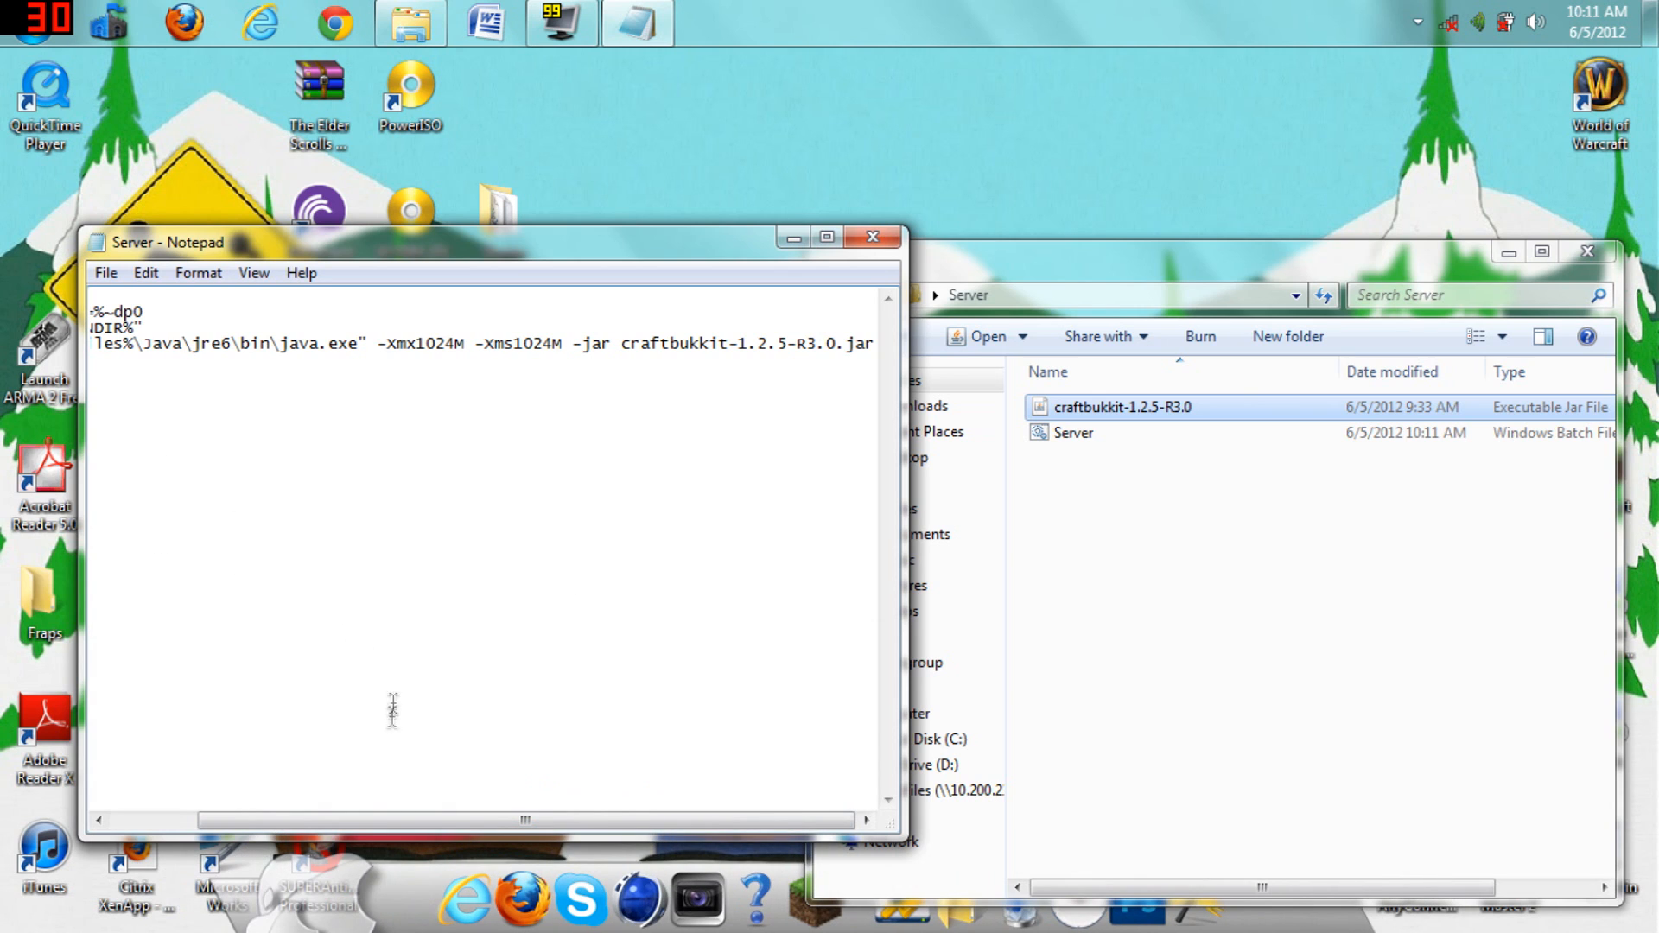
- Run the server console and issue stop to shut down the CraftBukkit server
{"action": "left_click", "coordinate": [104, 271]}
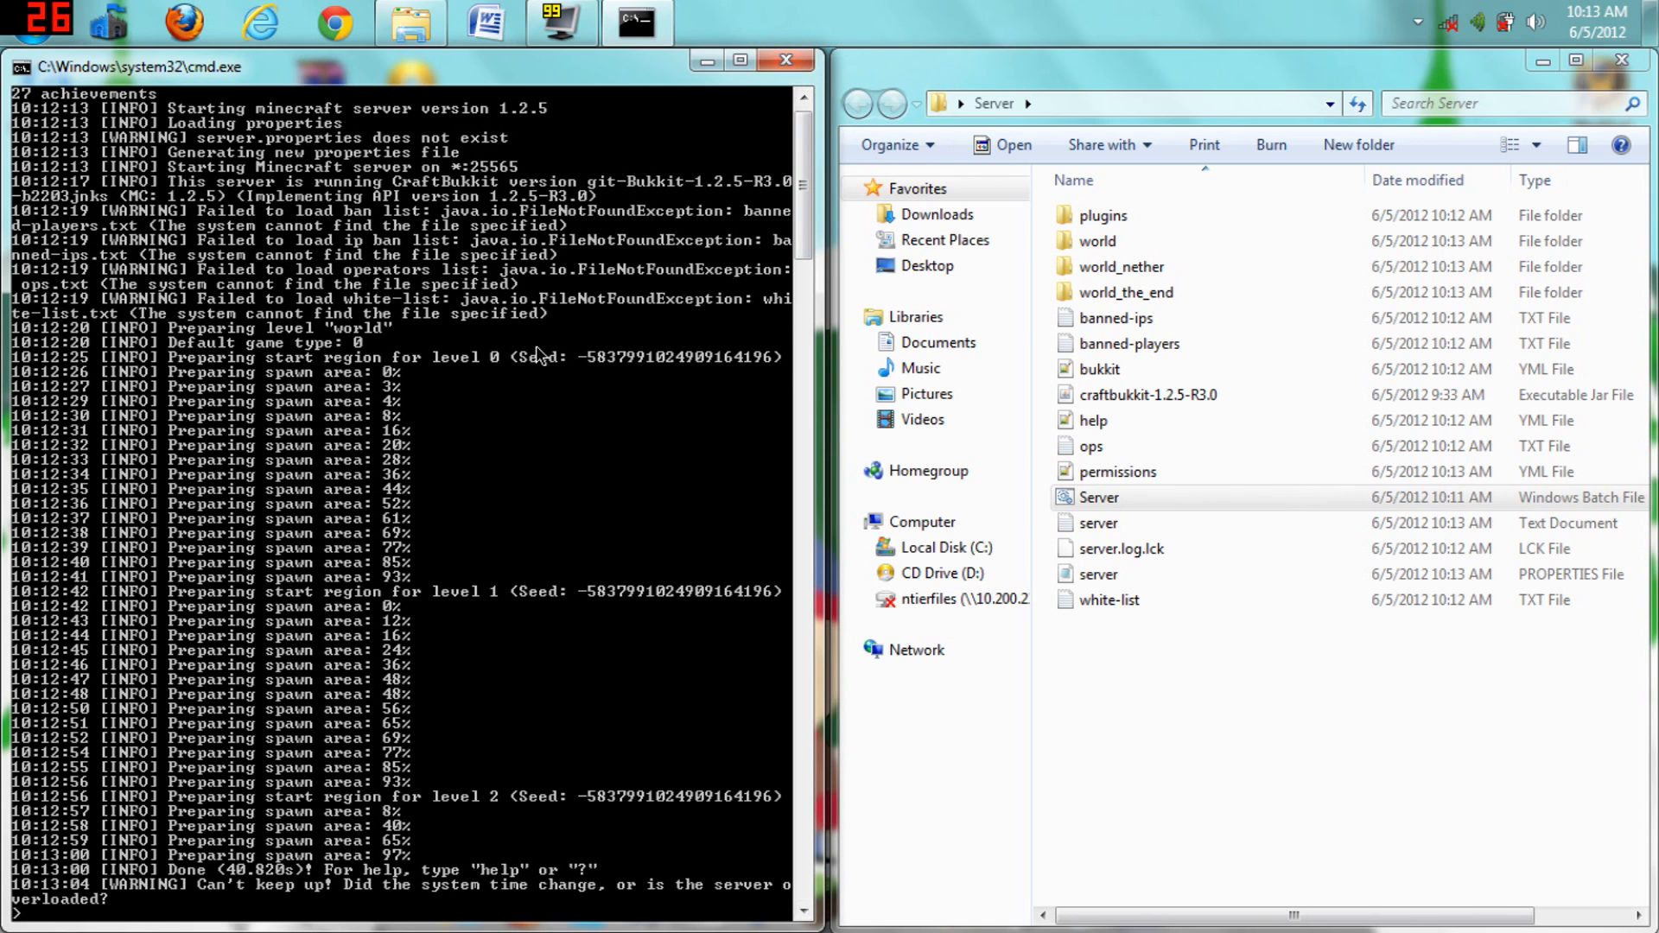
{"action": "mouse_move", "coordinate": [394, 667]}
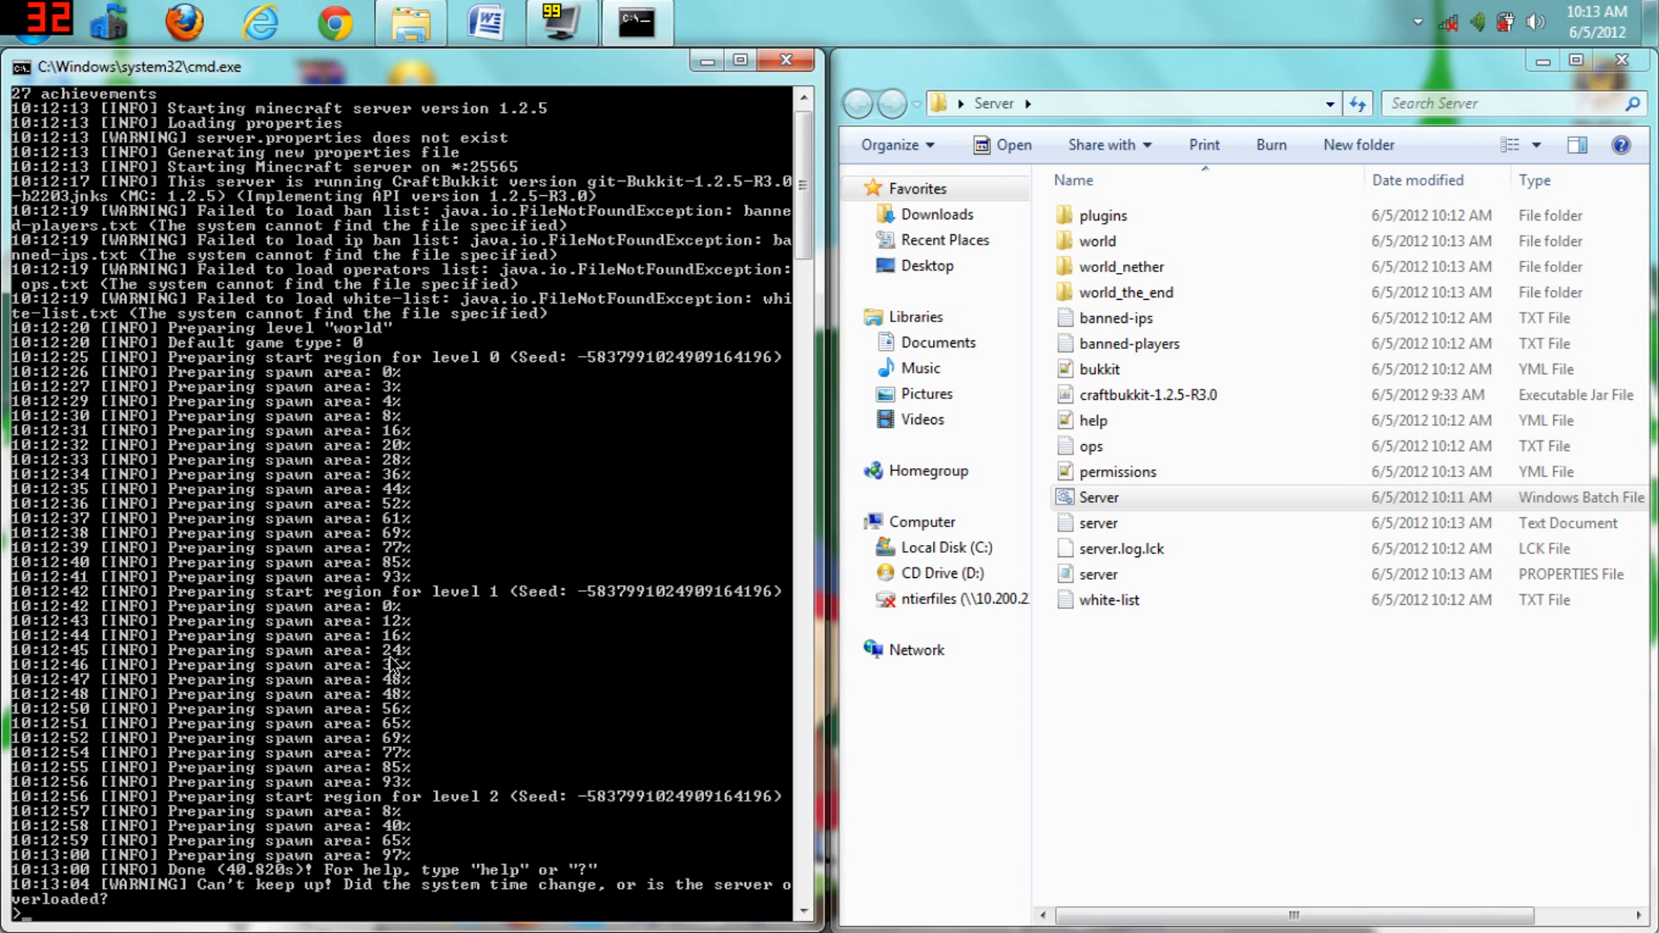
{"action": "type", "text": "stop"}
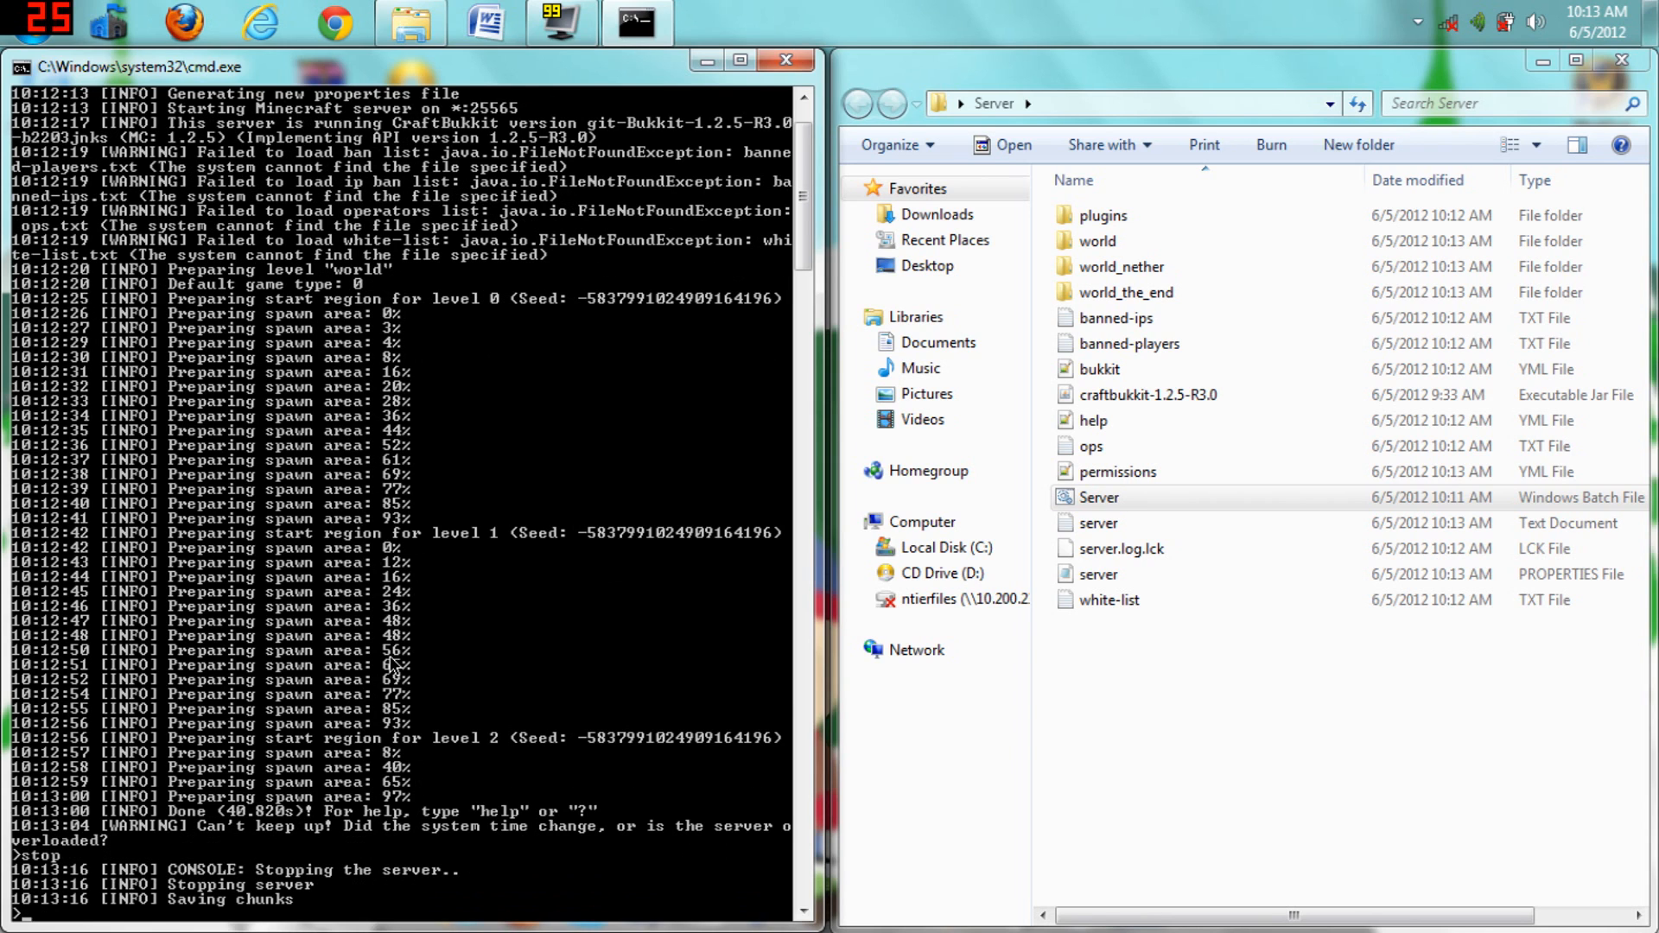
{"action": "mouse_move", "coordinate": [290, 897]}
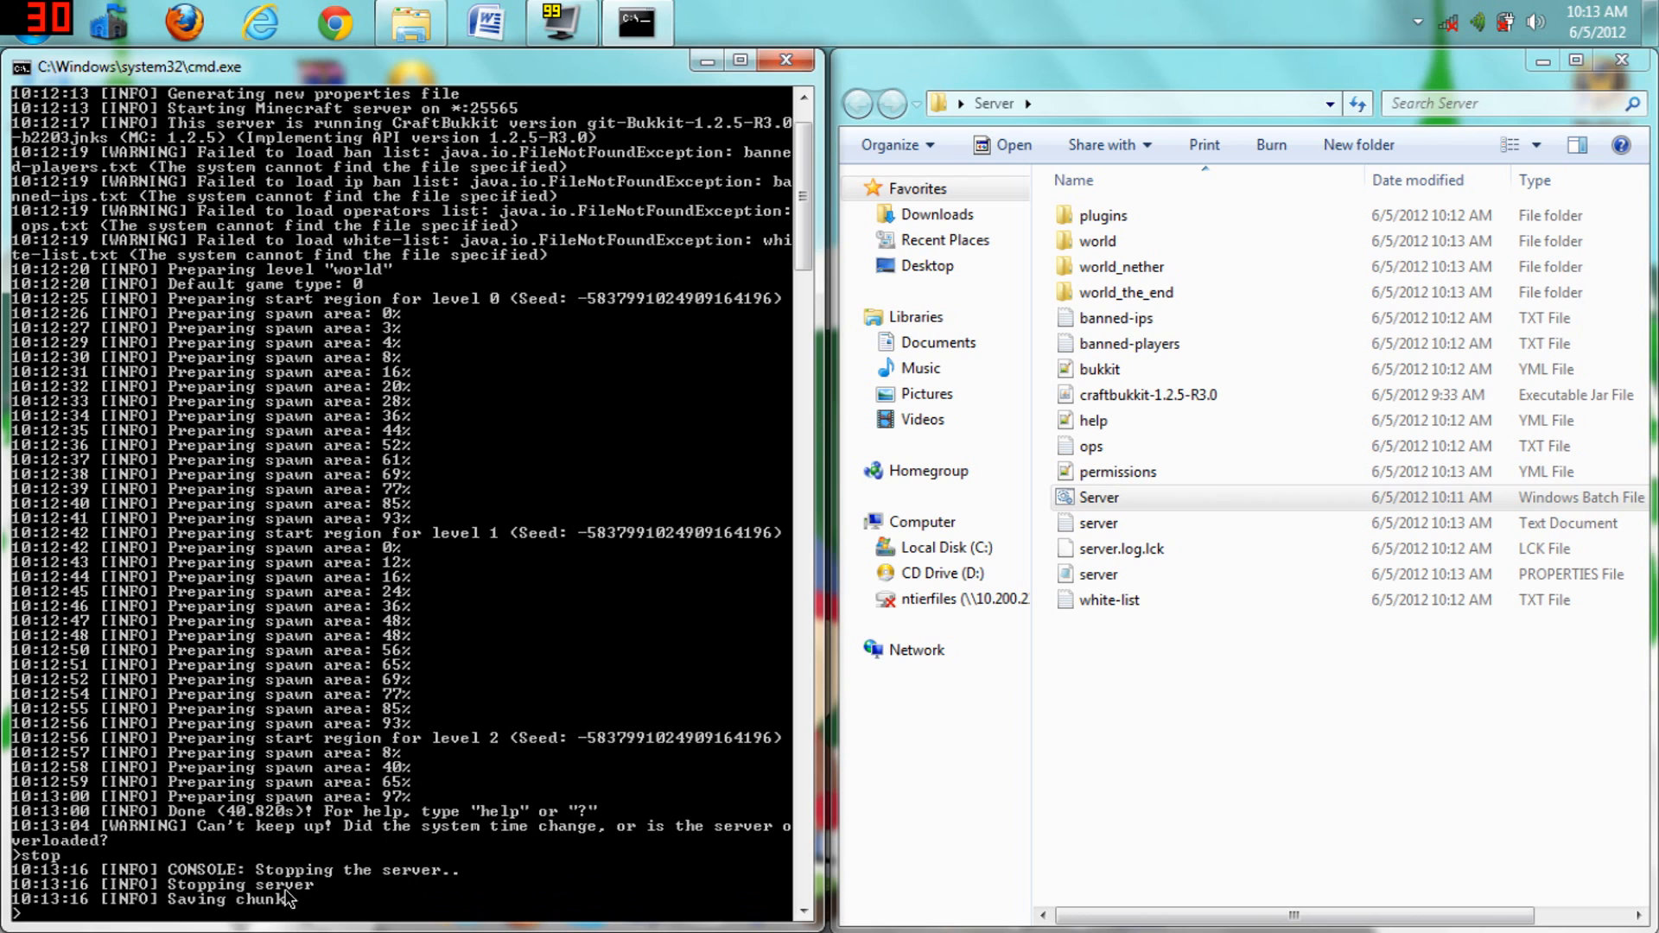
{"action": "mouse_move", "coordinate": [558, 678]}
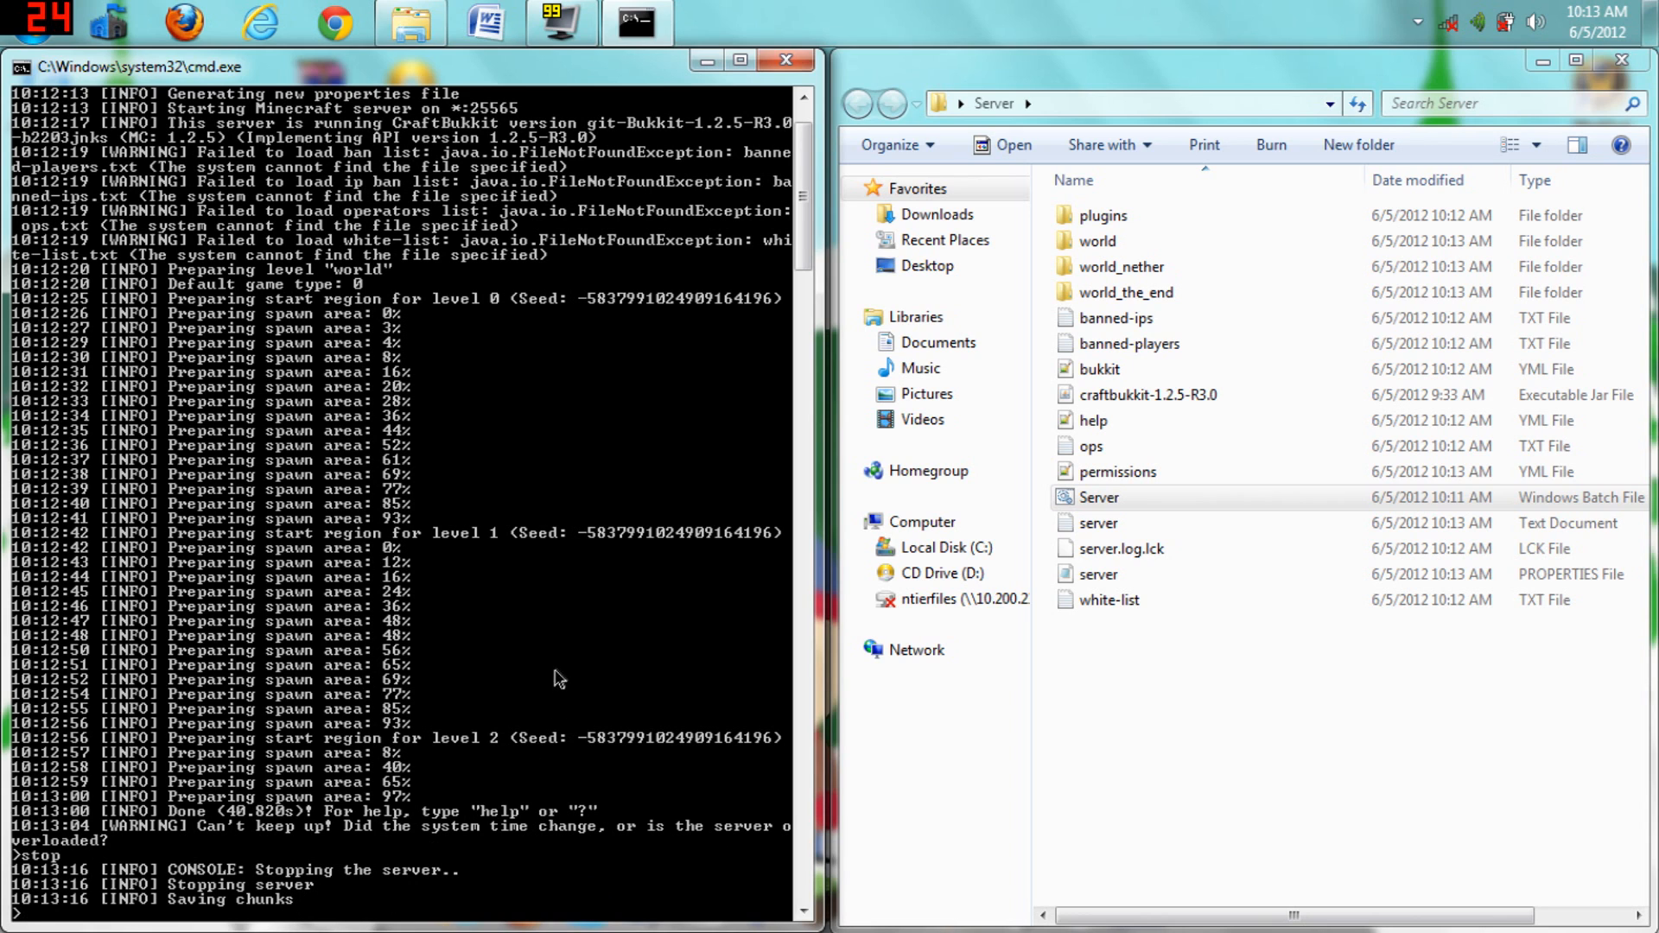
{"action": "mouse_move", "coordinate": [254, 95]}
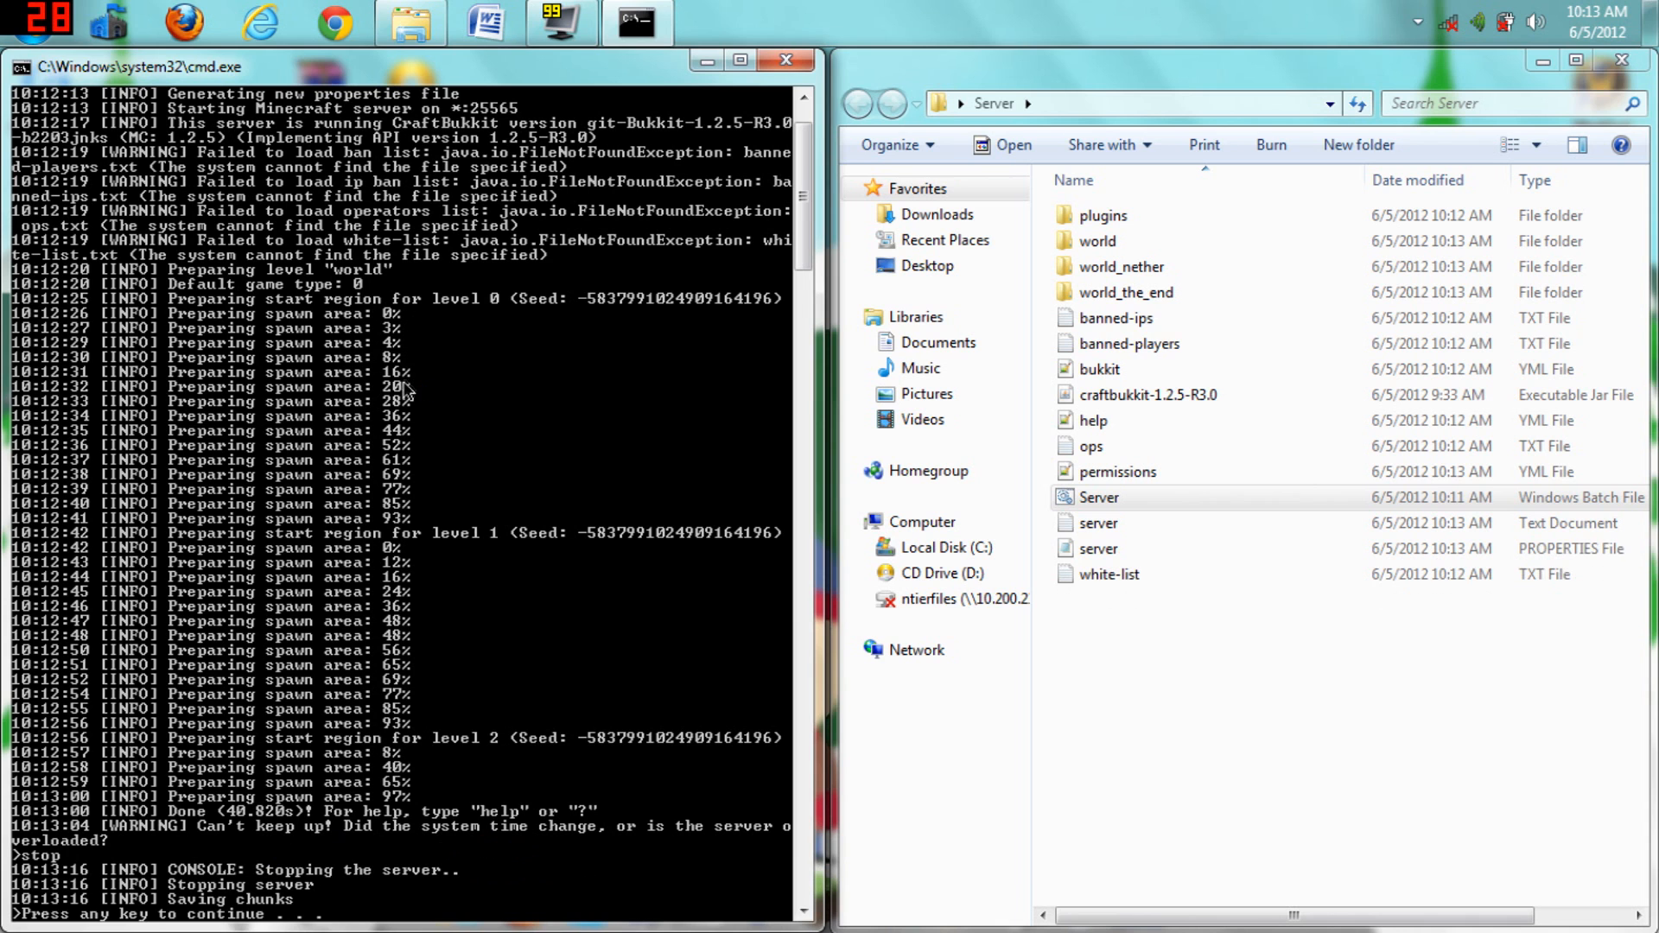
{"action": "mouse_move", "coordinate": [138, 862]}
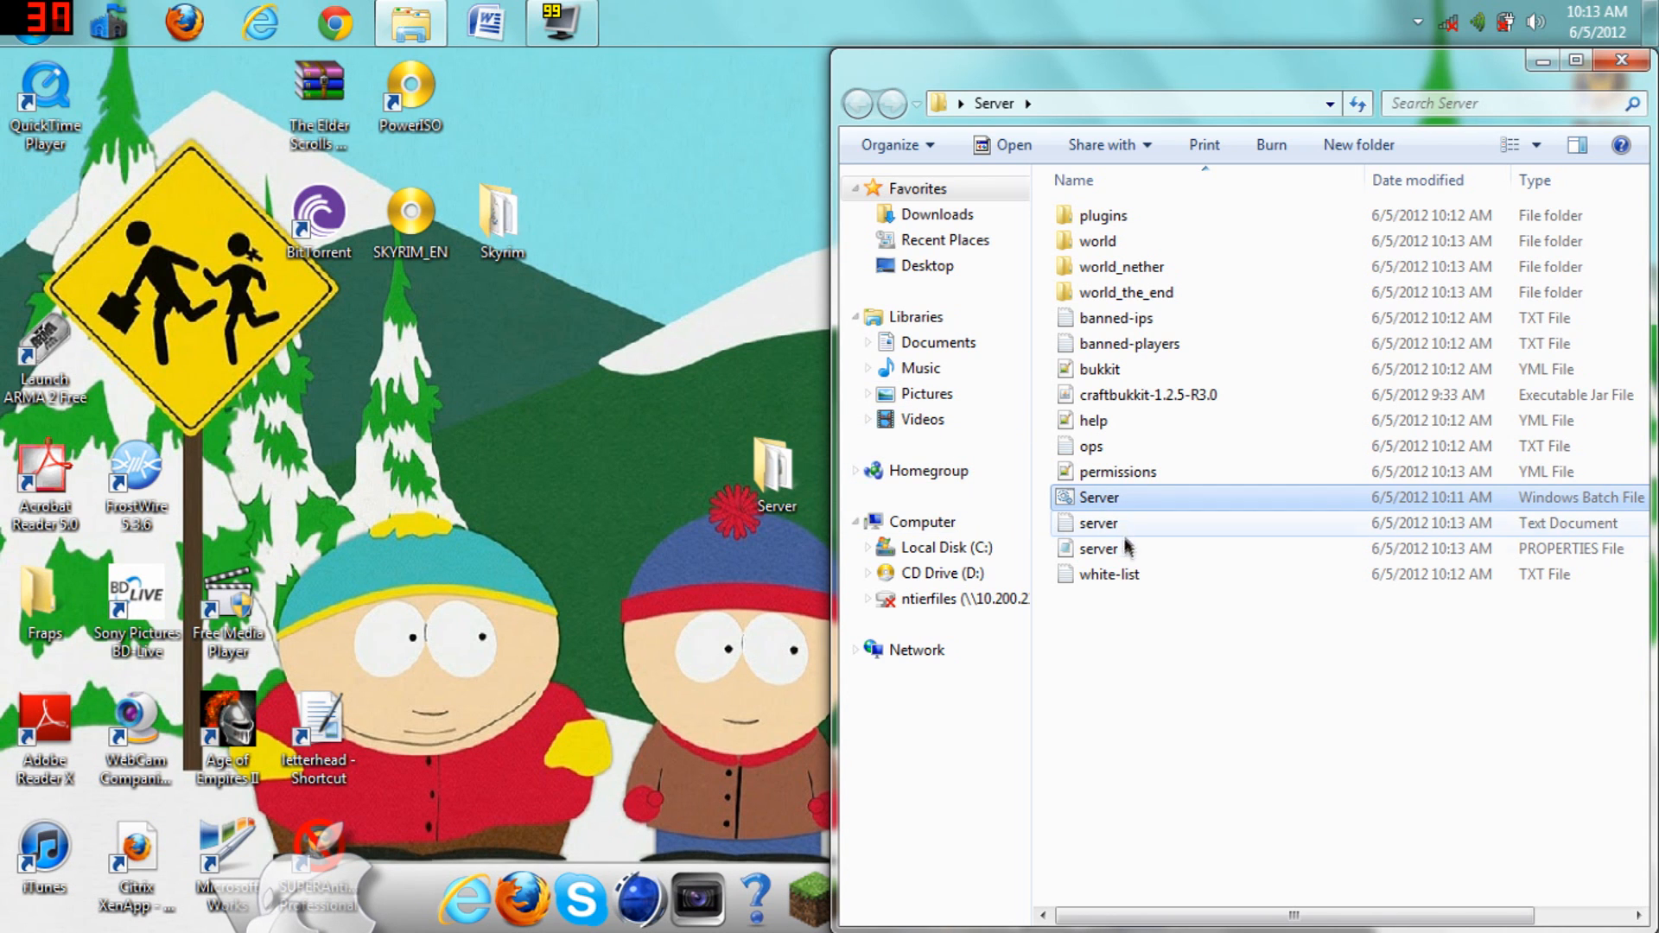
{"action": "mouse_move", "coordinate": [1127, 553]}
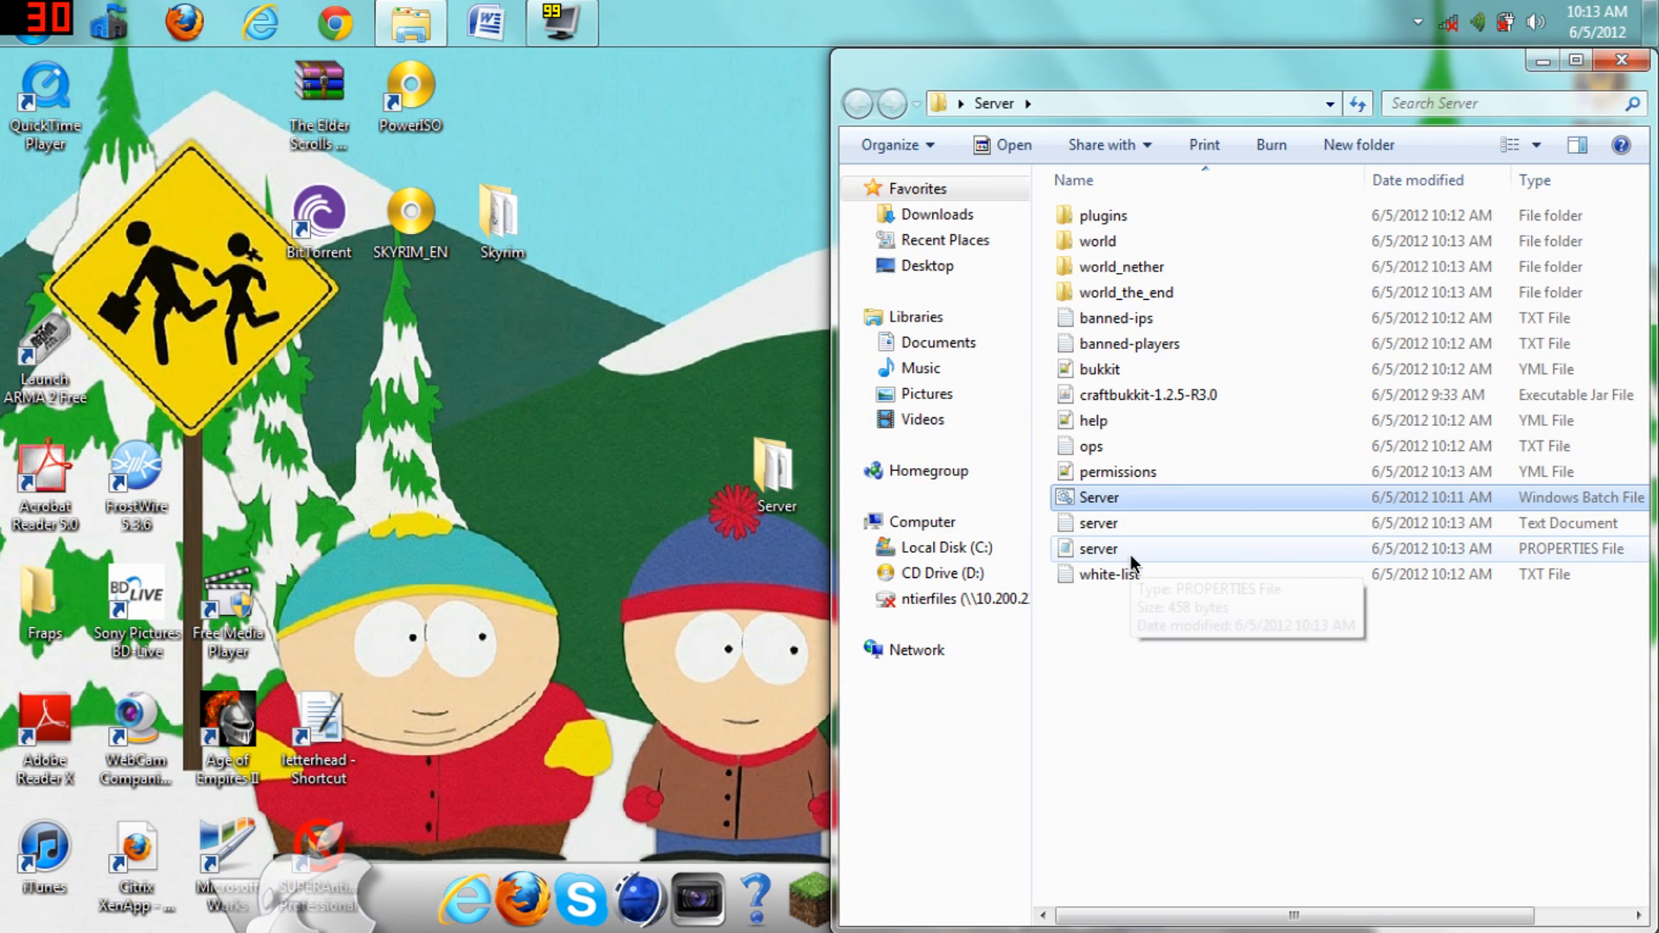
{"action": "right_click", "coordinate": [1100, 547]}
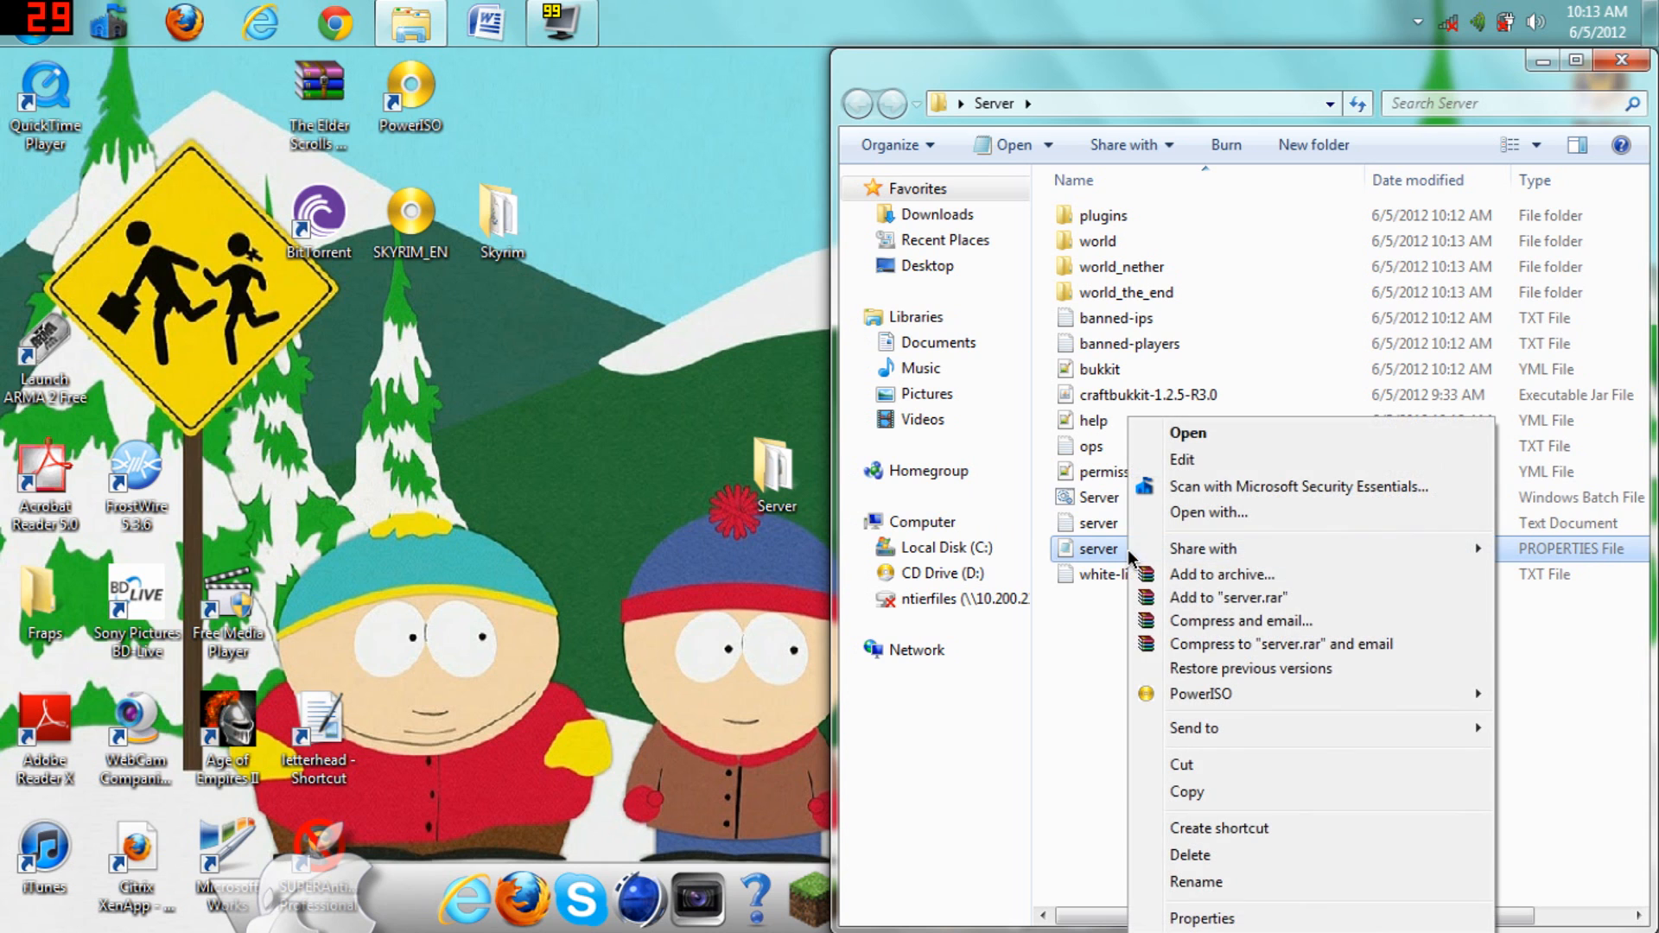
{"action": "left_click", "coordinate": [1195, 881]}
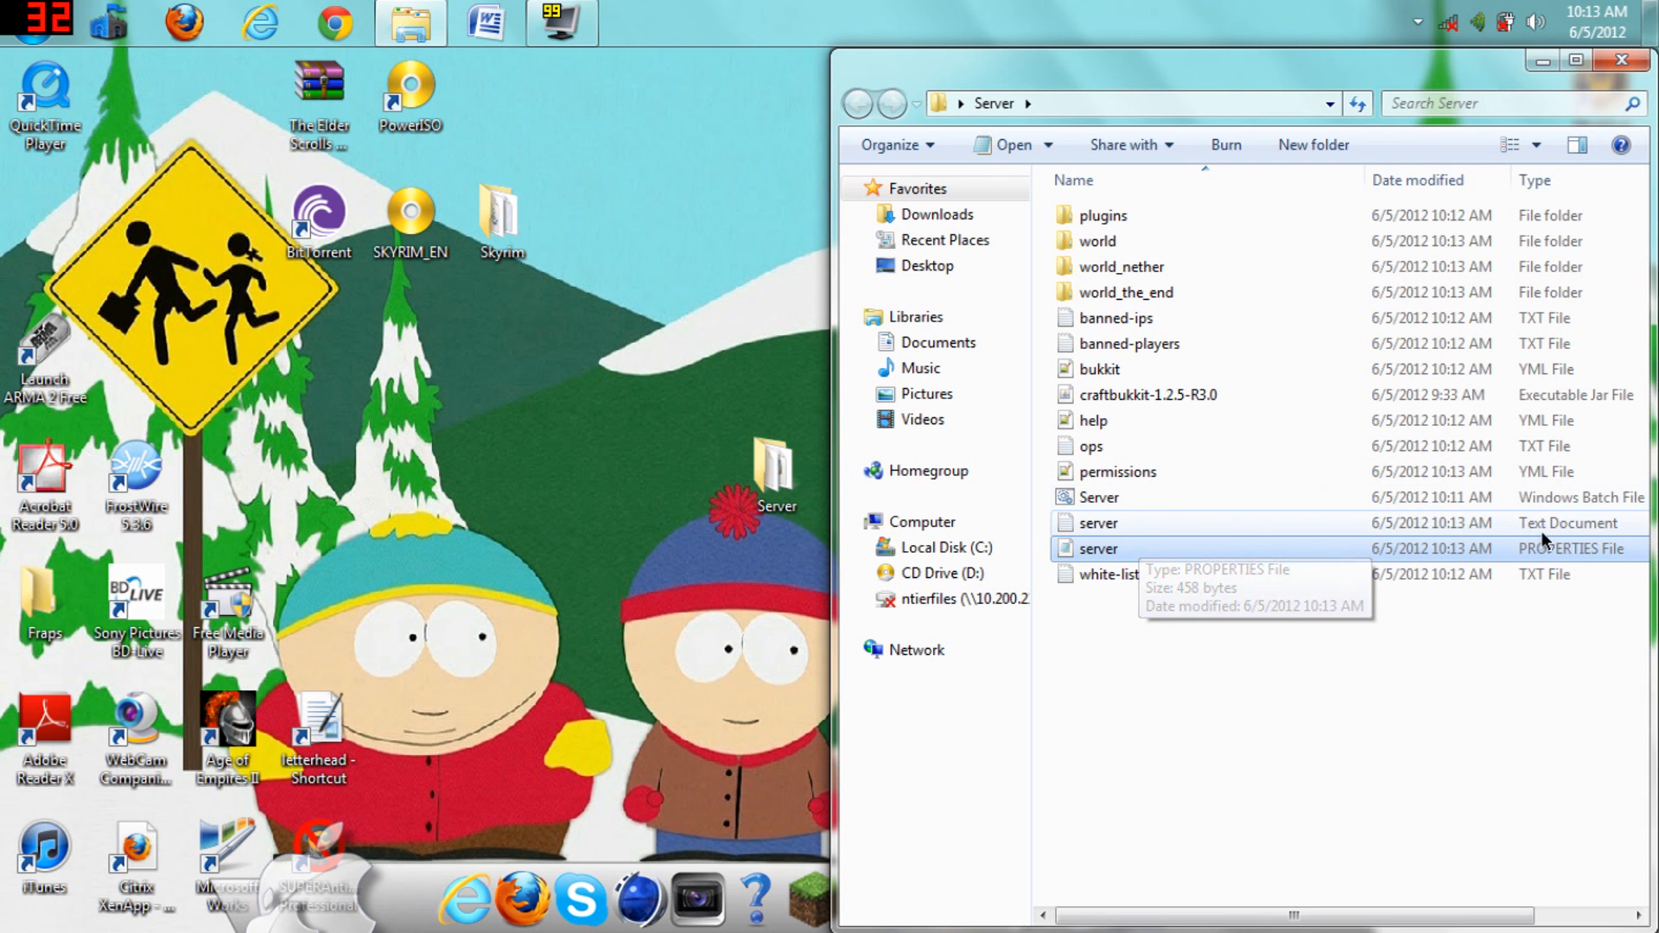
- Set the server.properties motd to RedBaronOwnz's Minecraft Server greeting
{"action": "double_click", "coordinate": [1099, 548]}
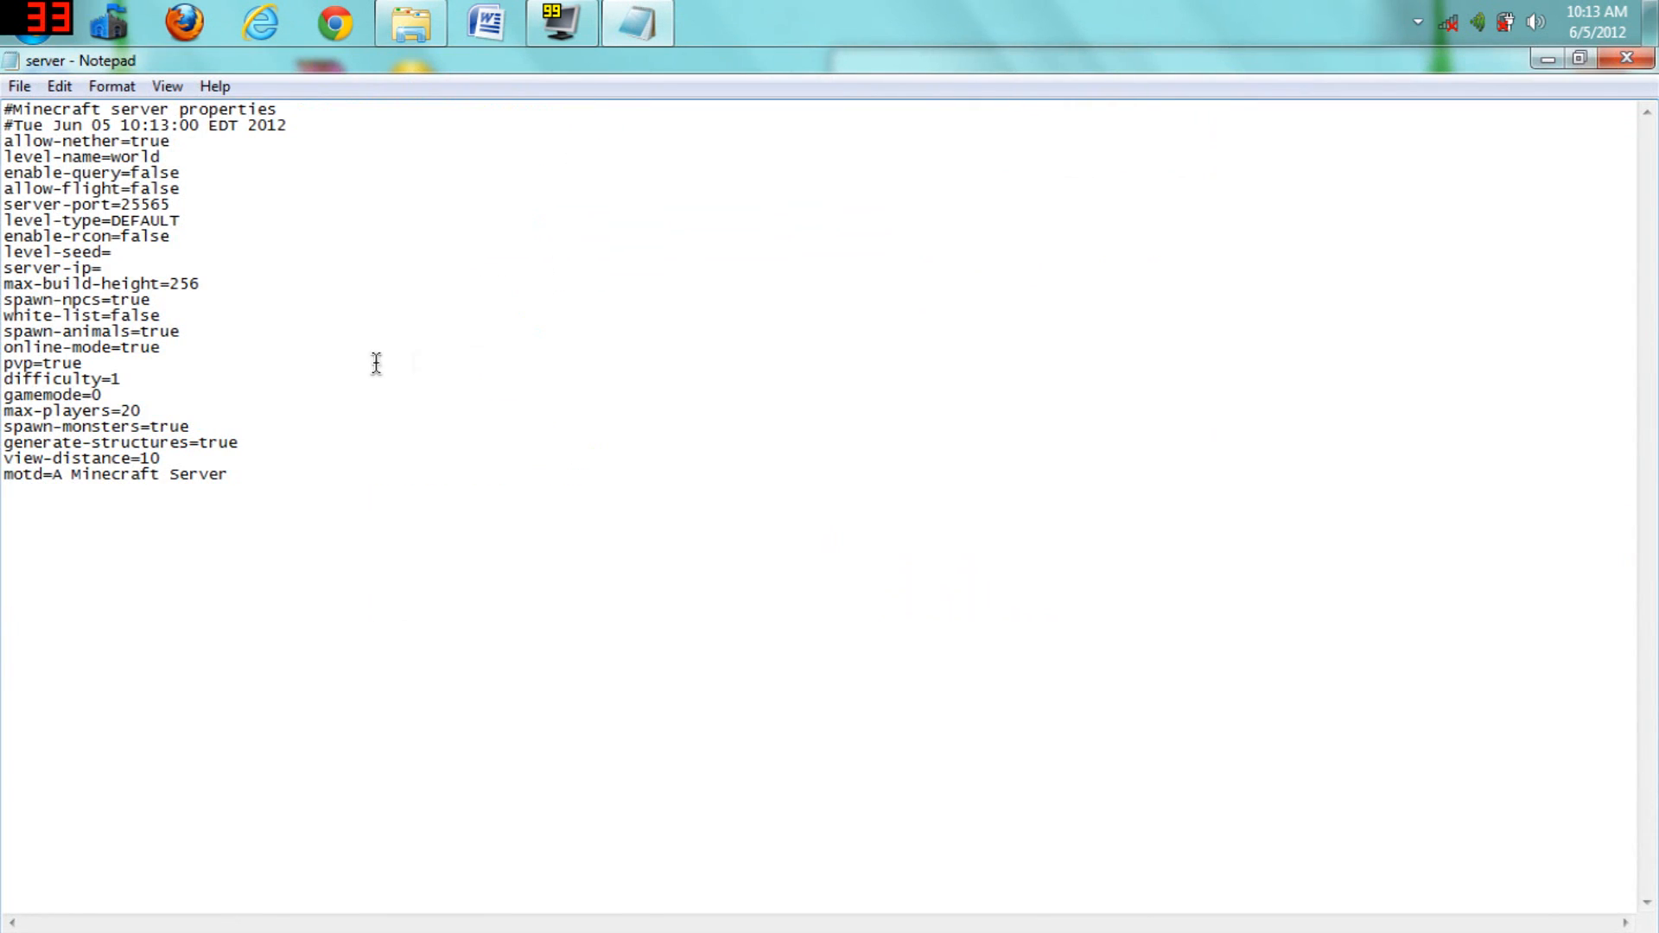
{"action": "mouse_move", "coordinate": [215, 144]}
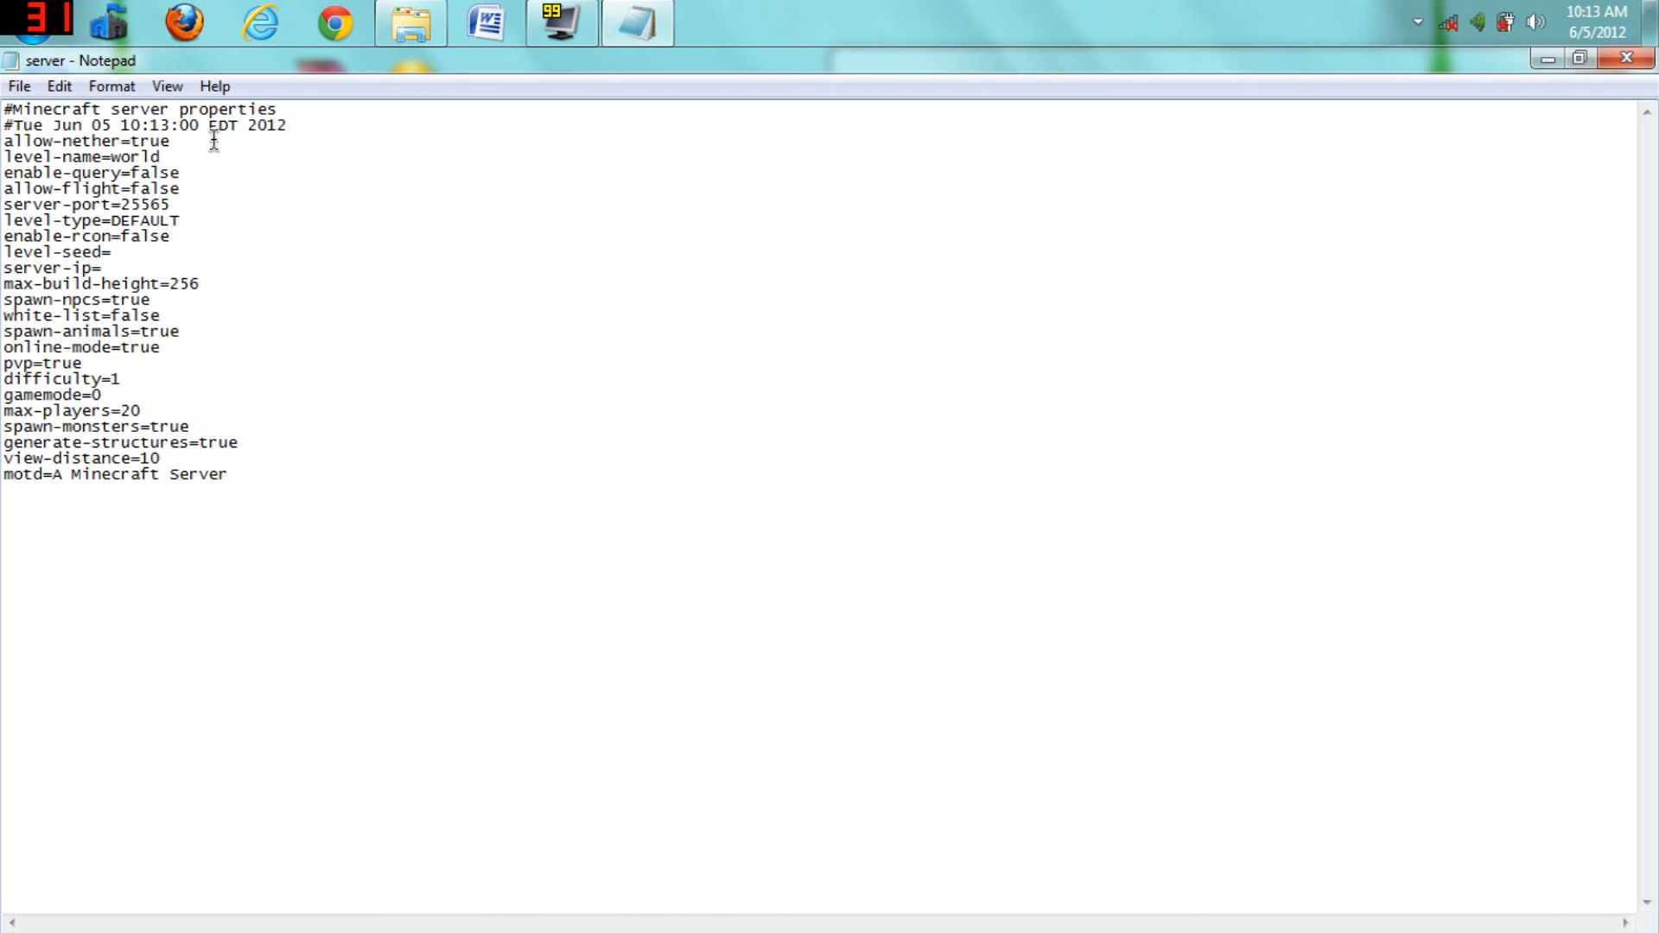
{"action": "mouse_move", "coordinate": [154, 191]}
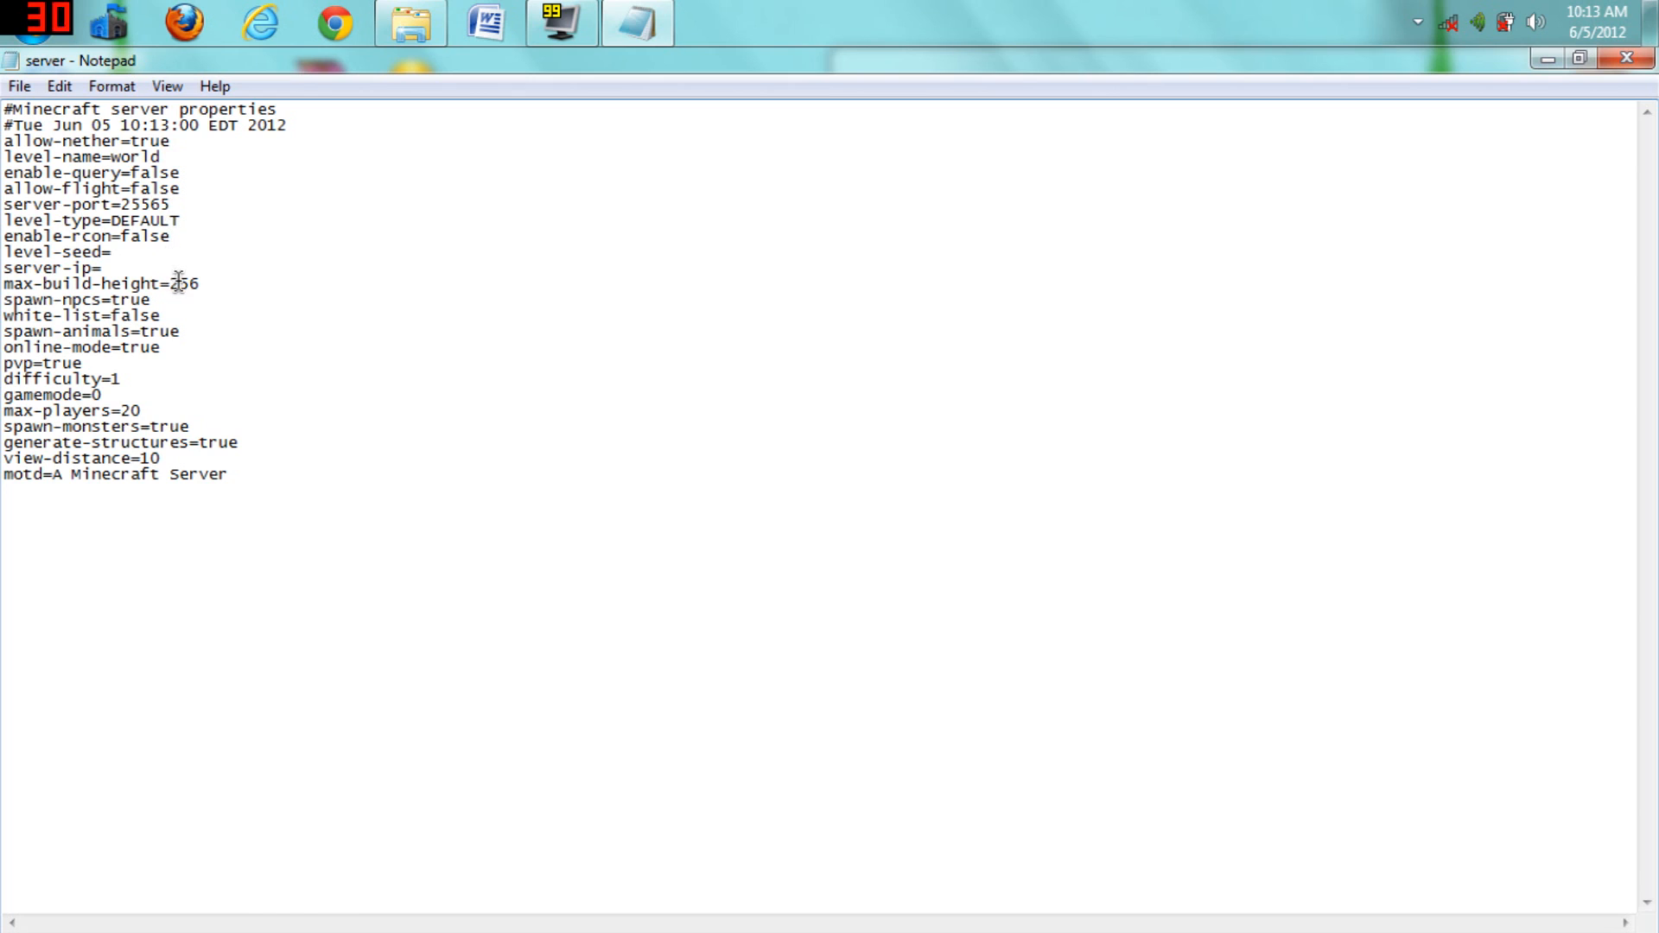
{"action": "left_click", "coordinate": [174, 204]}
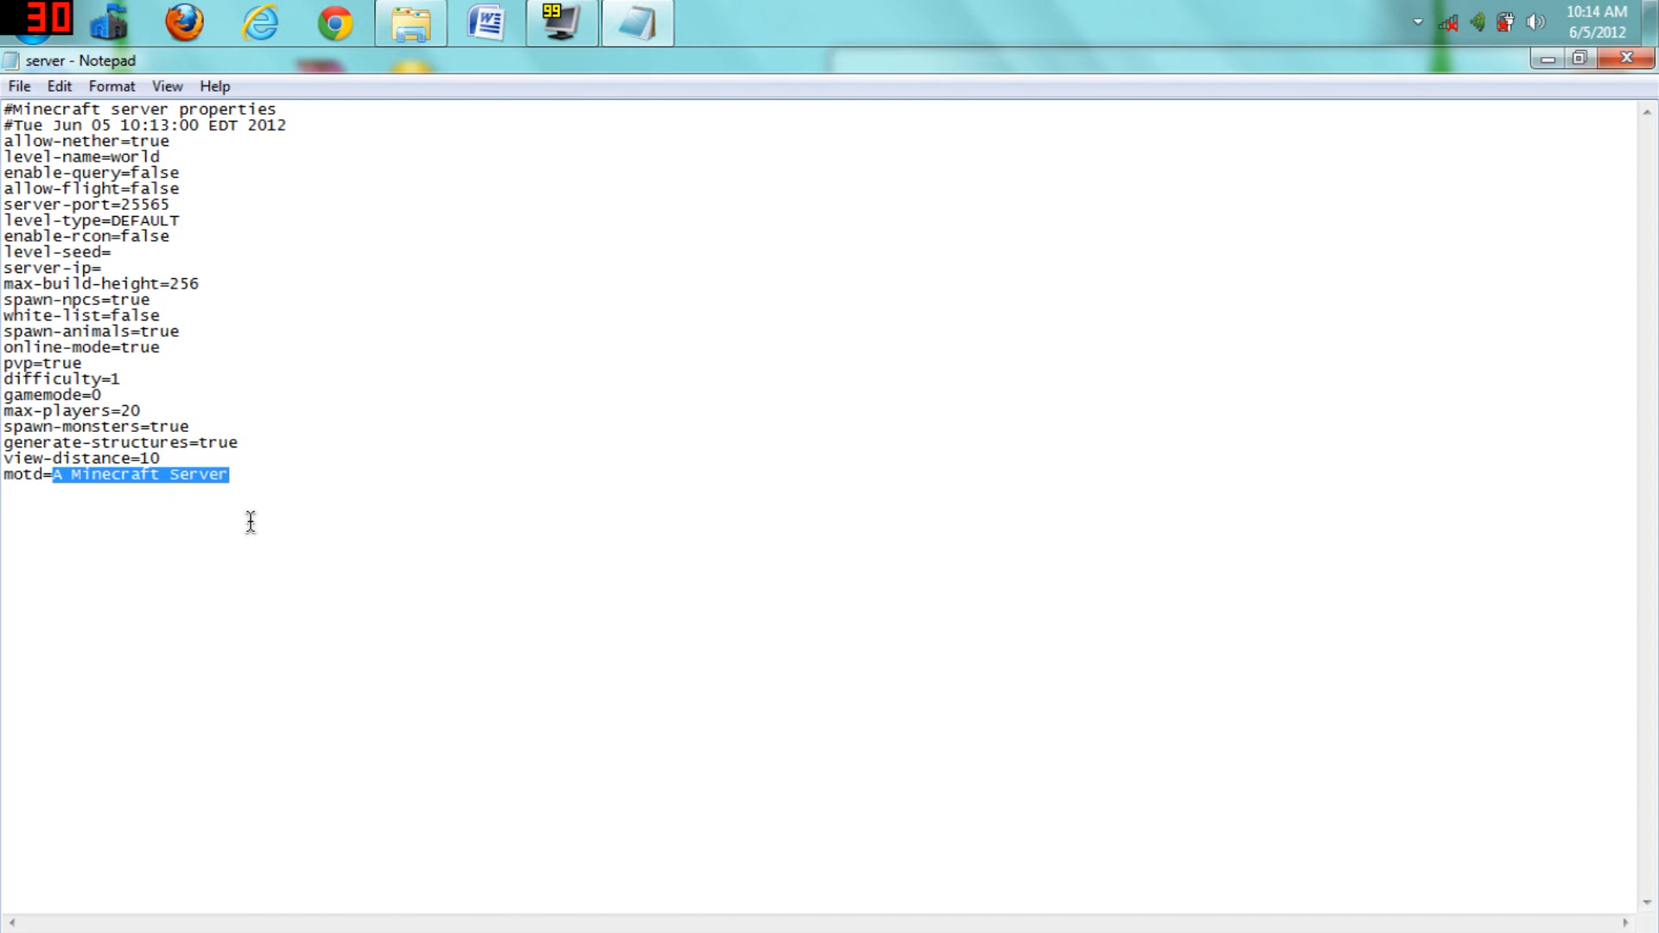
{"action": "type", "text": "R"}
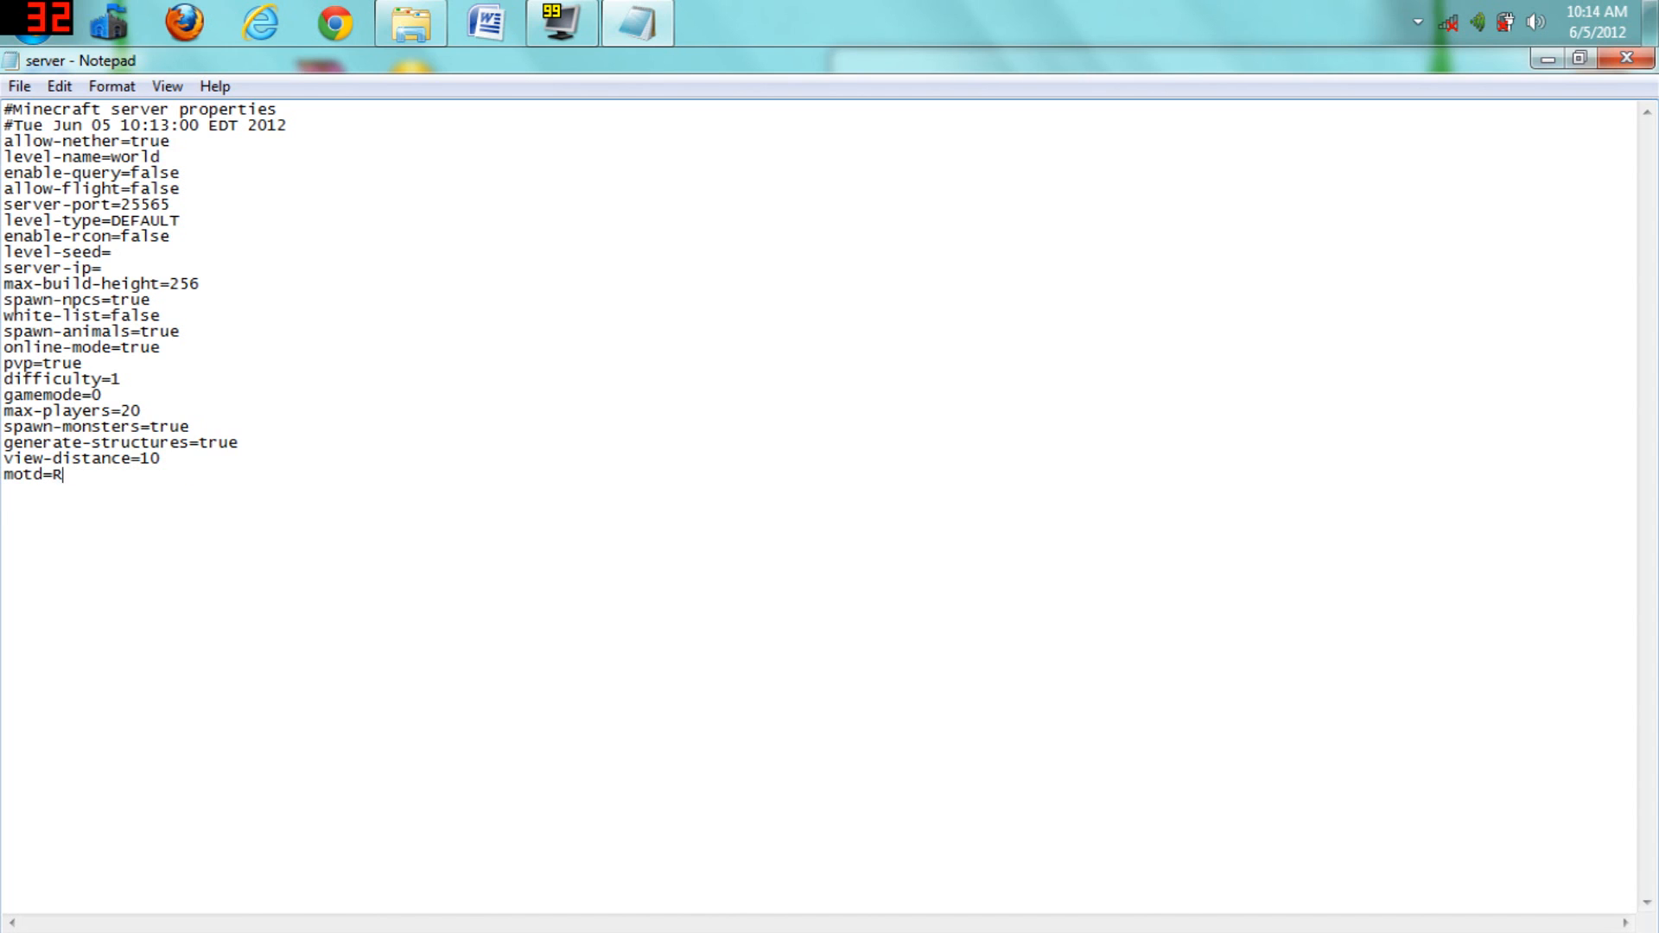
{"action": "type", "text": "edBaronOwnz"}
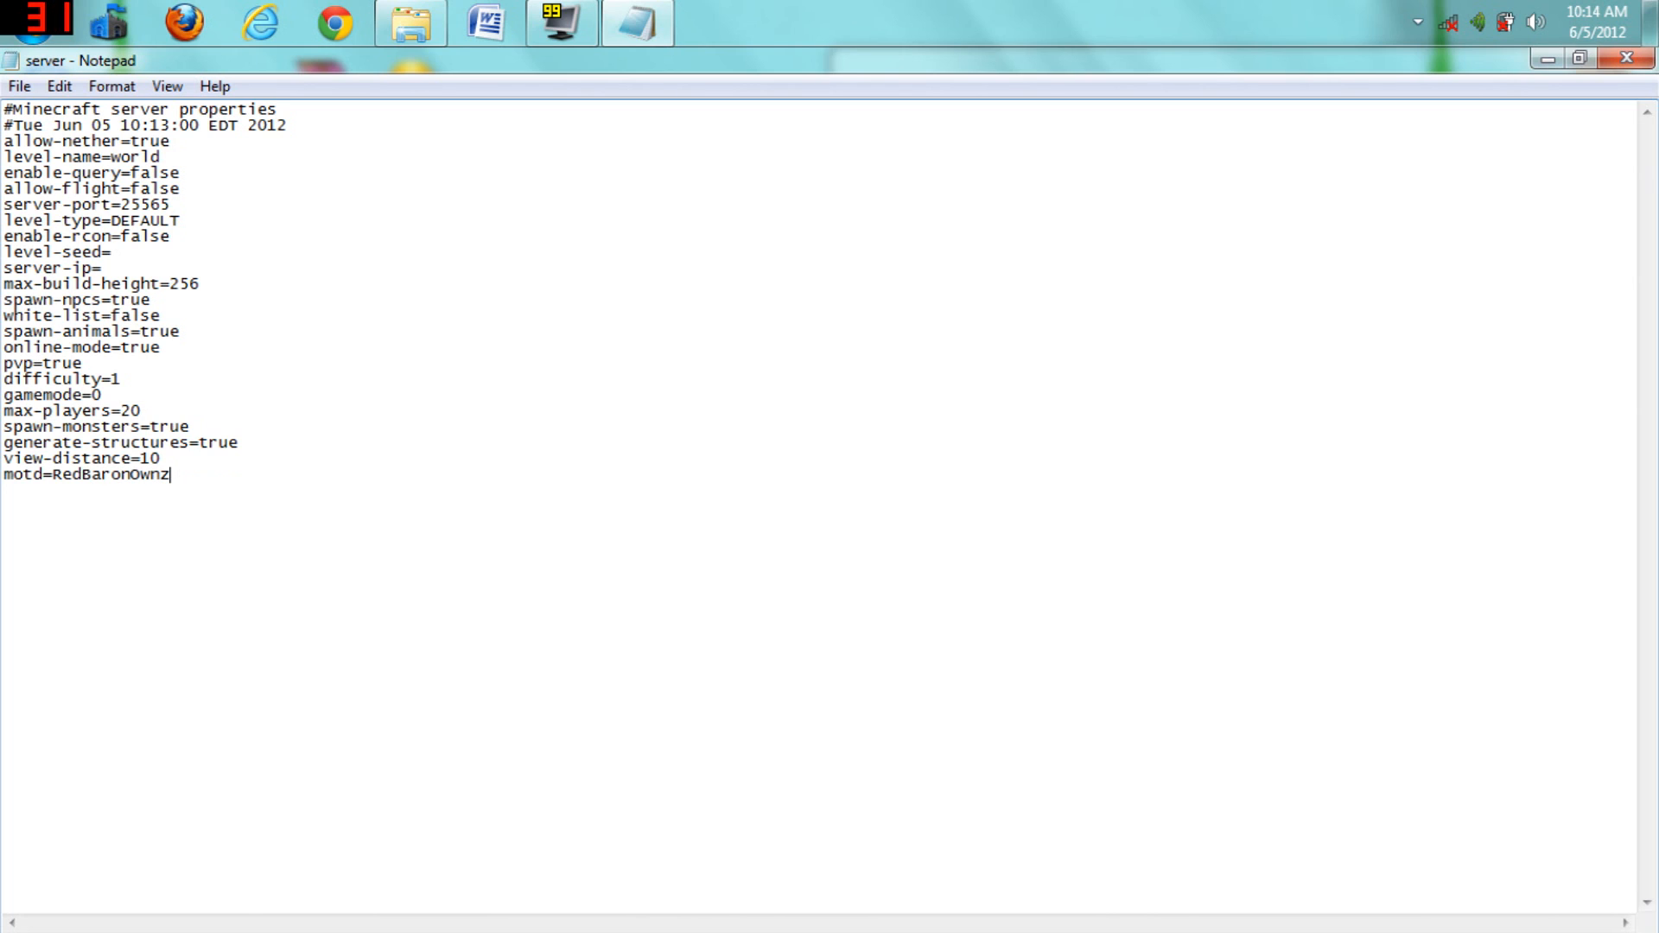
{"action": "type", "text": "'s M"}
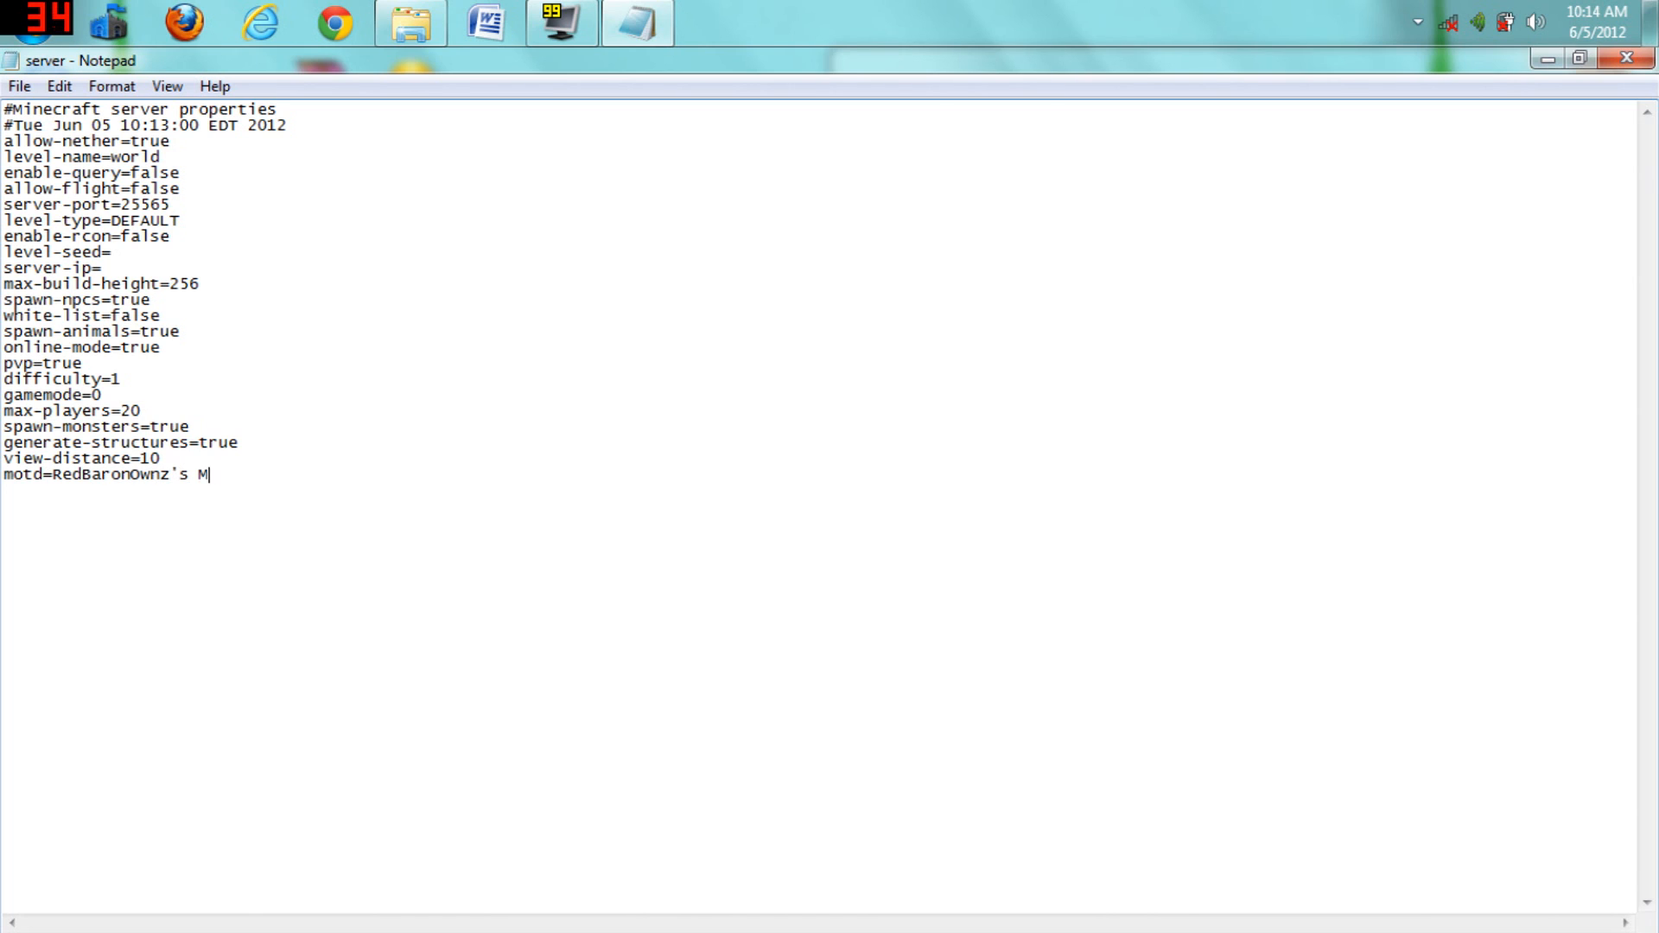
{"action": "type", "text": "inecraft Se"}
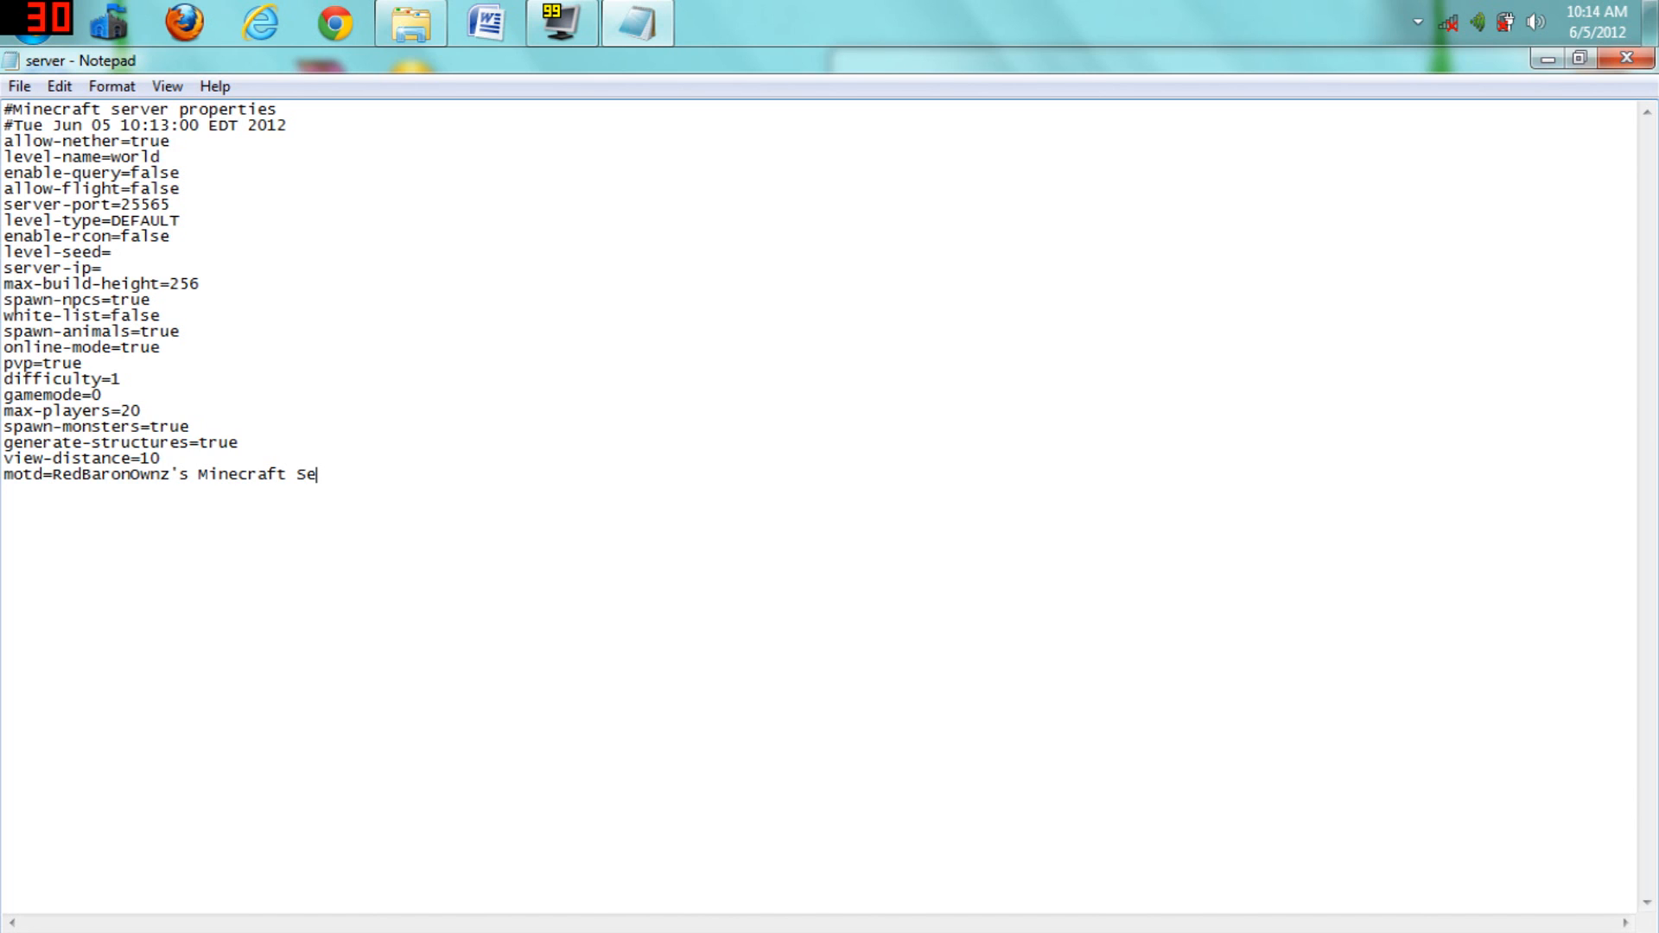
{"action": "type", "text": "rver"}
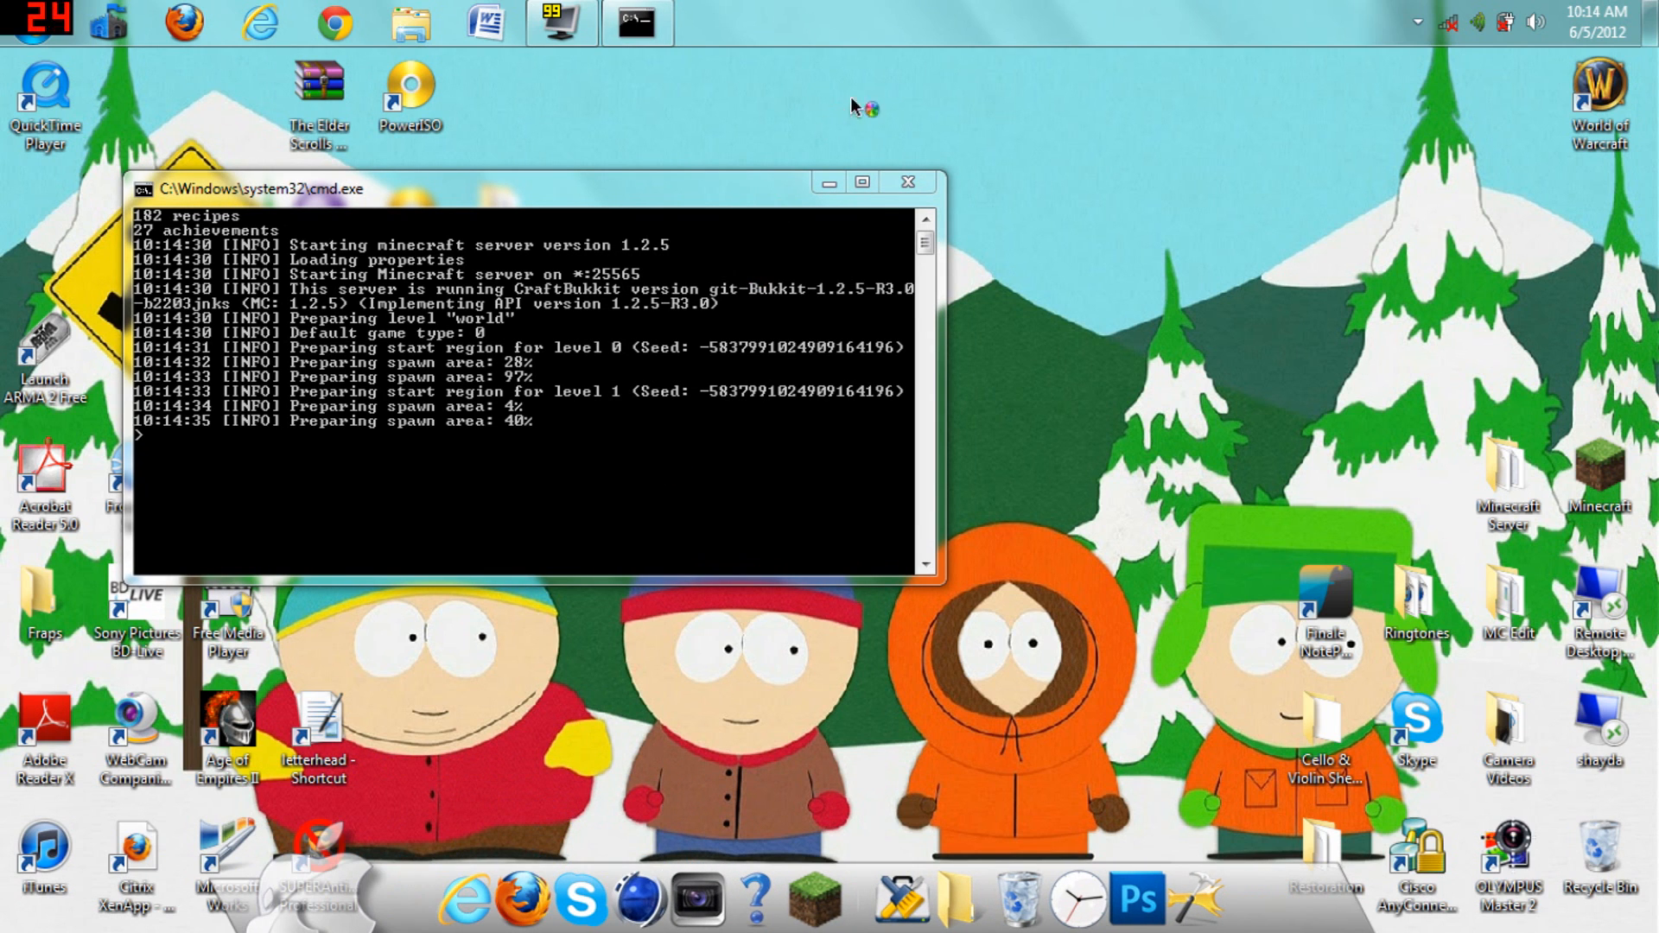
{"action": "mouse_move", "coordinate": [1035, 128]}
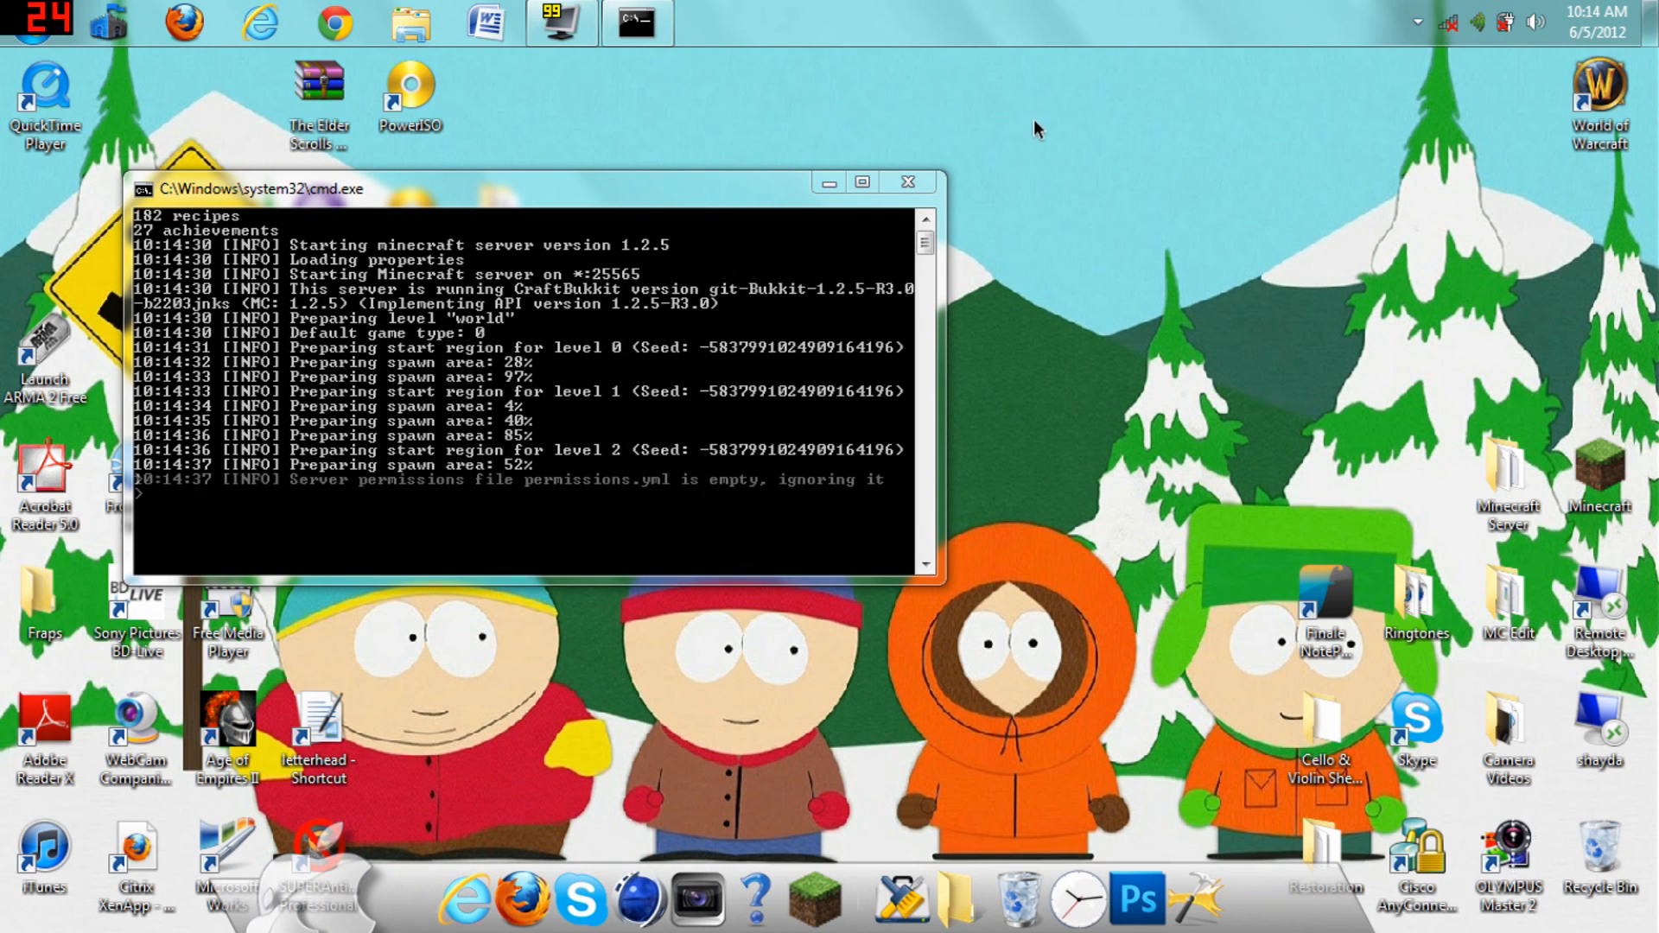
- Switch from the running CraftBukkit console to Firefox
{"action": "left_click", "coordinate": [183, 23]}
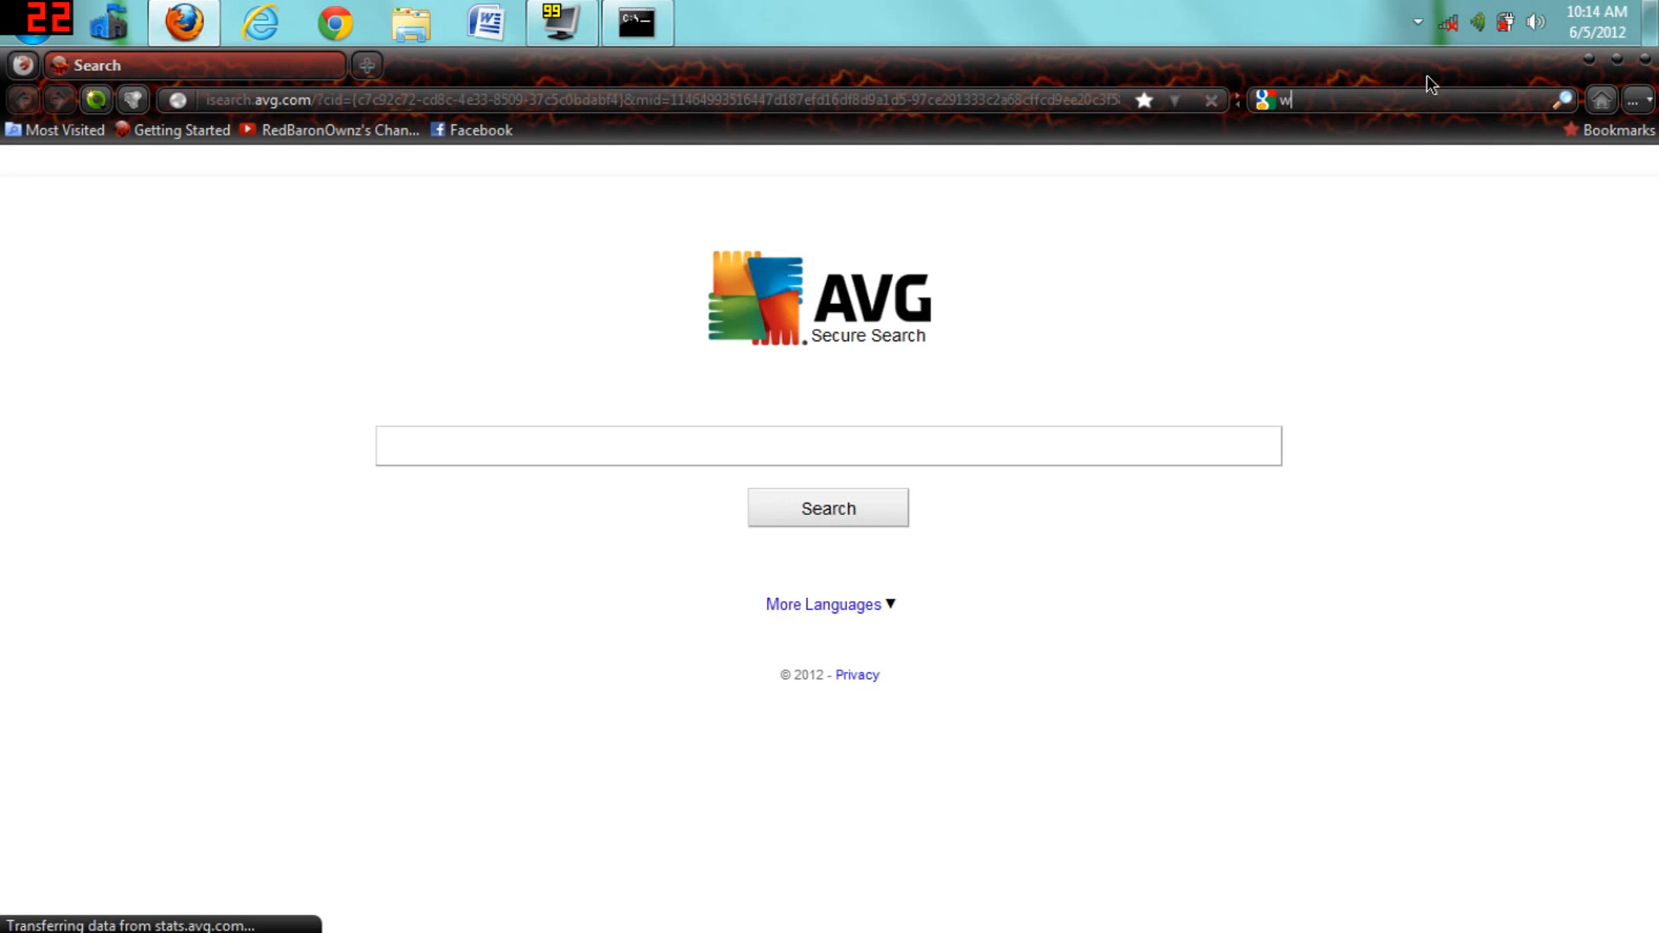
- Search Google for 'whats my ip' and select the public address 75.187.225.115
{"action": "type", "text": "hats my ip"}
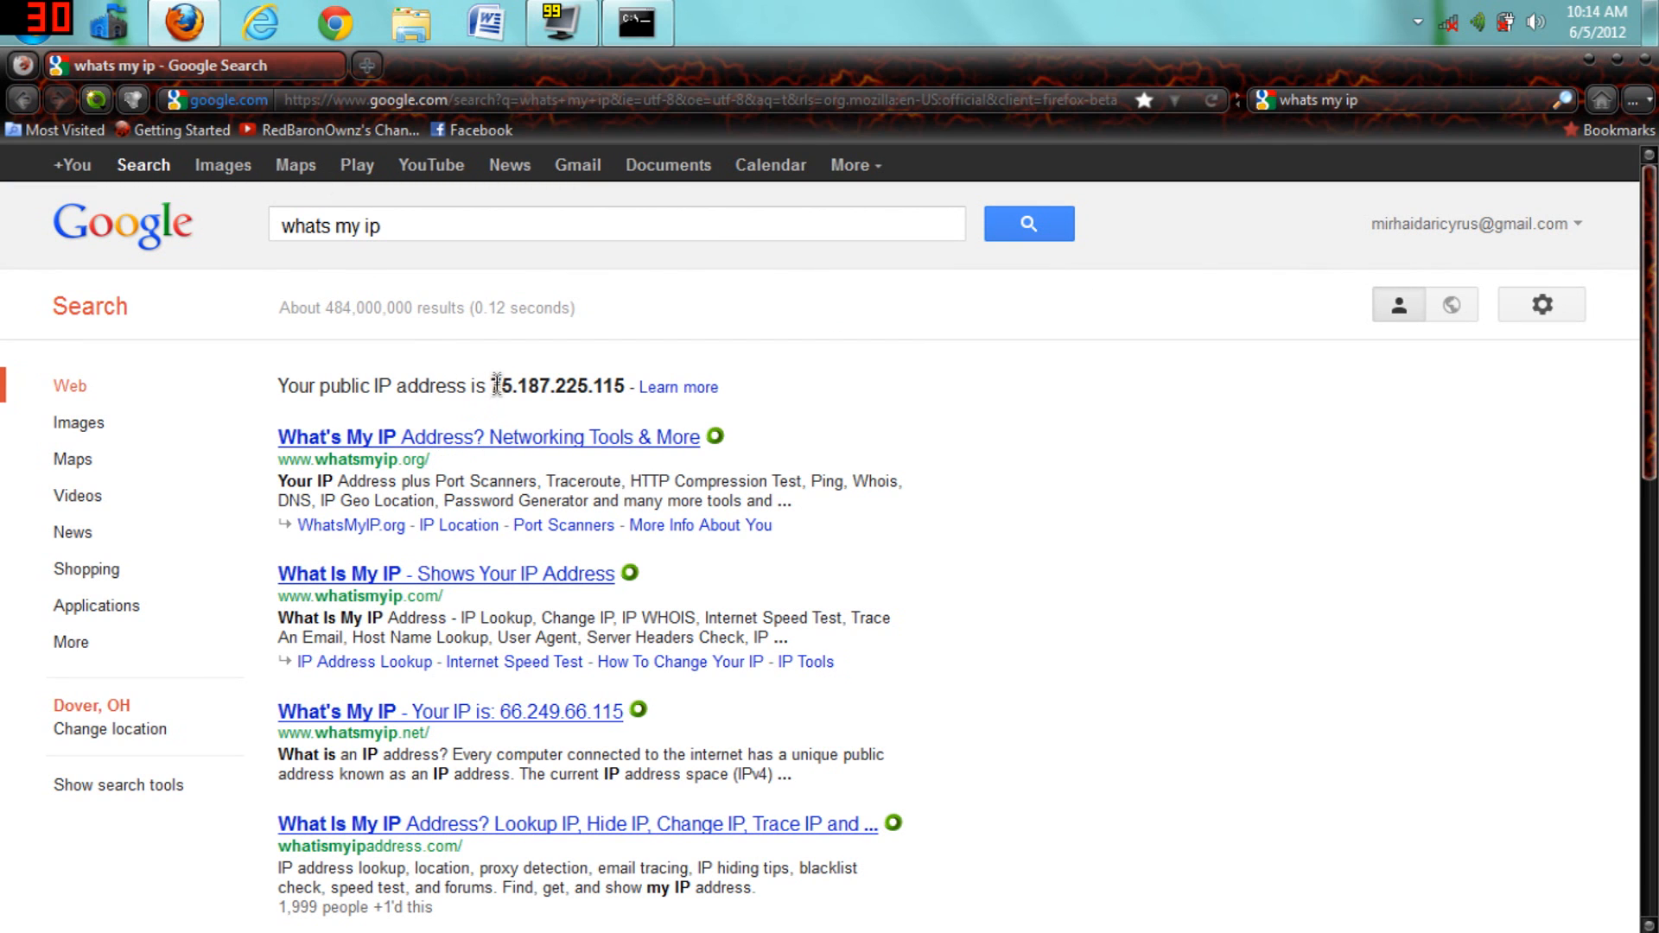
{"action": "left_click_drag", "start_coordinate": [495, 385], "coordinate": [544, 385]}
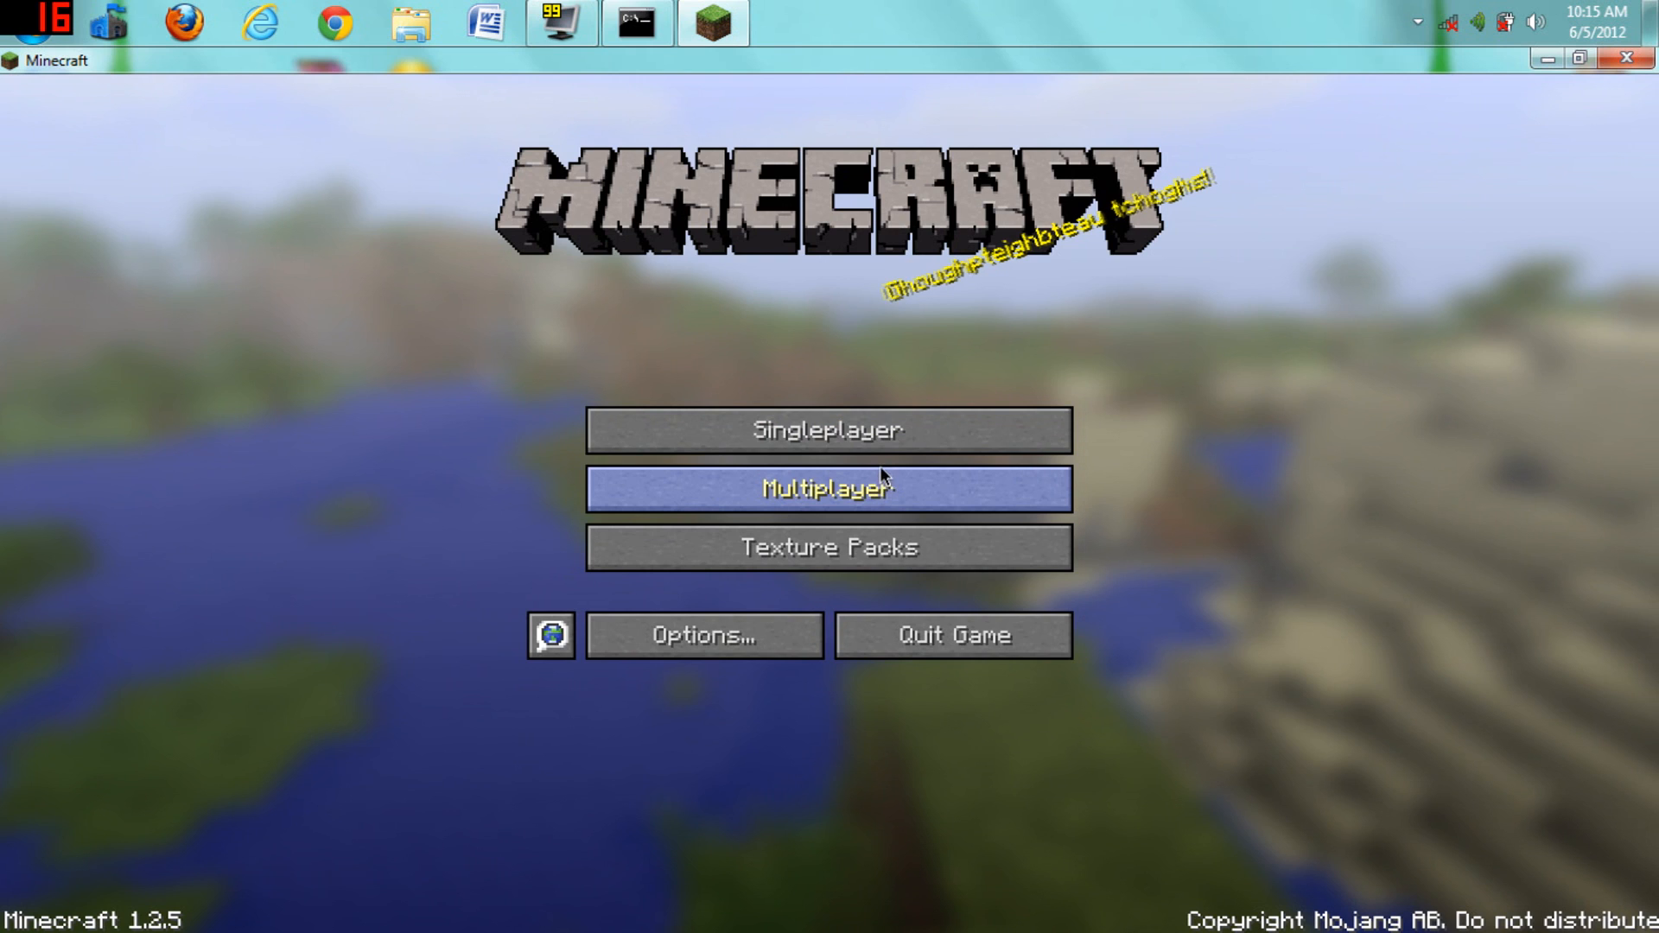
- Change the RedBaronCraft server address to 75.187.225.115 in the Multiplayer list and save
{"action": "left_click", "coordinate": [828, 489]}
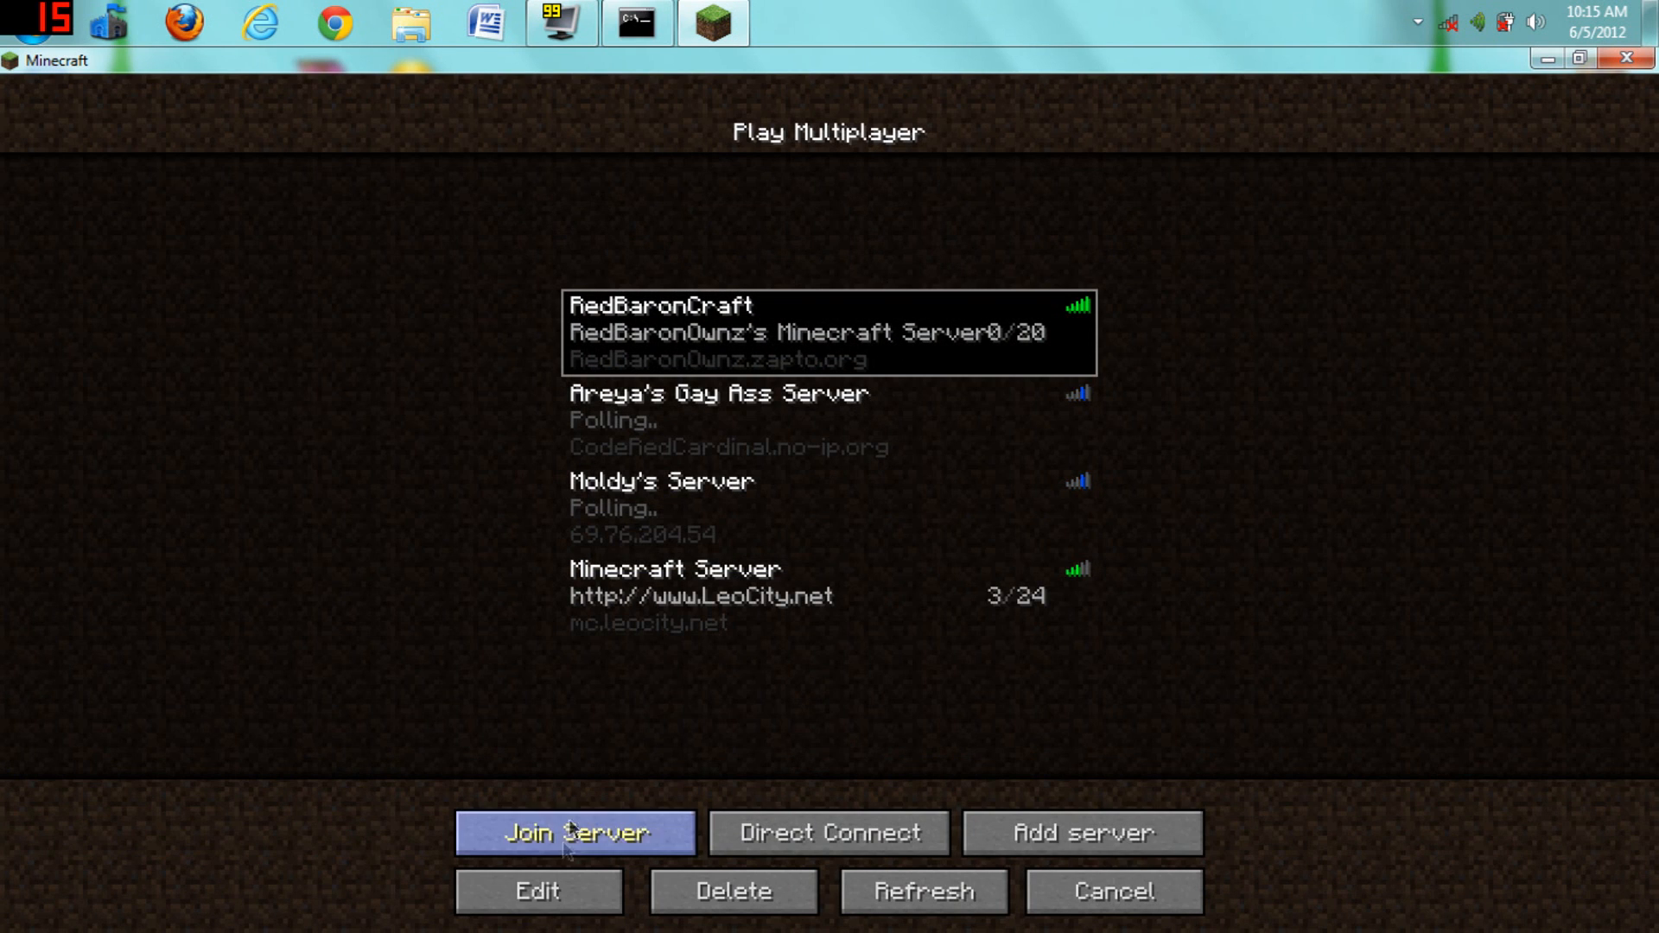
{"action": "left_click", "coordinate": [538, 890]}
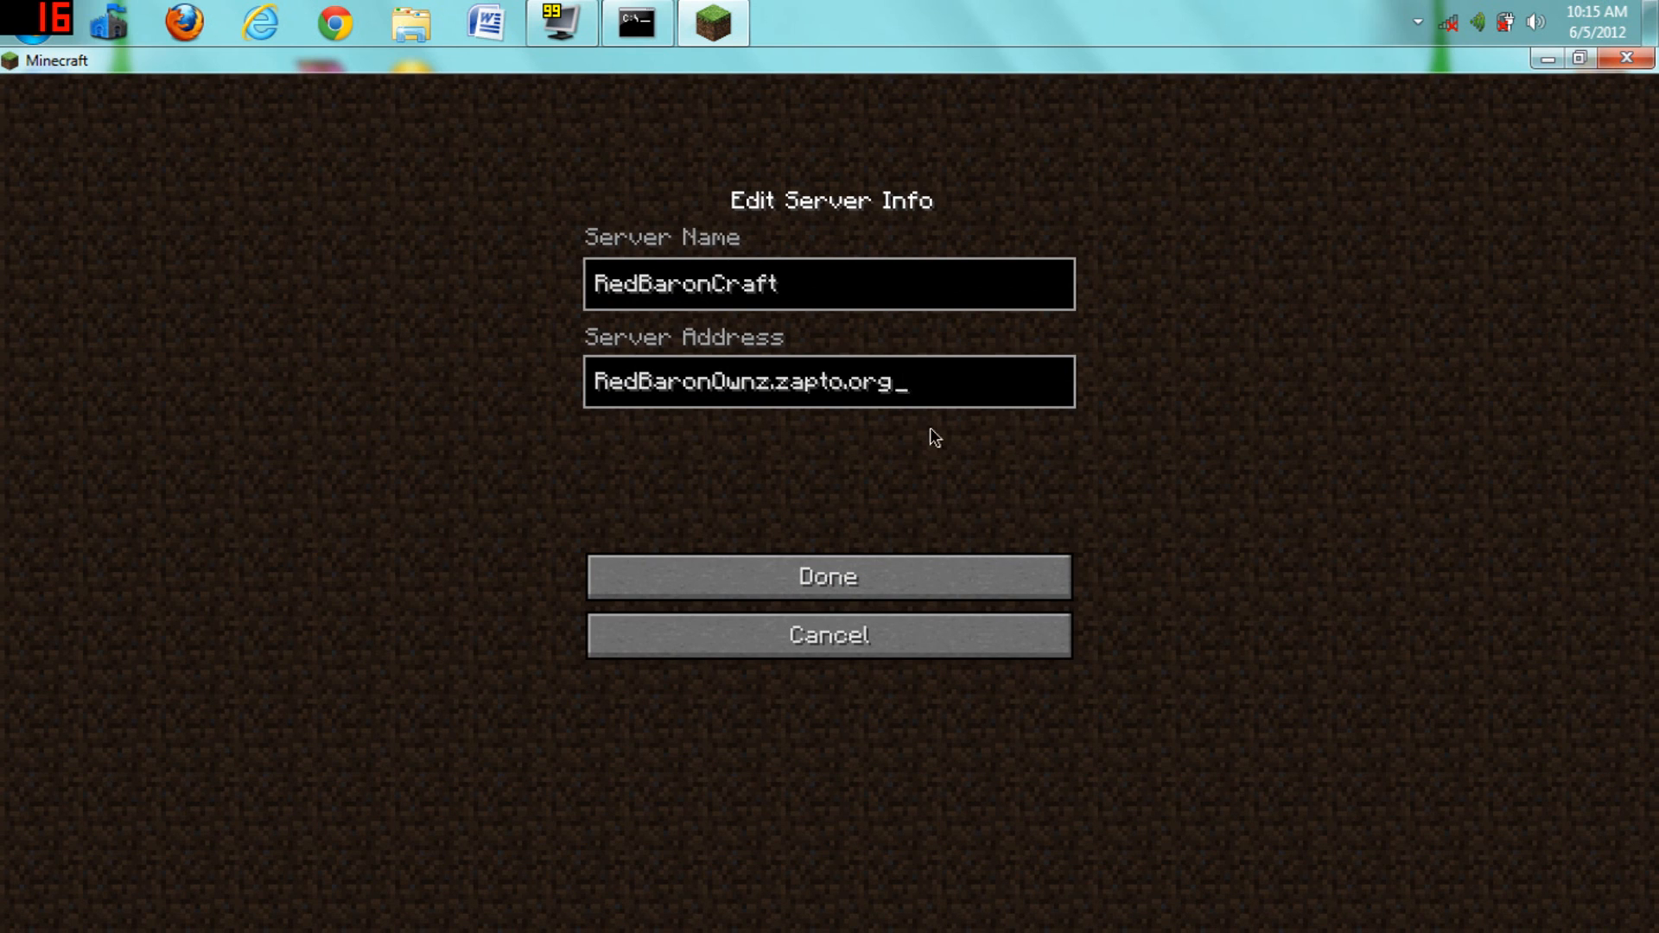
{"action": "key", "text": "Backspace"}
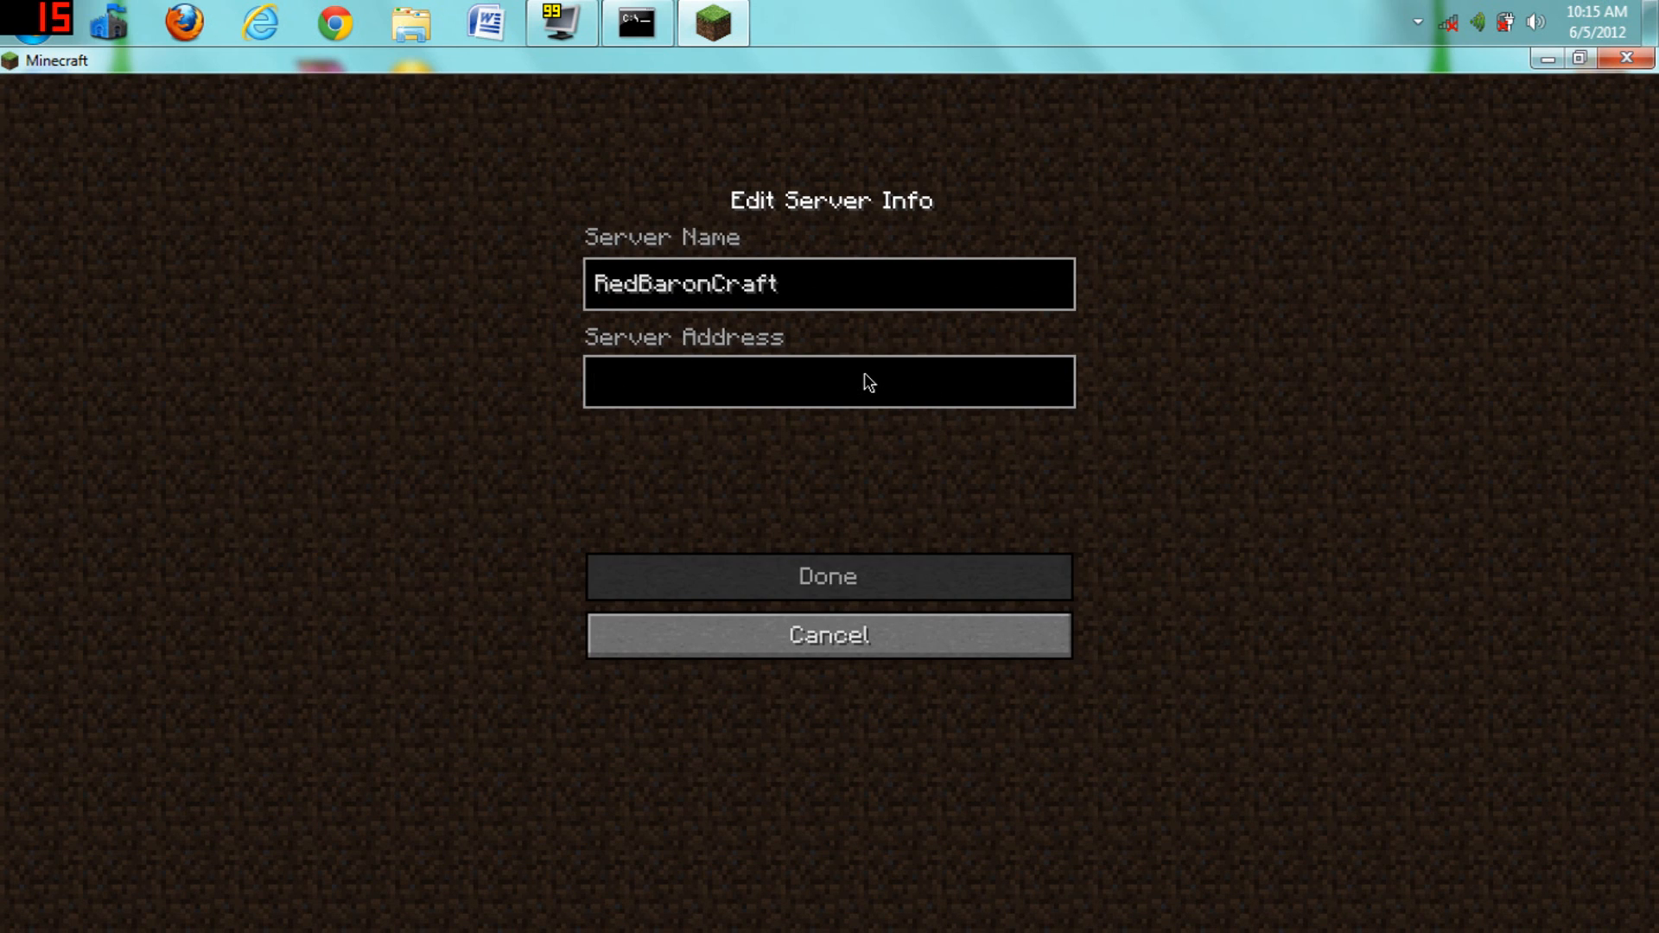
{"action": "type", "text": "75.187.225.115"}
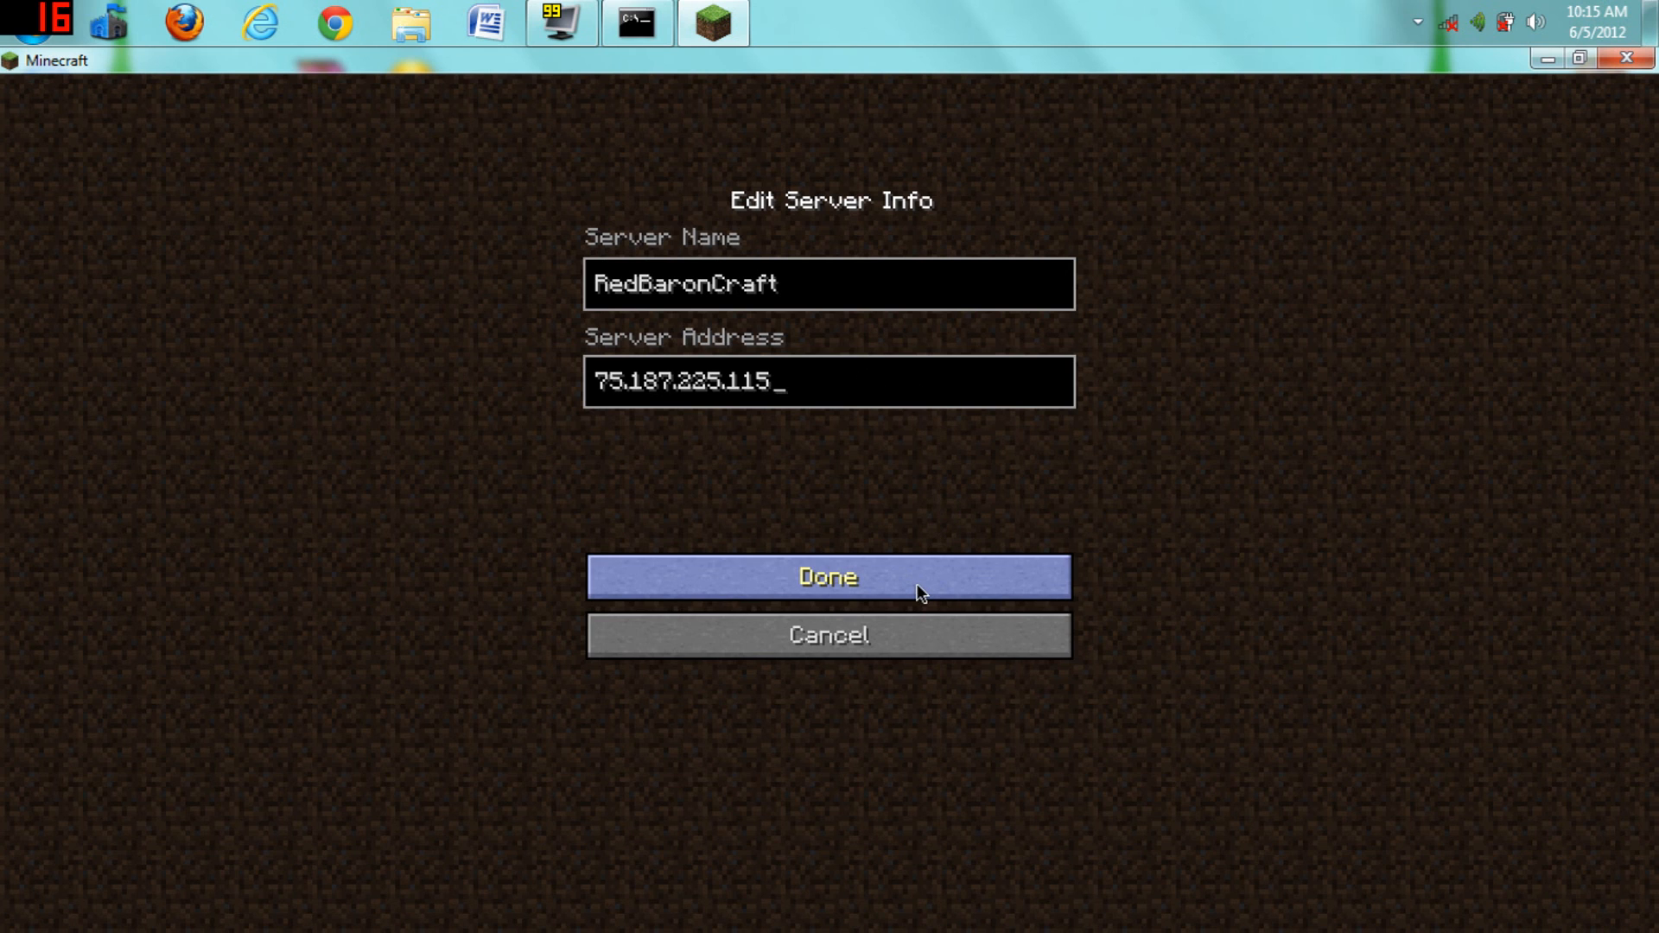
{"action": "left_click", "coordinate": [828, 577]}
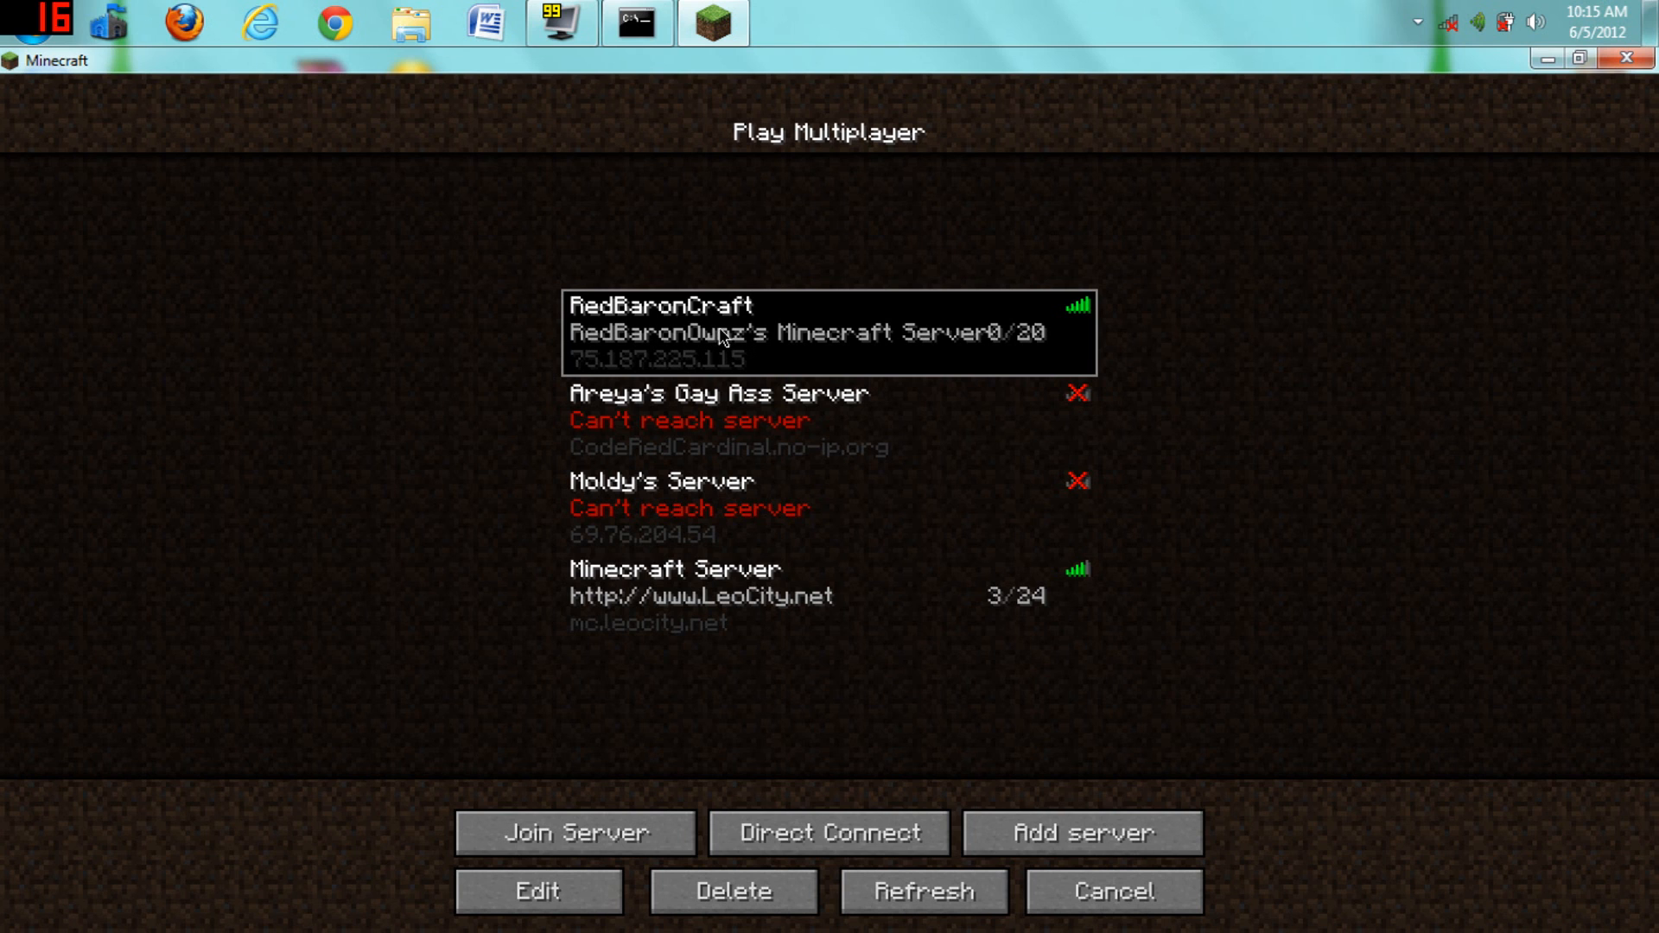
{"action": "mouse_move", "coordinate": [731, 356]}
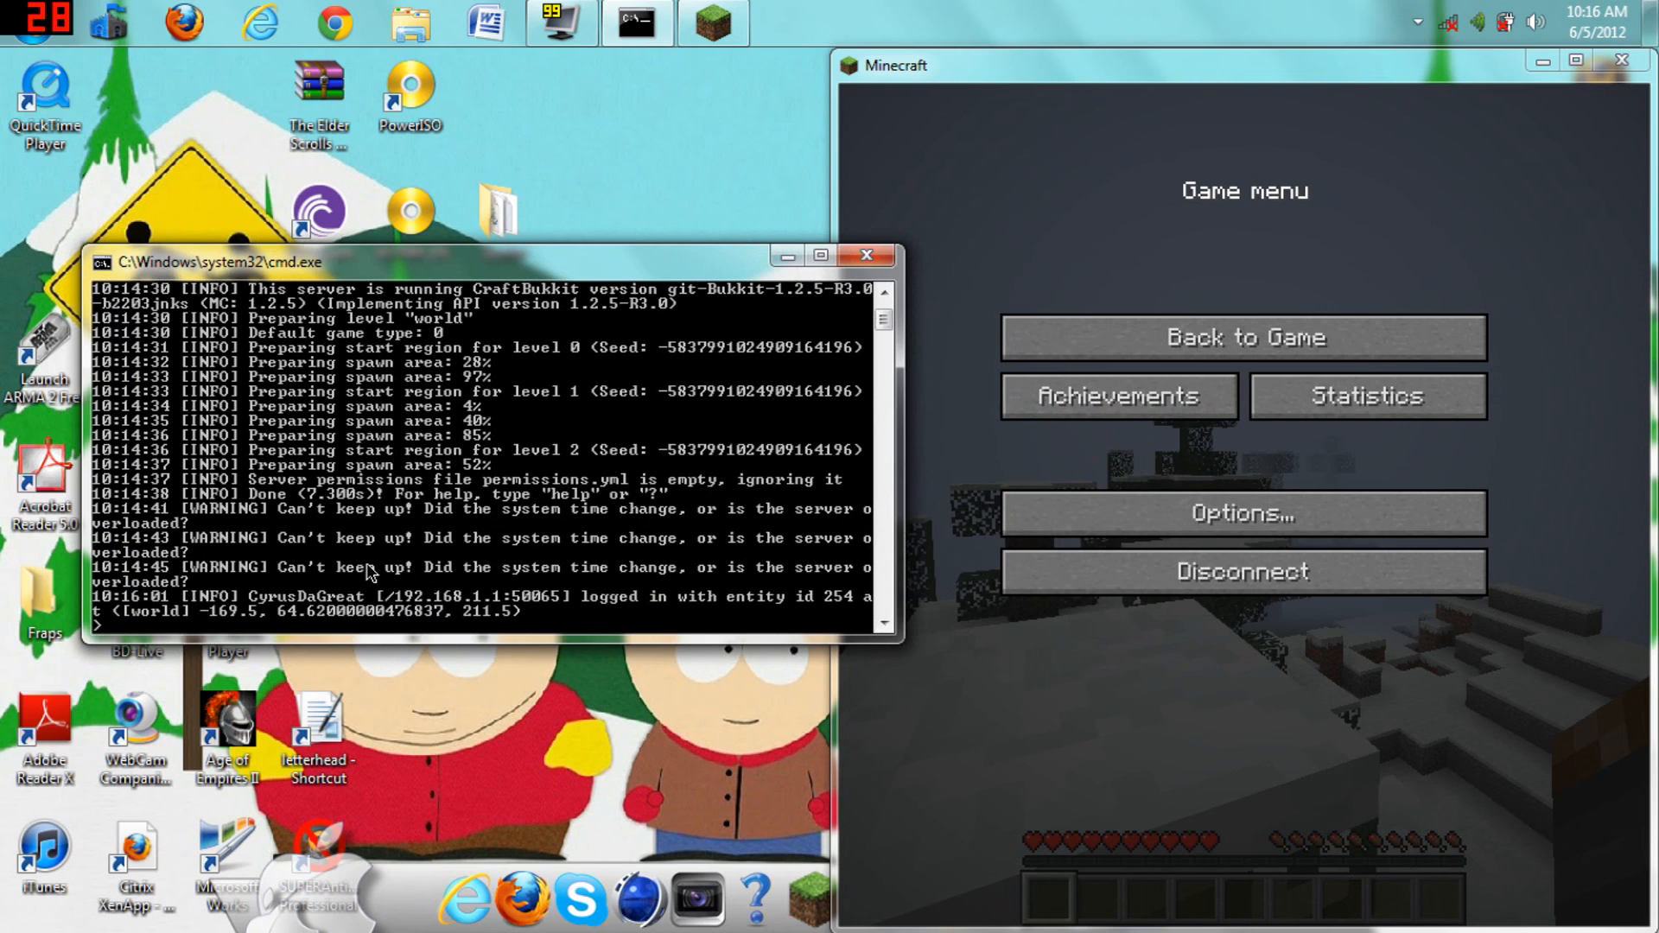
- Op CyrusDaGreat from the server console and return to the game
{"action": "type", "text": "o"}
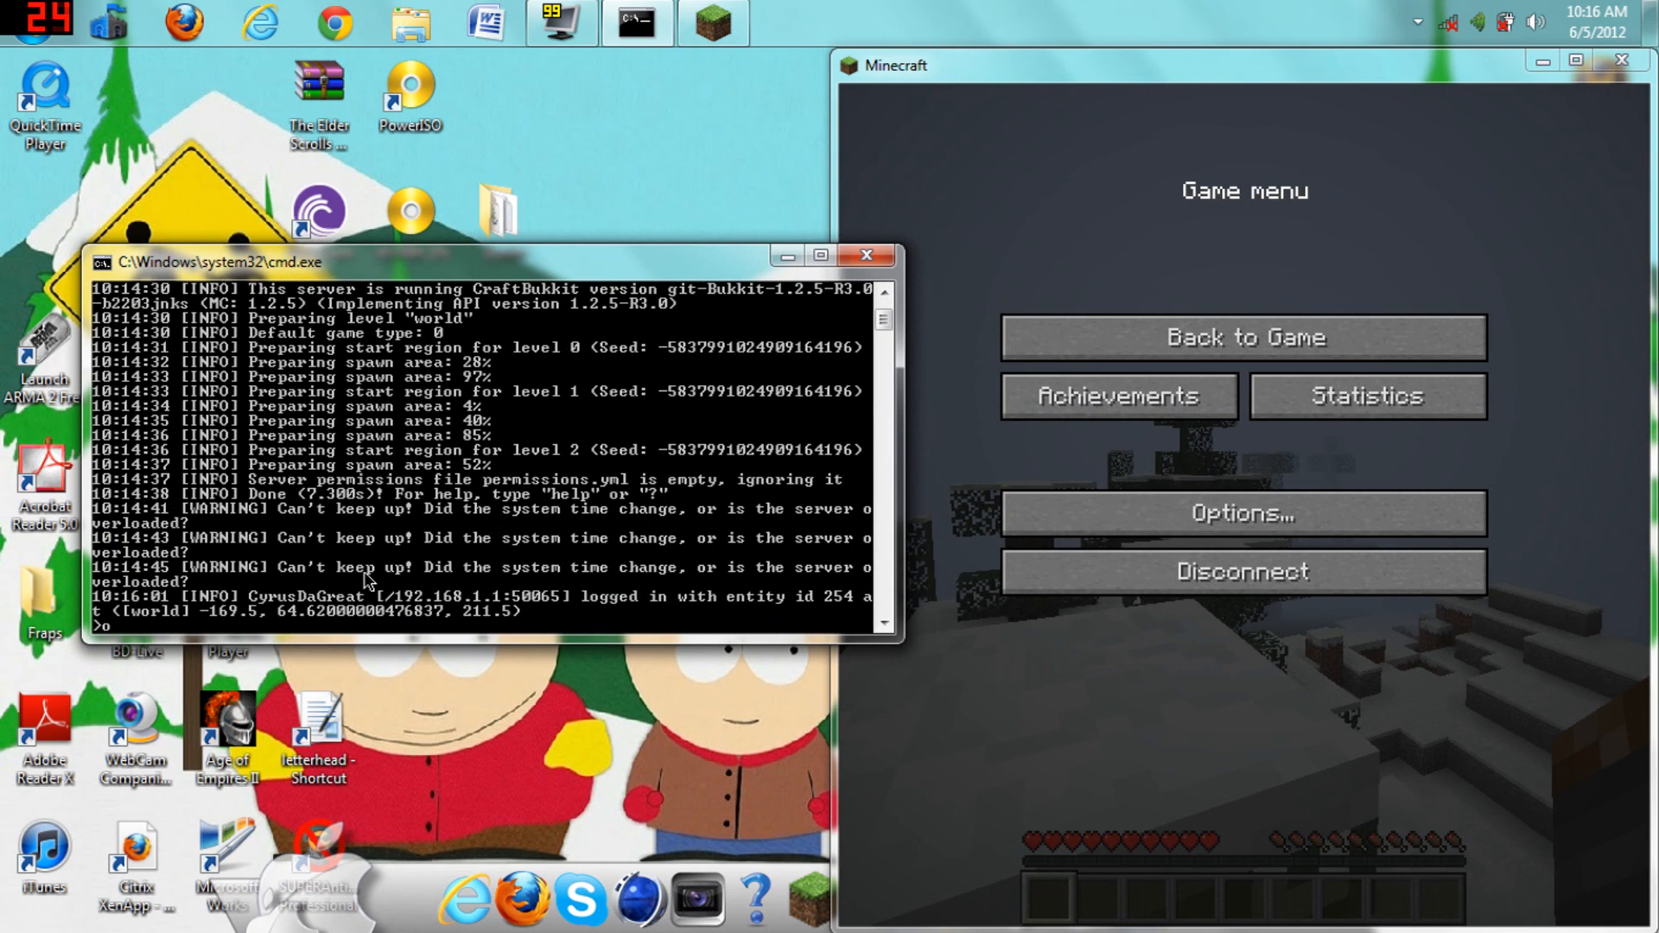
{"action": "type", "text": "p CyrusDaGreat"}
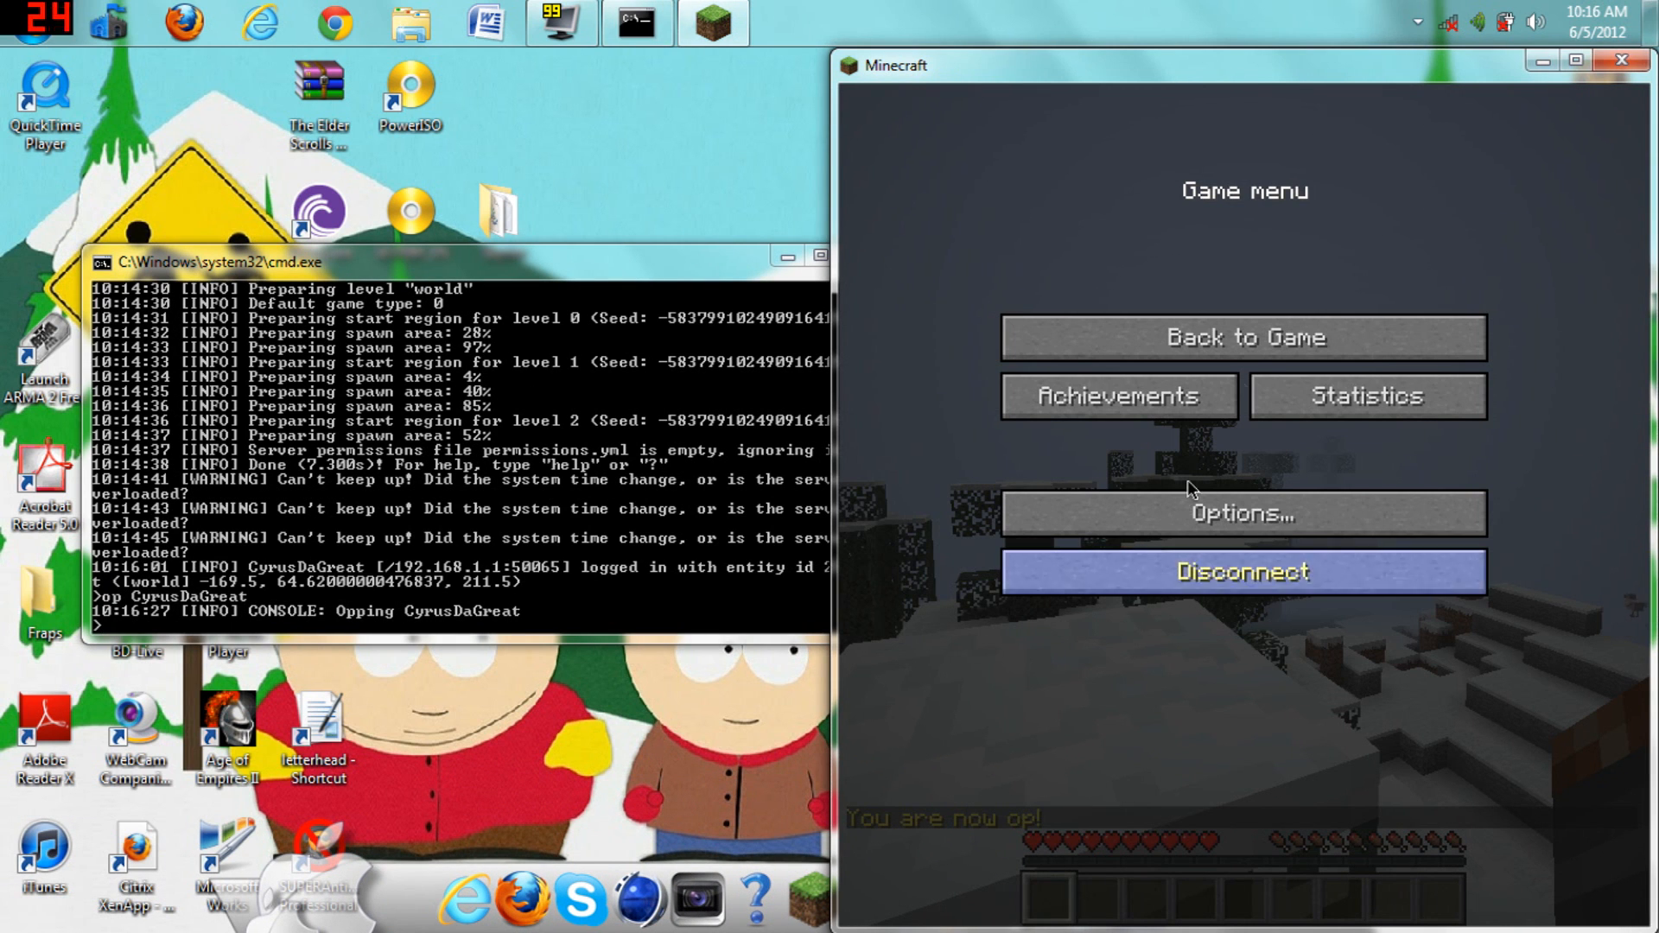
{"action": "left_click", "coordinate": [1244, 337]}
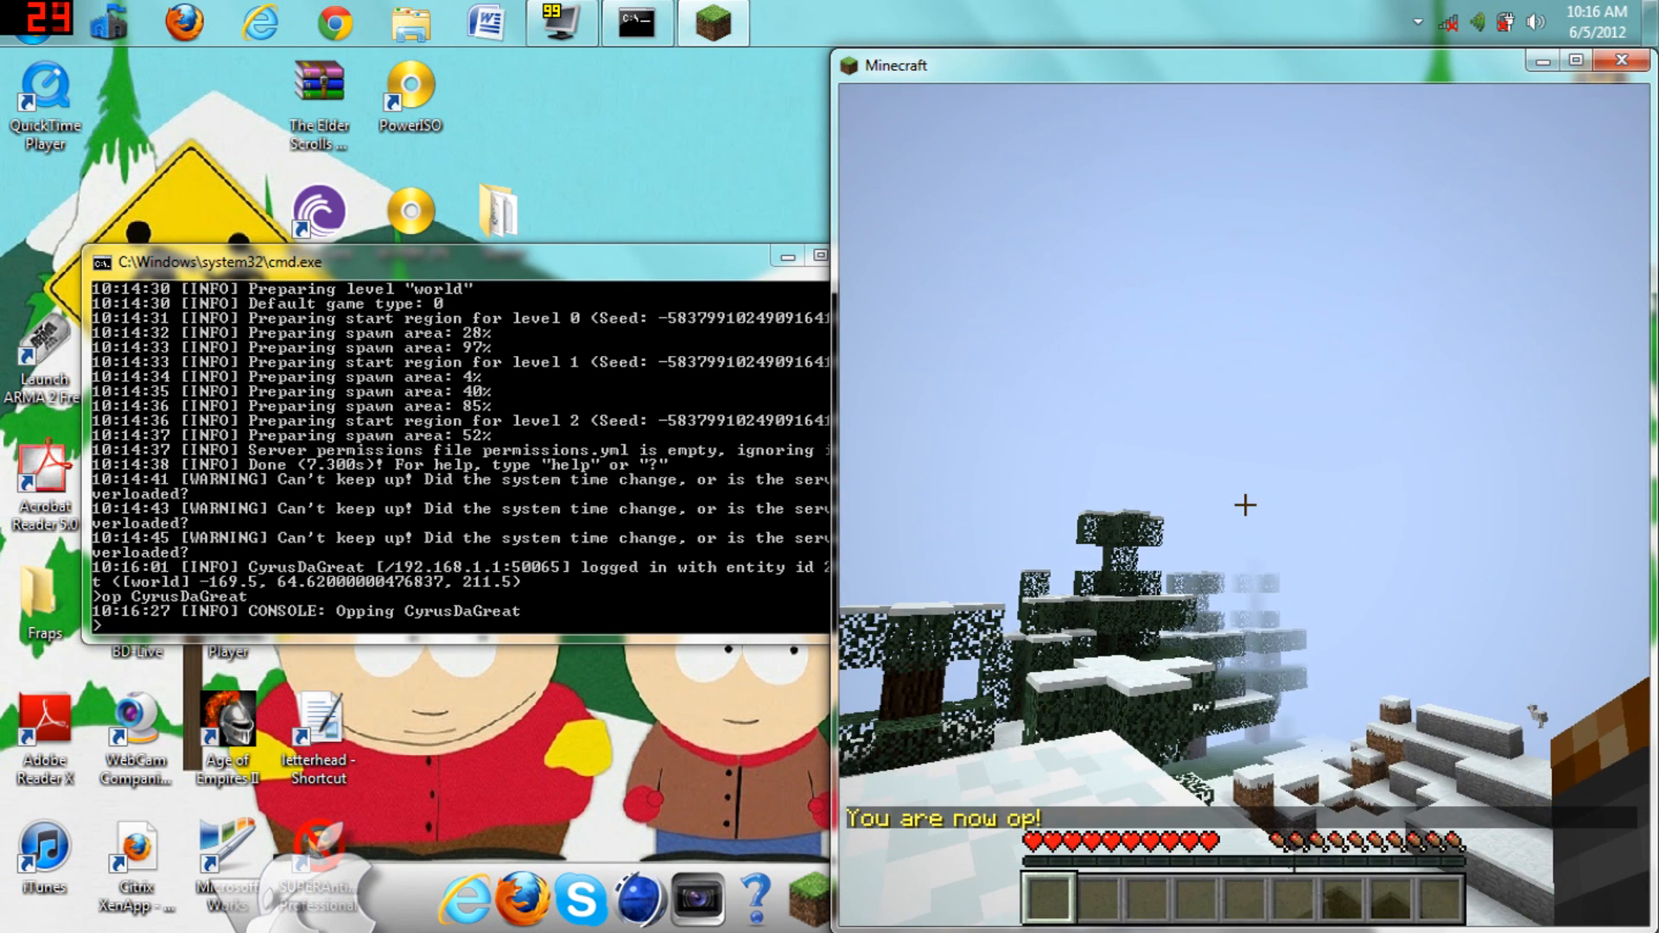